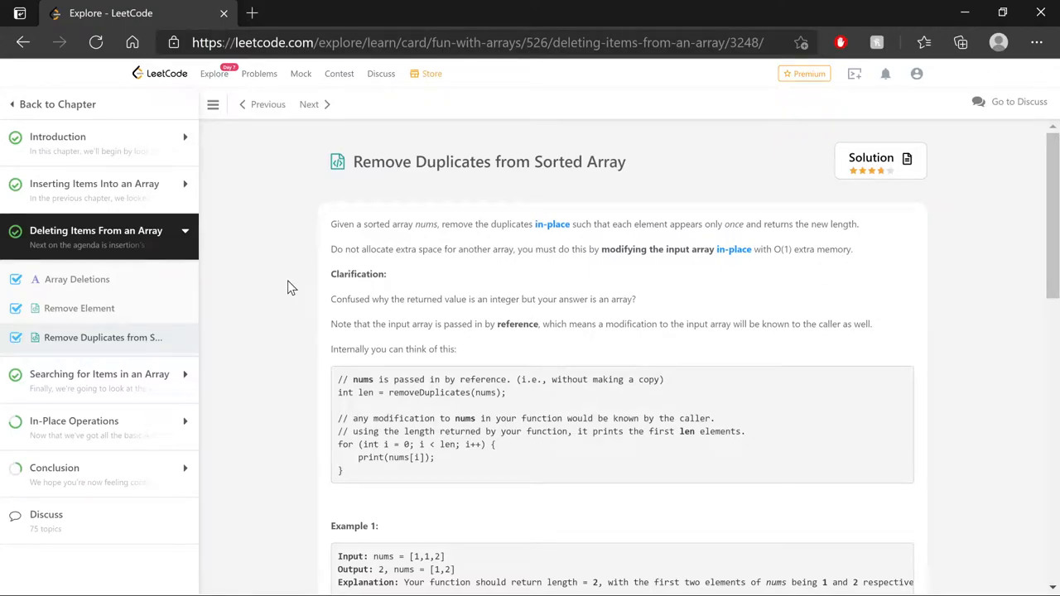
mouse_move(292, 197)
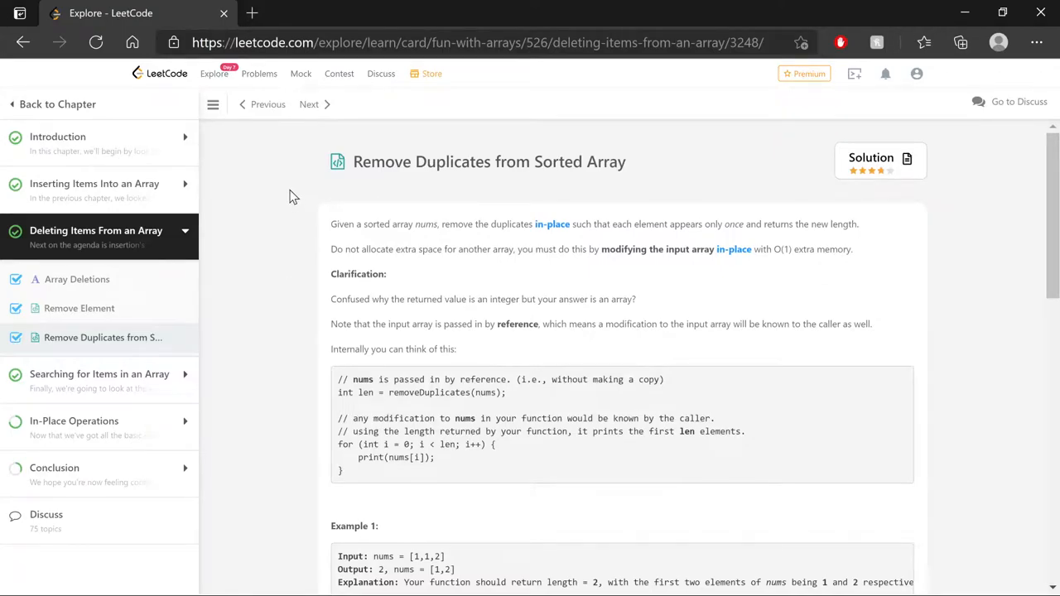
mouse_move(503, 184)
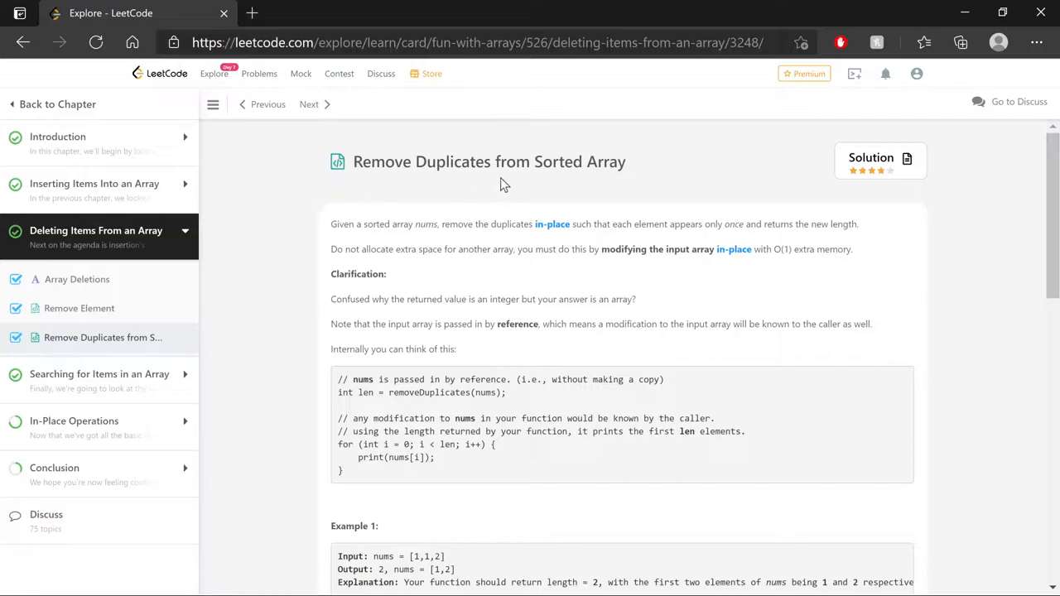
mouse_move(284, 185)
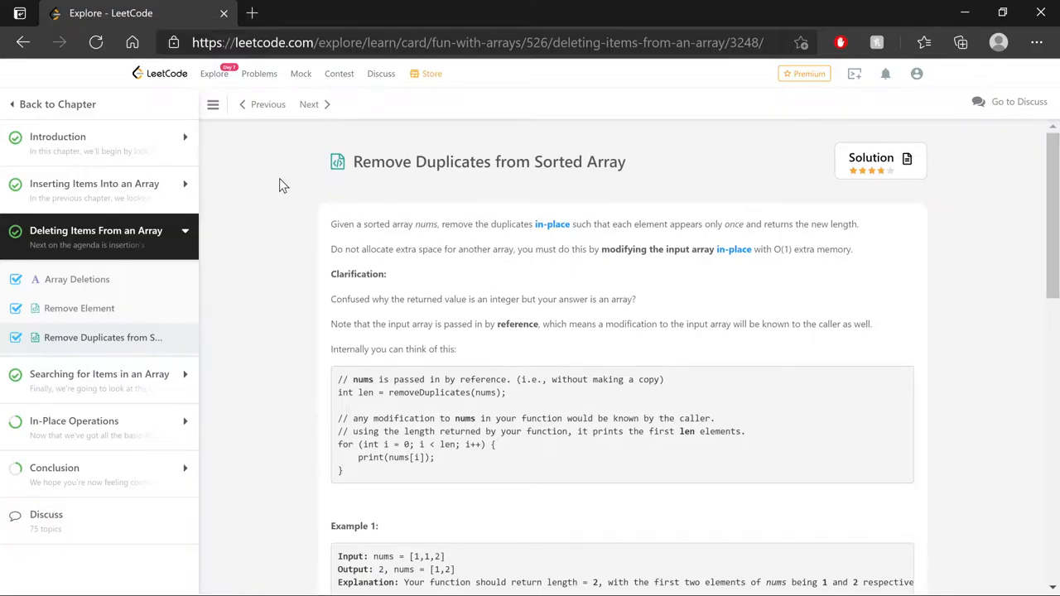
mouse_move(296, 278)
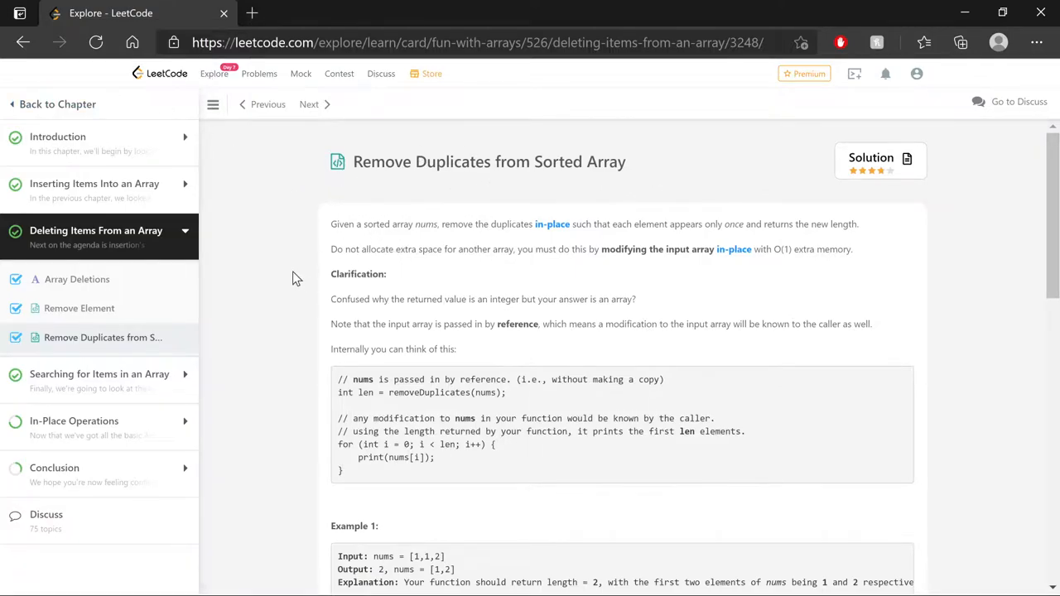
Highlight the in-place and no-extra-array O(1) memory requirements in the problem statement
scroll("down", 3)
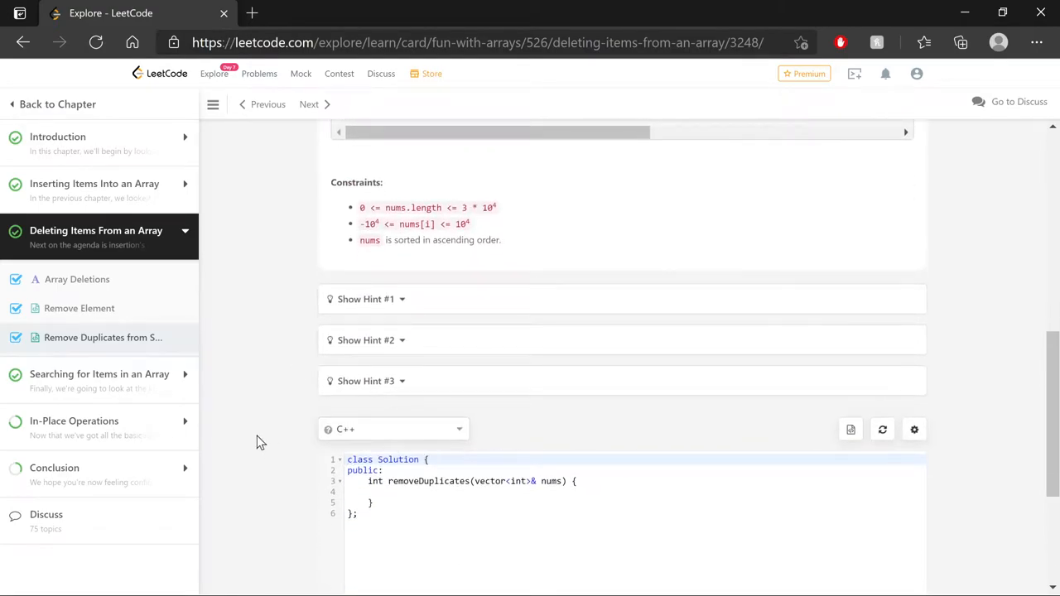
mouse_move(289, 425)
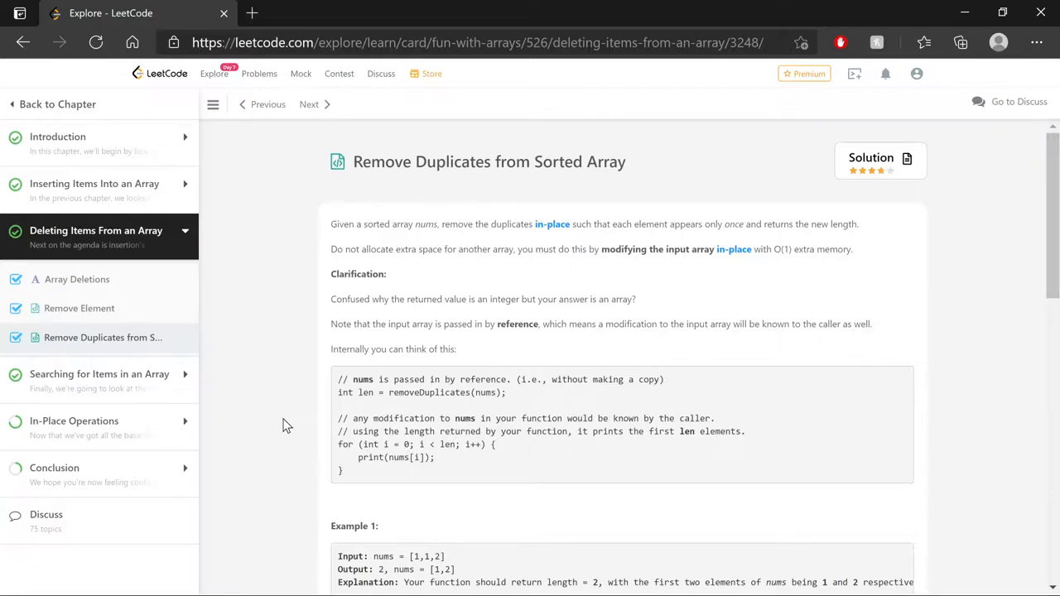
mouse_move(274, 274)
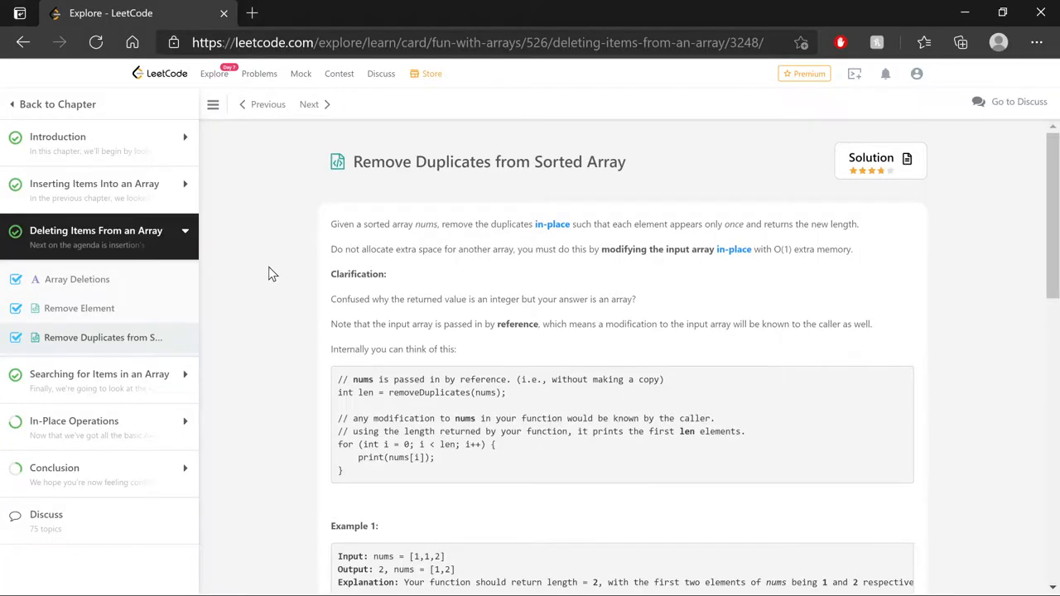
mouse_move(275, 312)
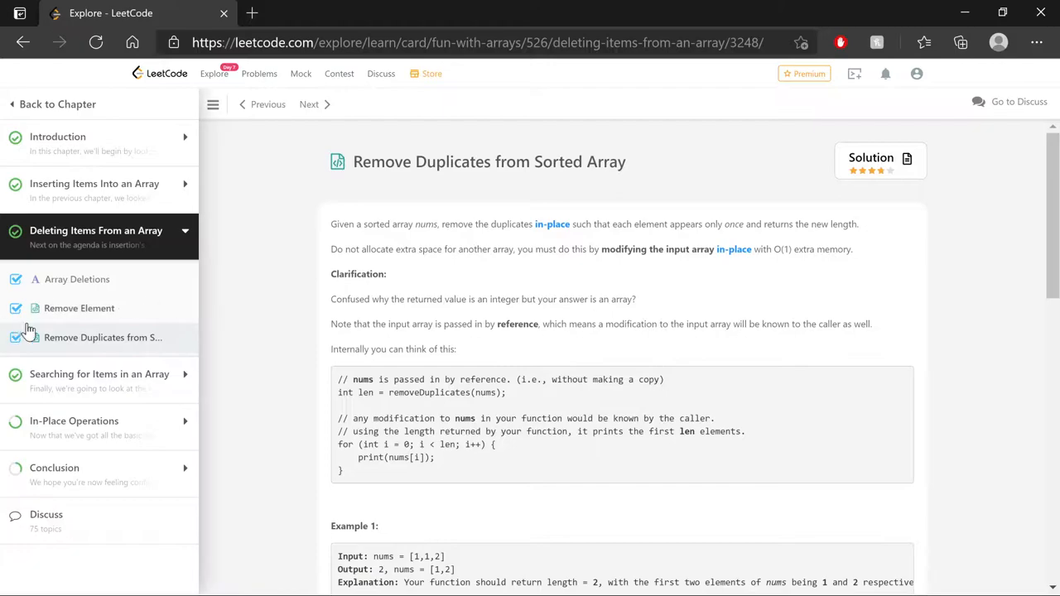
mouse_move(135, 312)
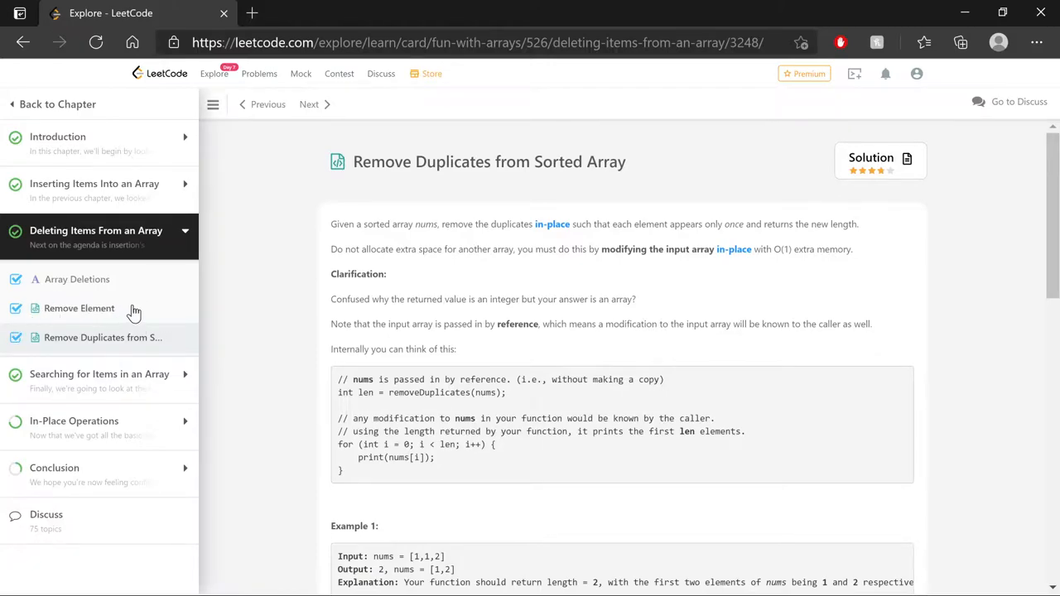
mouse_move(237, 328)
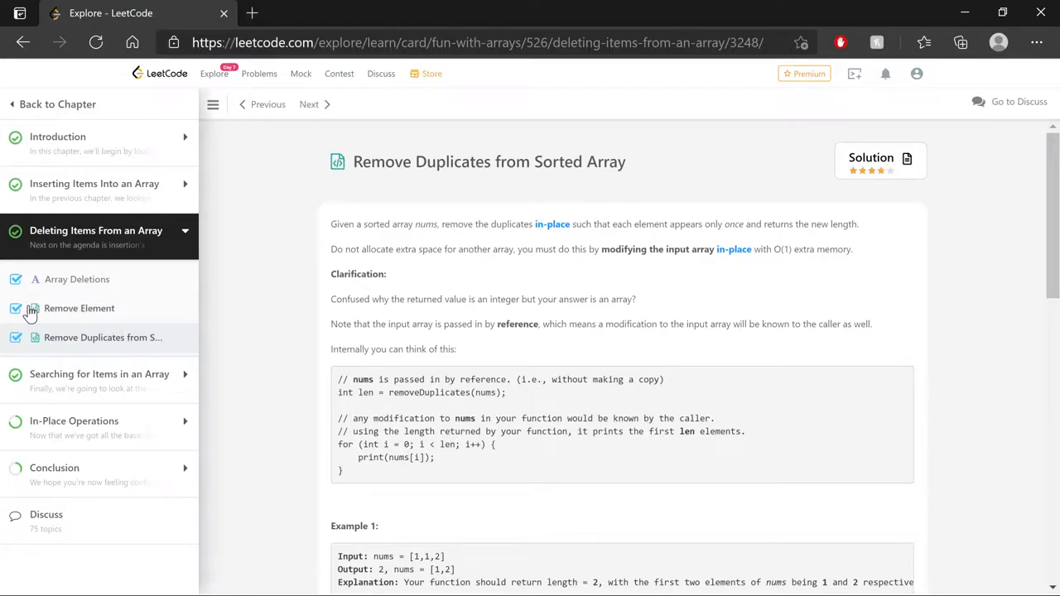
mouse_move(132, 313)
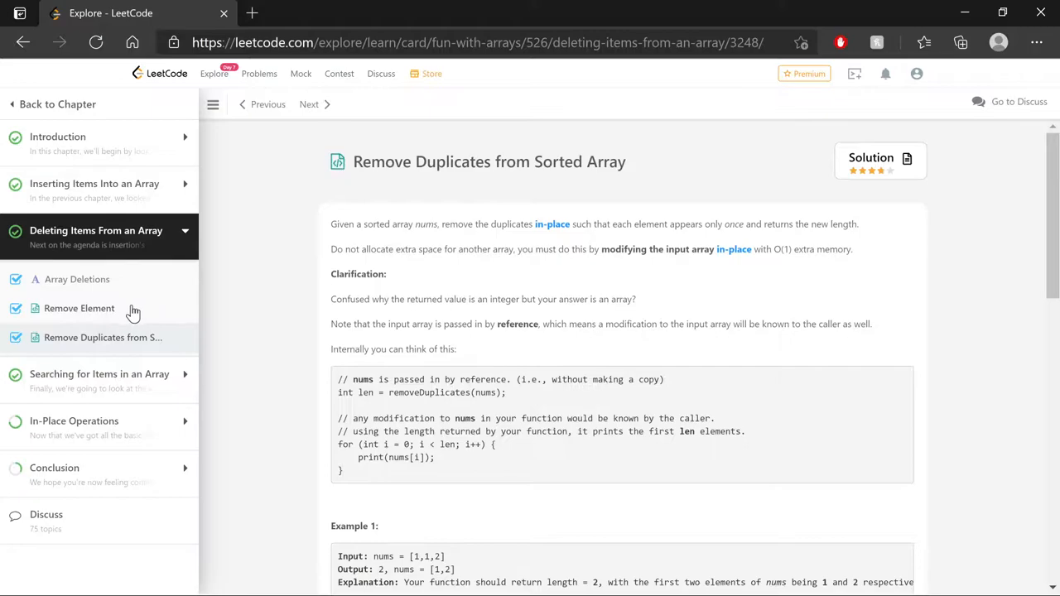
mouse_move(132, 313)
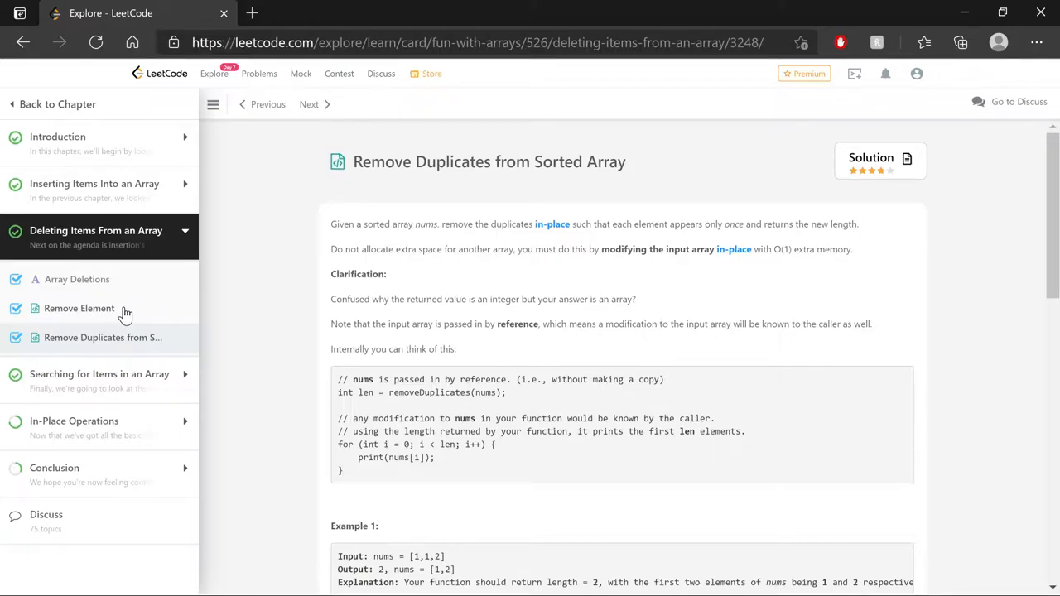
mouse_move(99, 337)
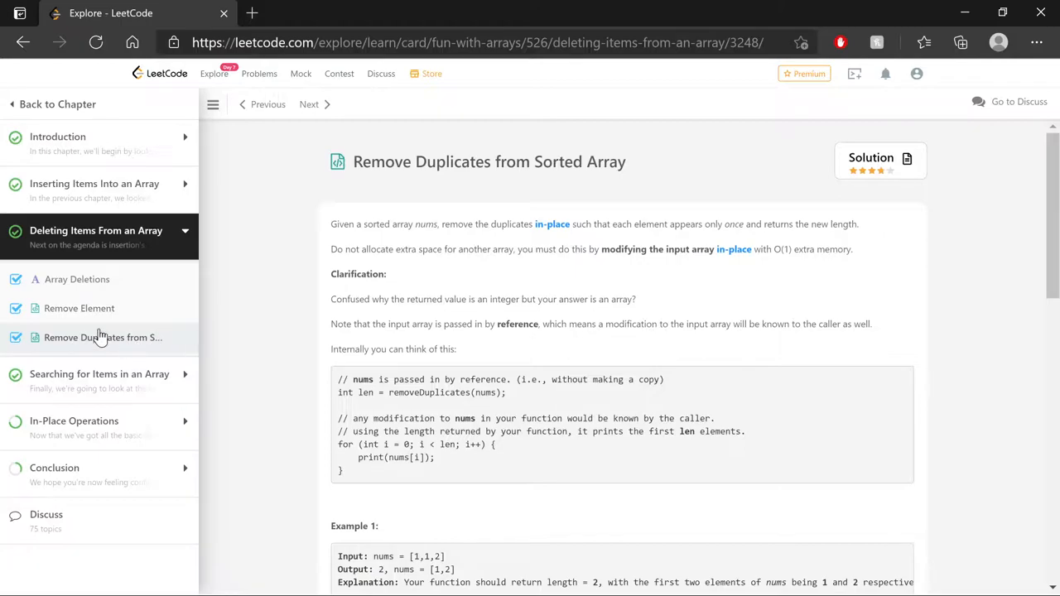
mouse_move(243, 312)
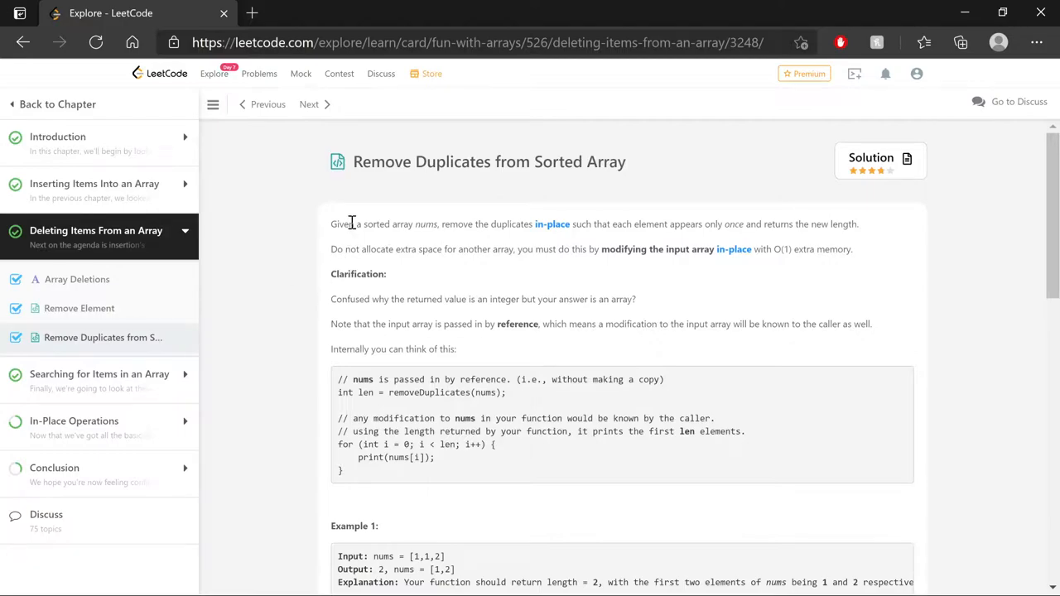
left_click_drag(331, 224, 468, 224)
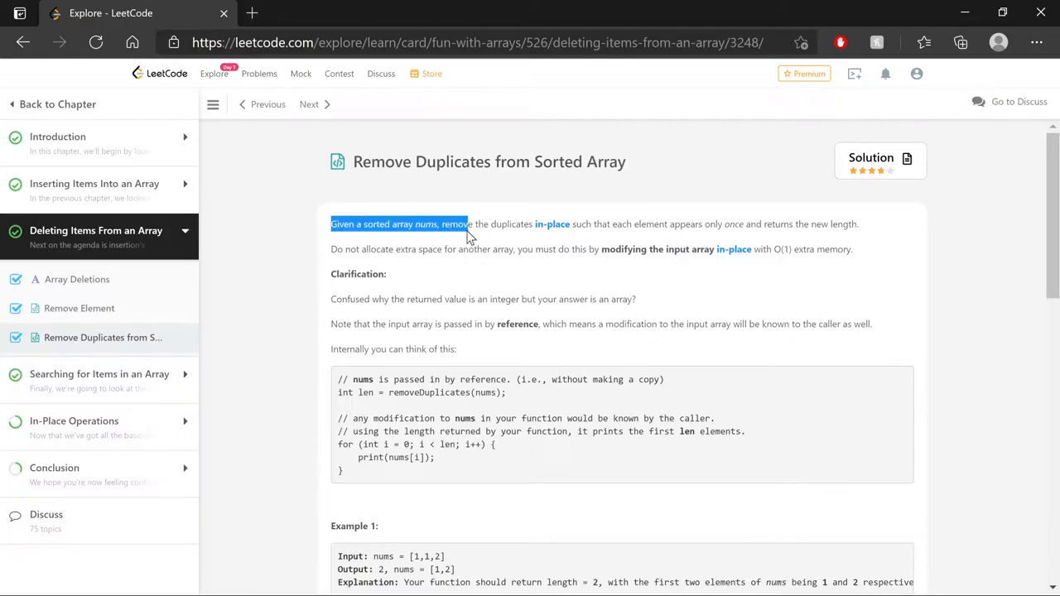
left_click(536, 223)
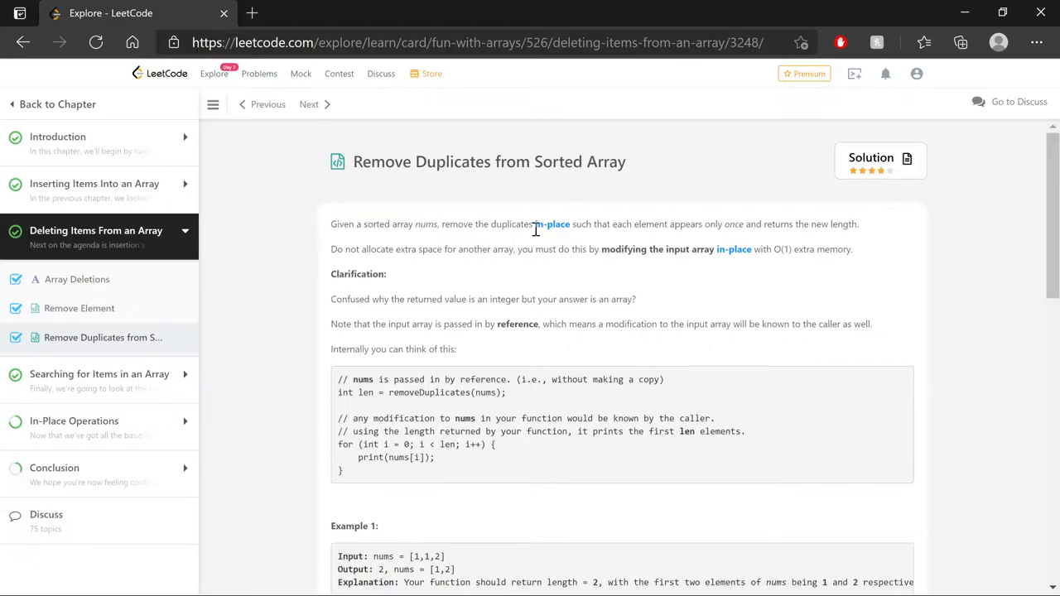
double_click(551, 225)
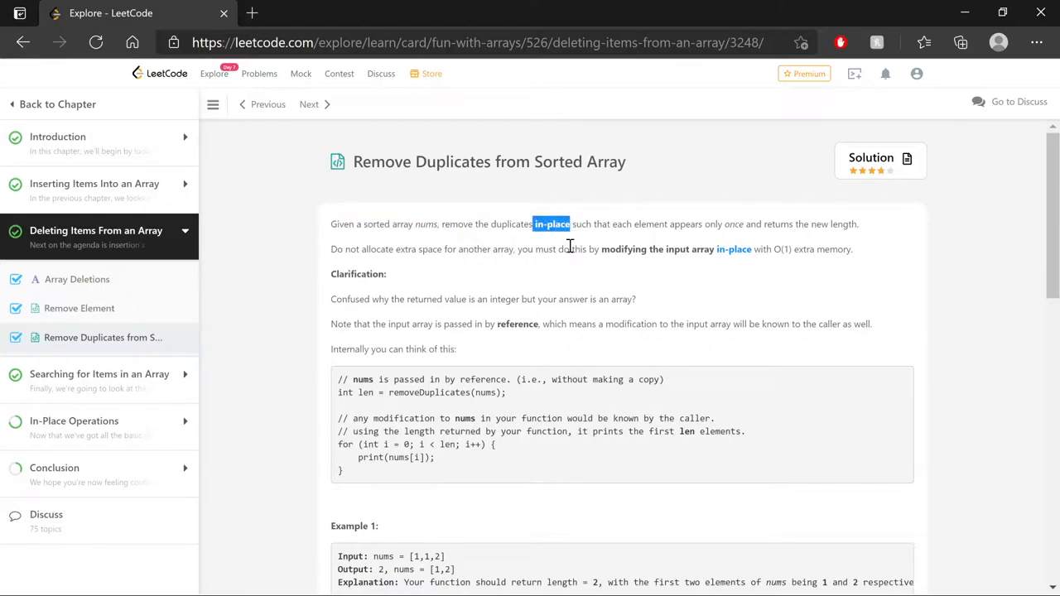
mouse_move(713, 226)
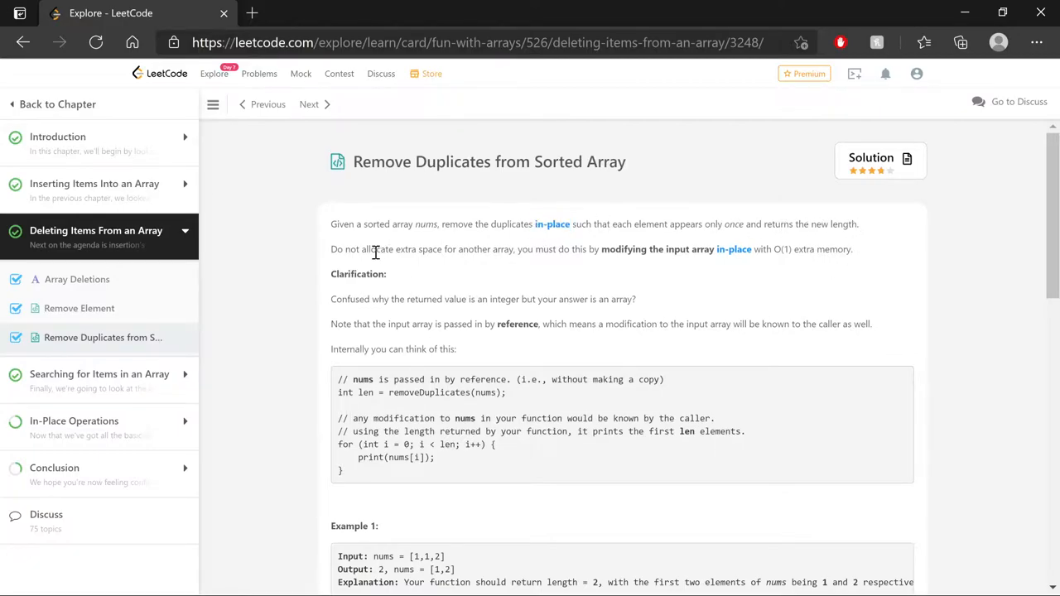
left_click_drag(331, 249, 516, 248)
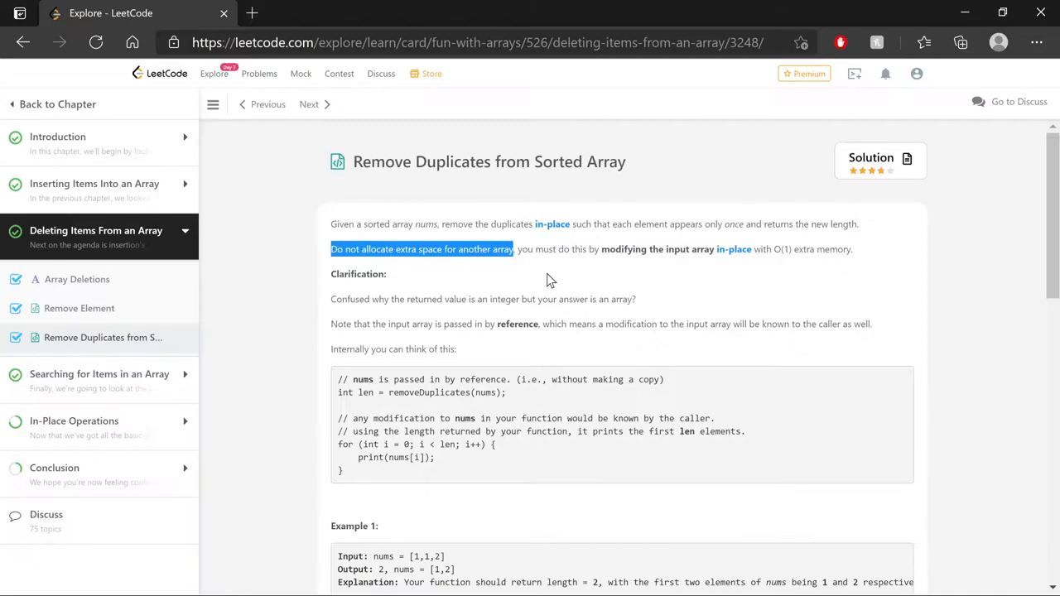
left_click(773, 248)
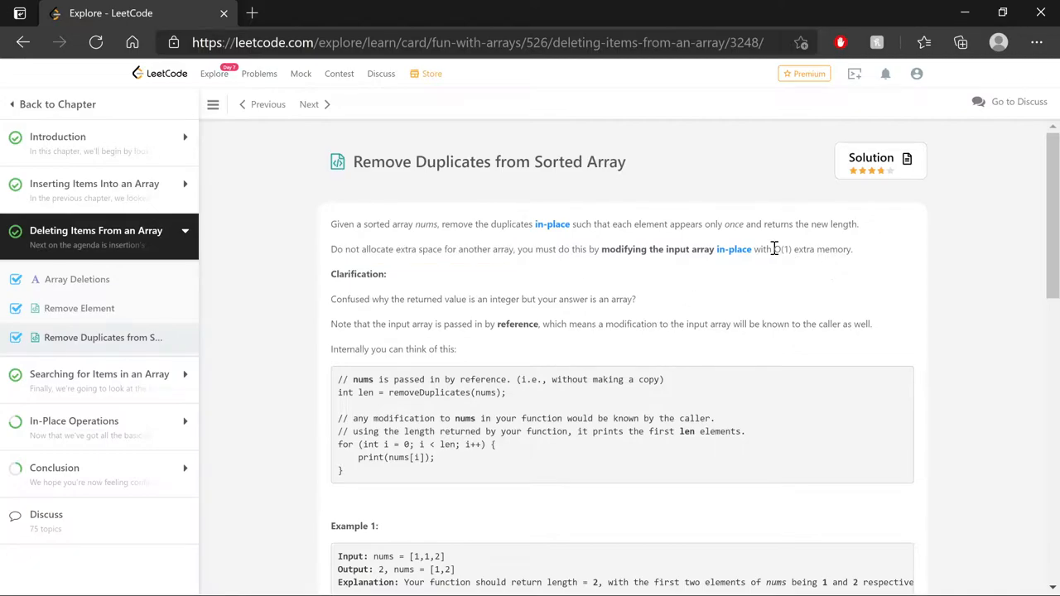
double_click(781, 249)
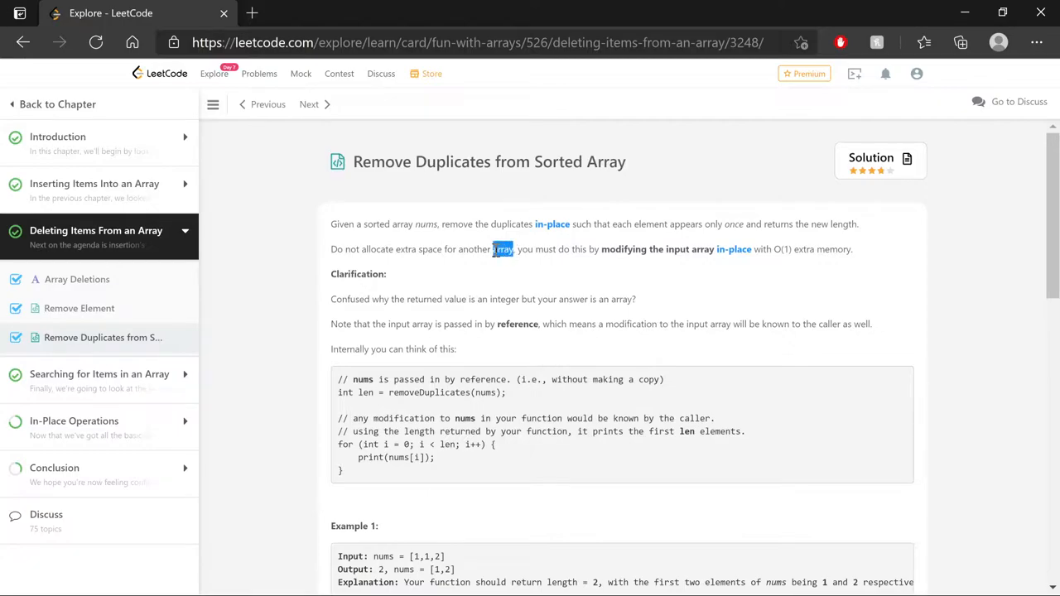
mouse_move(522, 272)
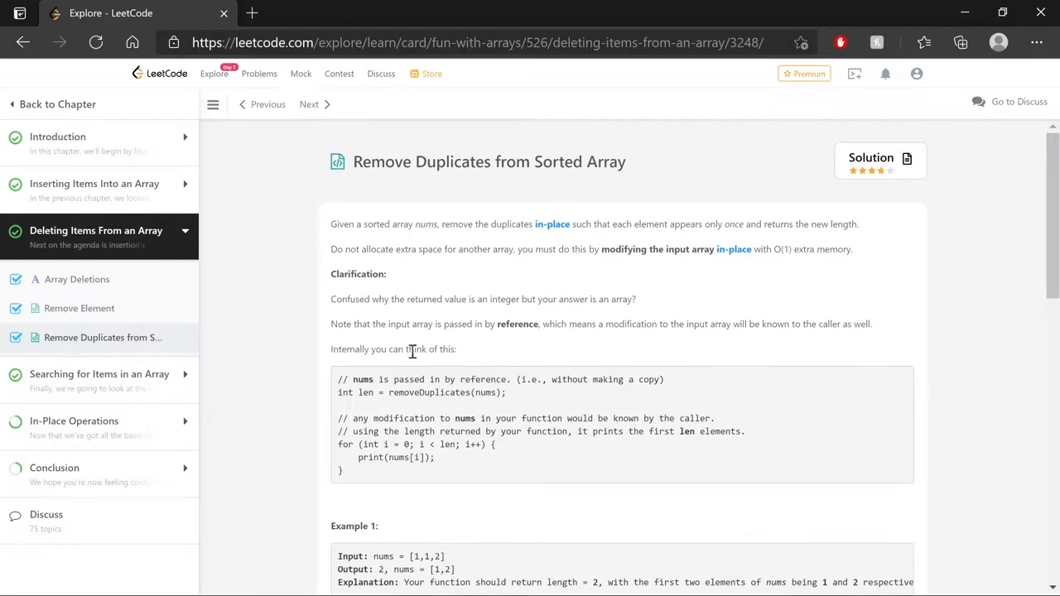
left_click_drag(485, 323, 541, 324)
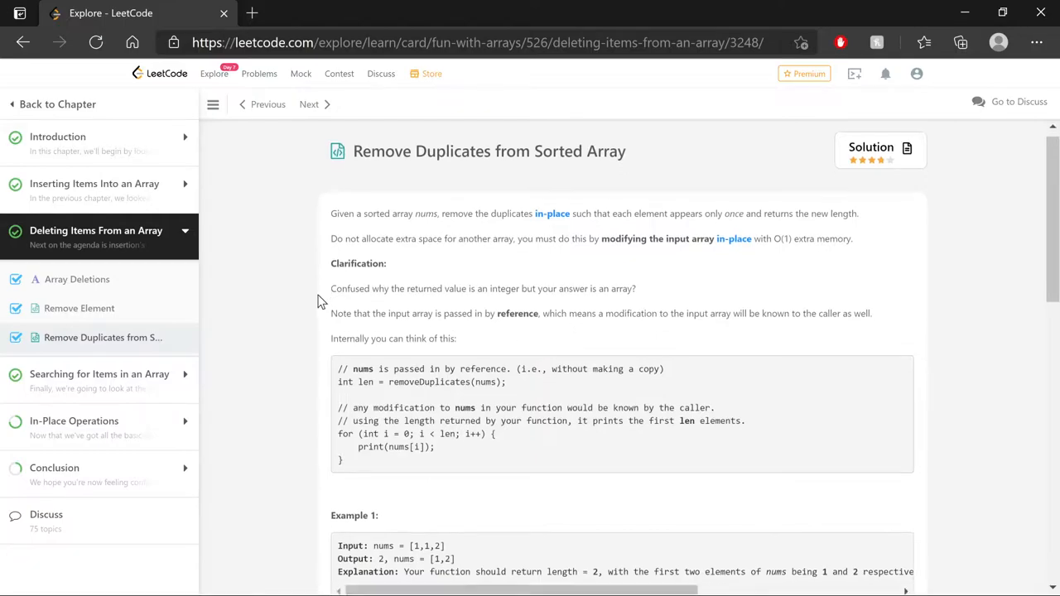
Review the example, highlighting expected output 0,1,2,3,4 and the word 'sorted'
scroll("down", 3)
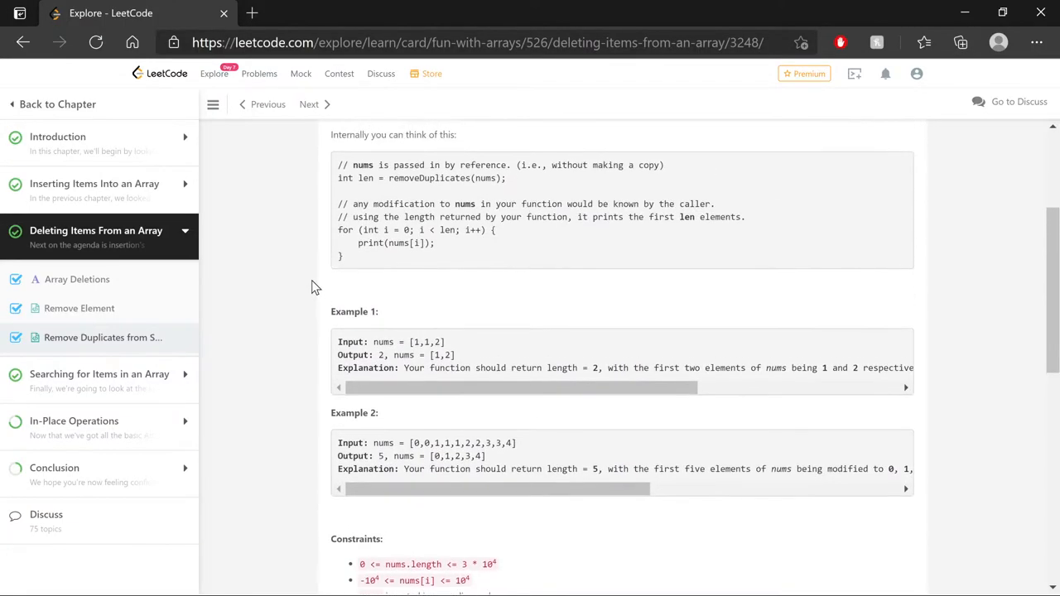
scroll("down", 3)
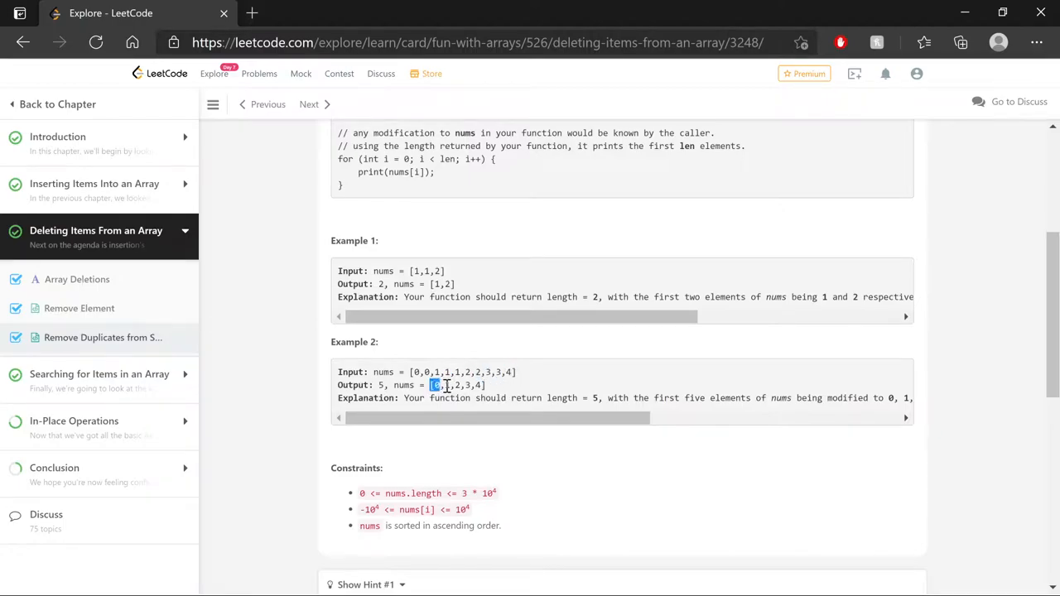
left_click_drag(431, 385, 485, 385)
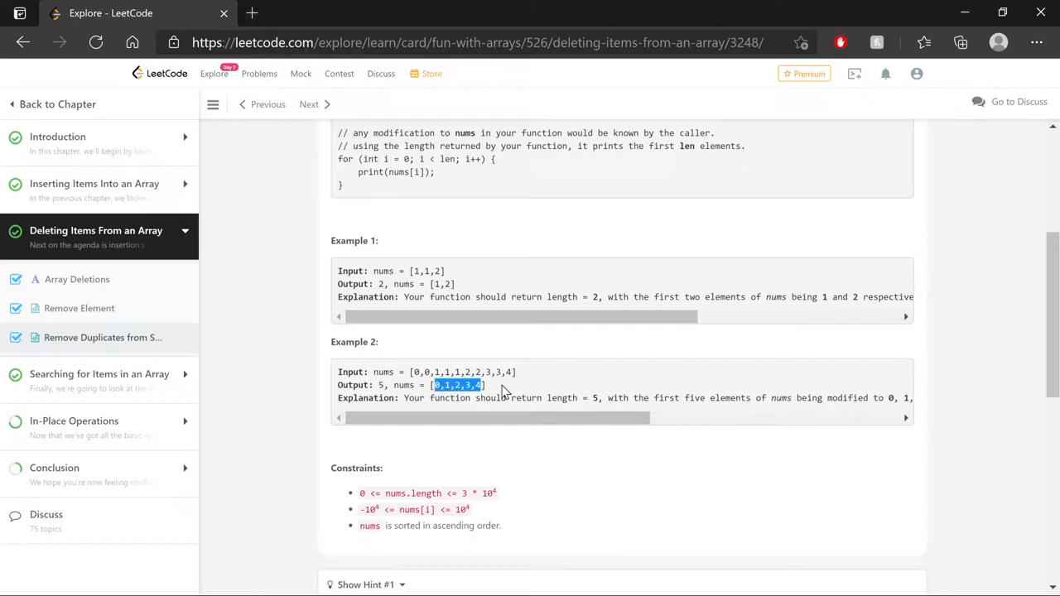
scroll("right", 3)
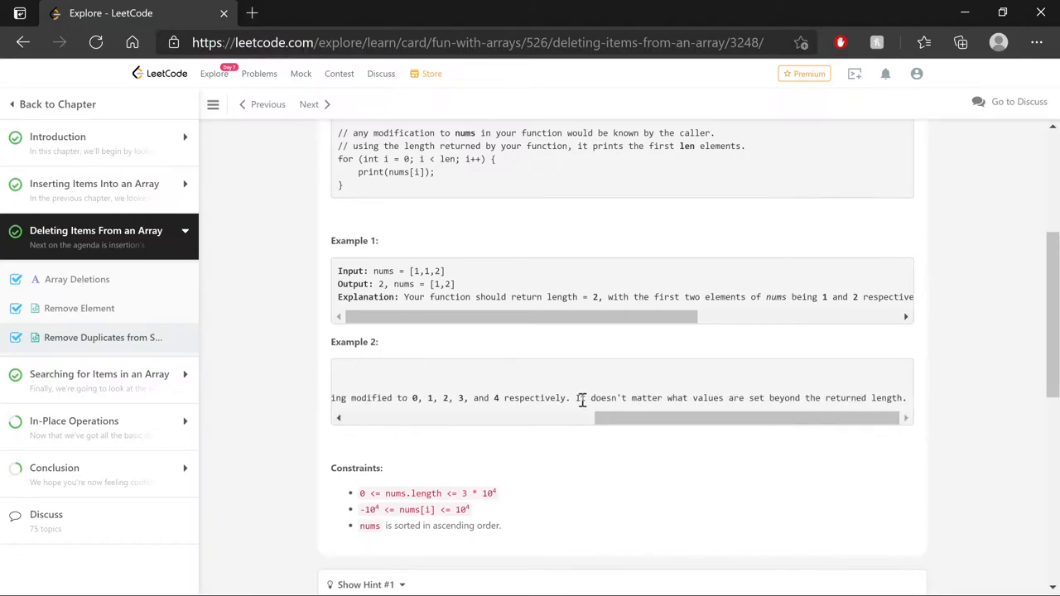
left_click_drag(576, 398, 907, 398)
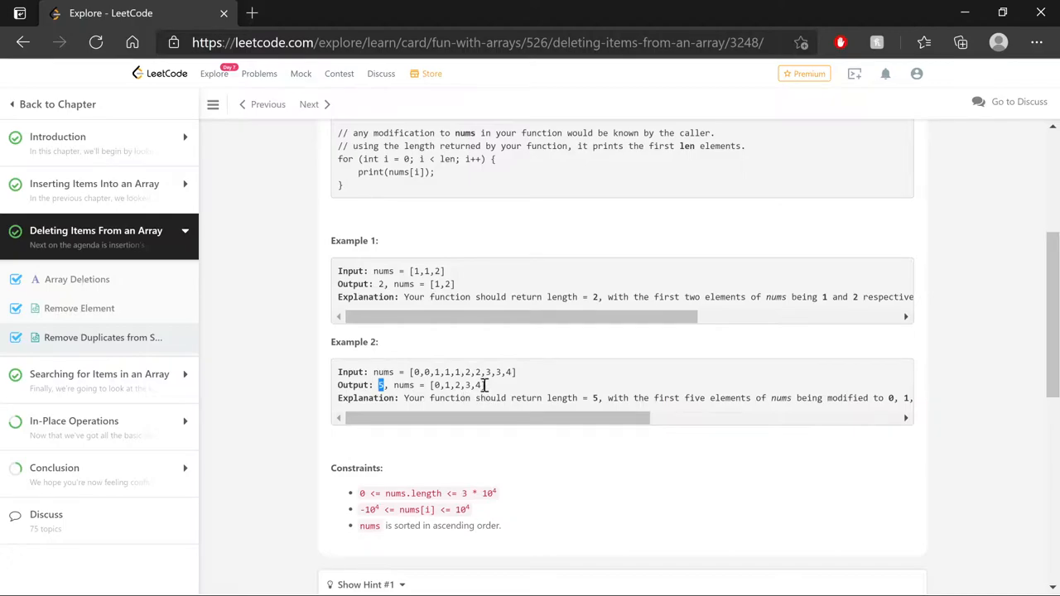
mouse_move(547, 399)
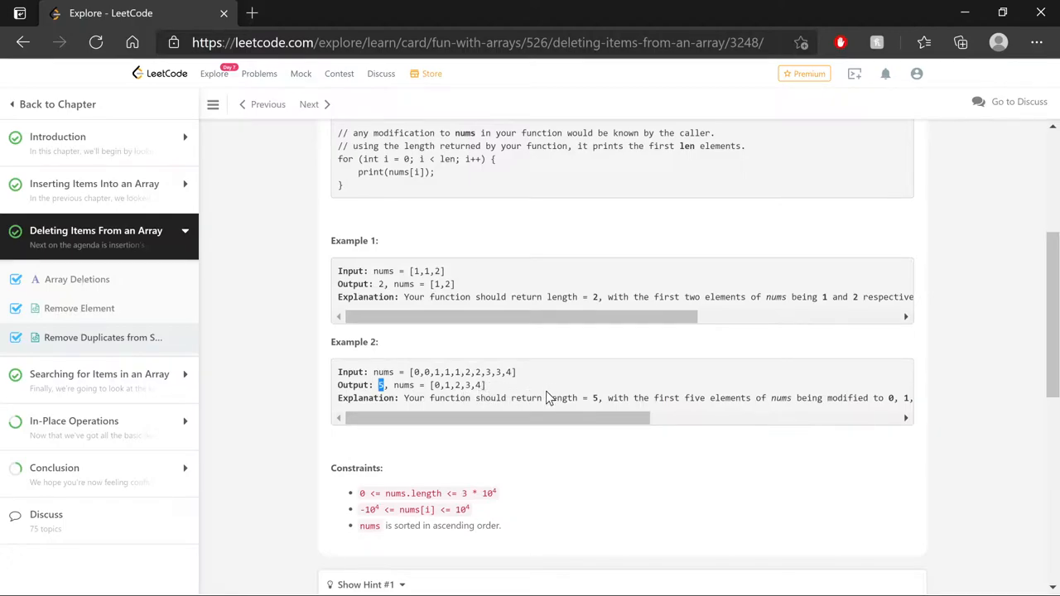
scroll("down", 3)
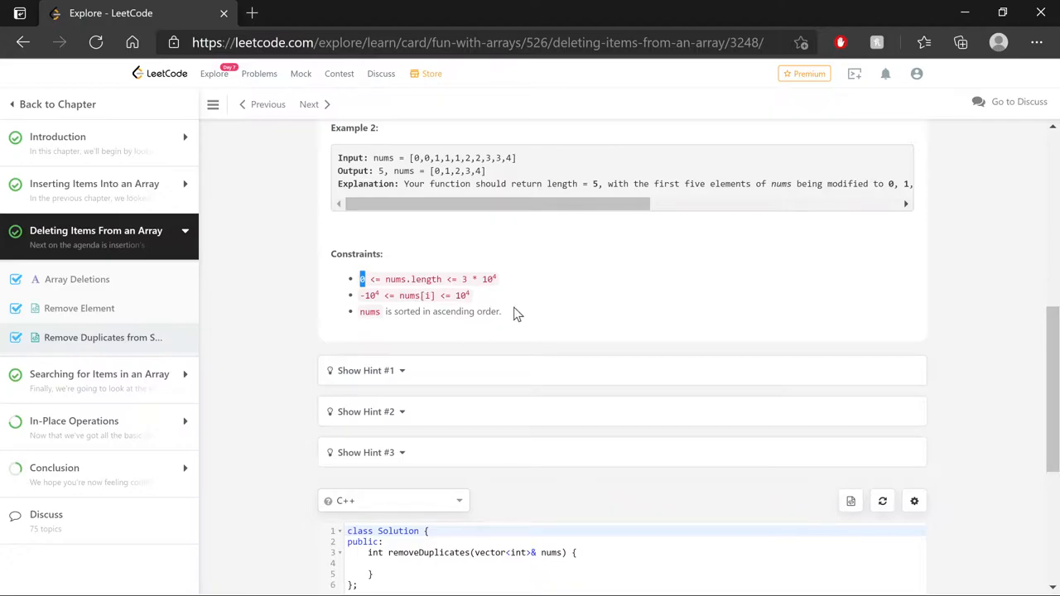
mouse_move(365, 275)
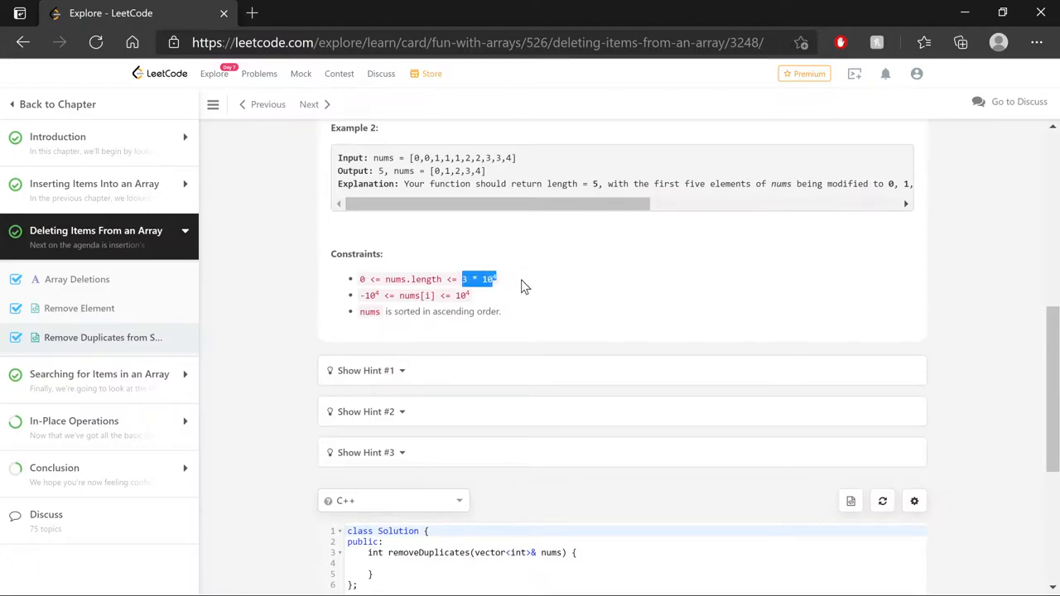
mouse_move(511, 325)
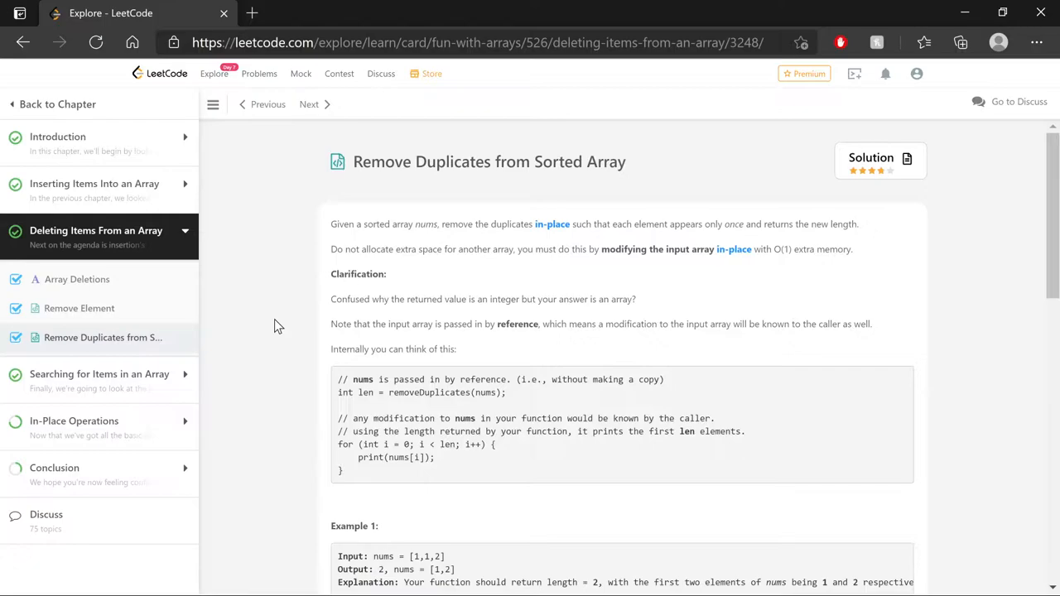
scroll("down", 3)
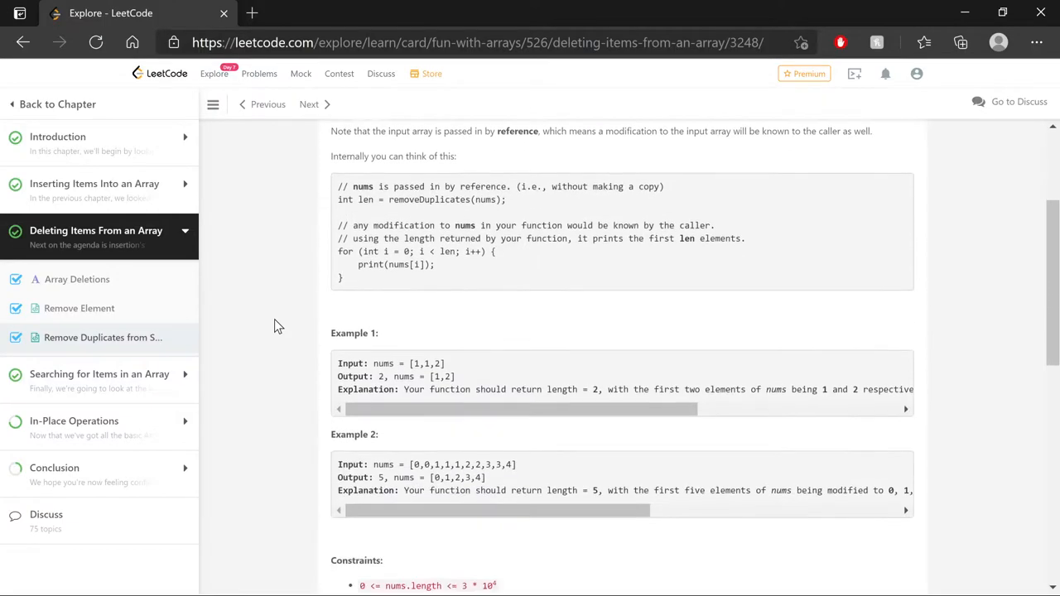
scroll("down", 3)
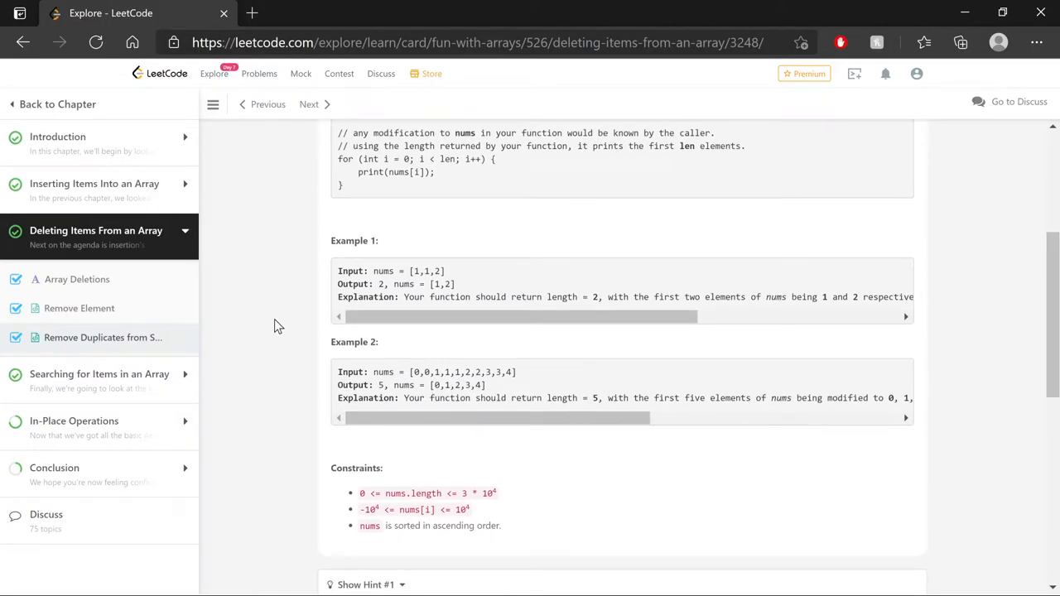
mouse_move(321, 348)
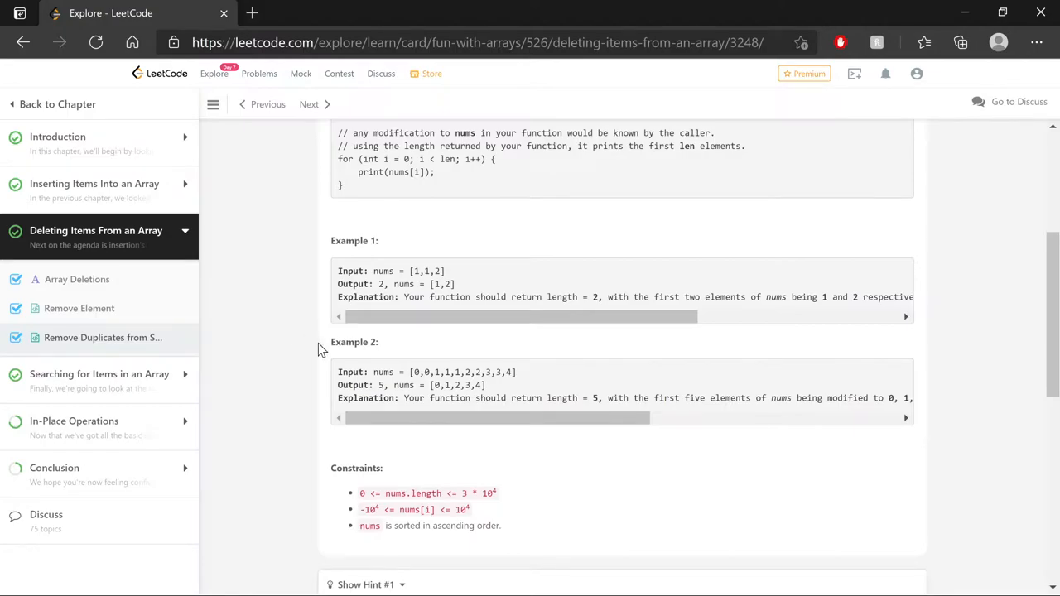
double_click(425, 372)
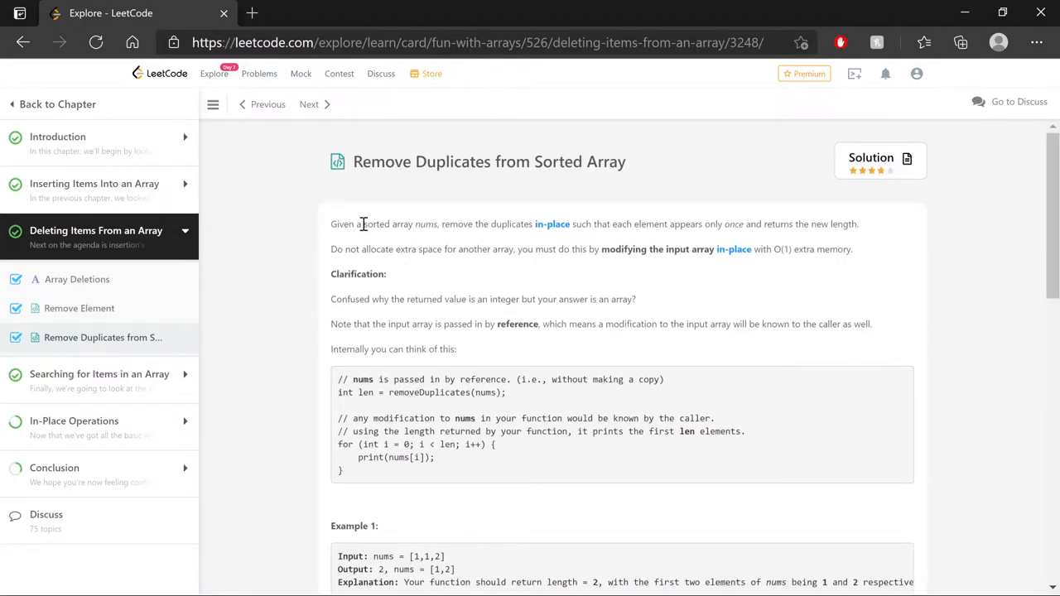
double_click(375, 223)
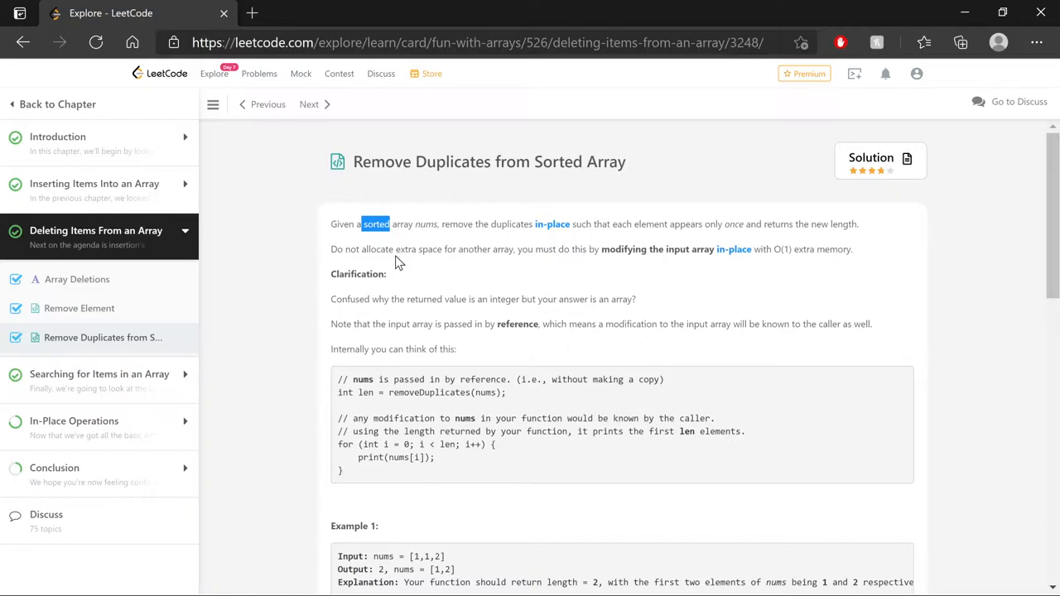
scroll("down", 3)
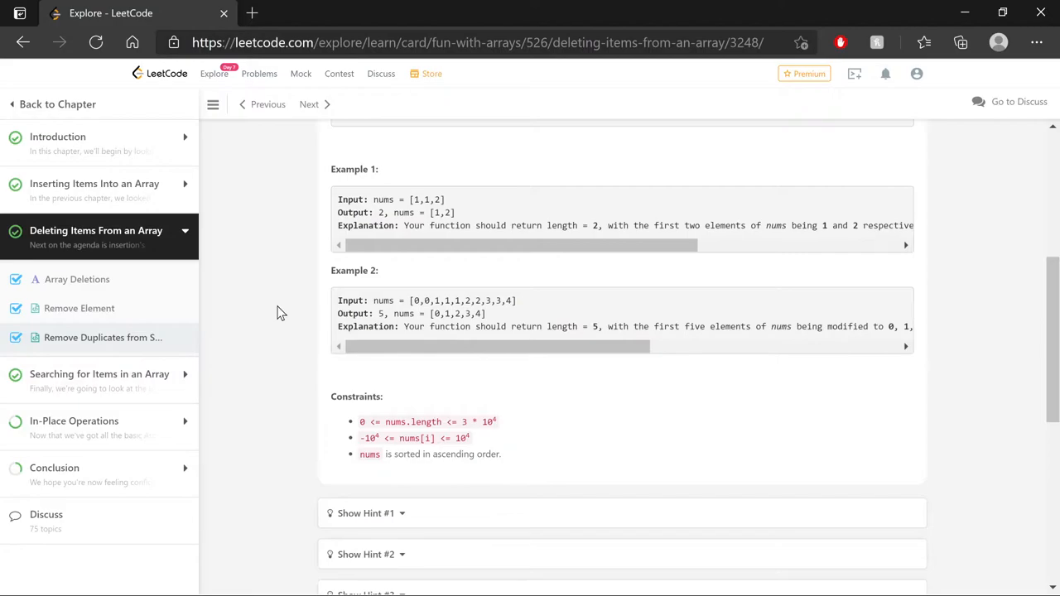
Write the for loop from i = 1, the else branch, and 'return nums.size() - dupCount;'
scroll("down", 3)
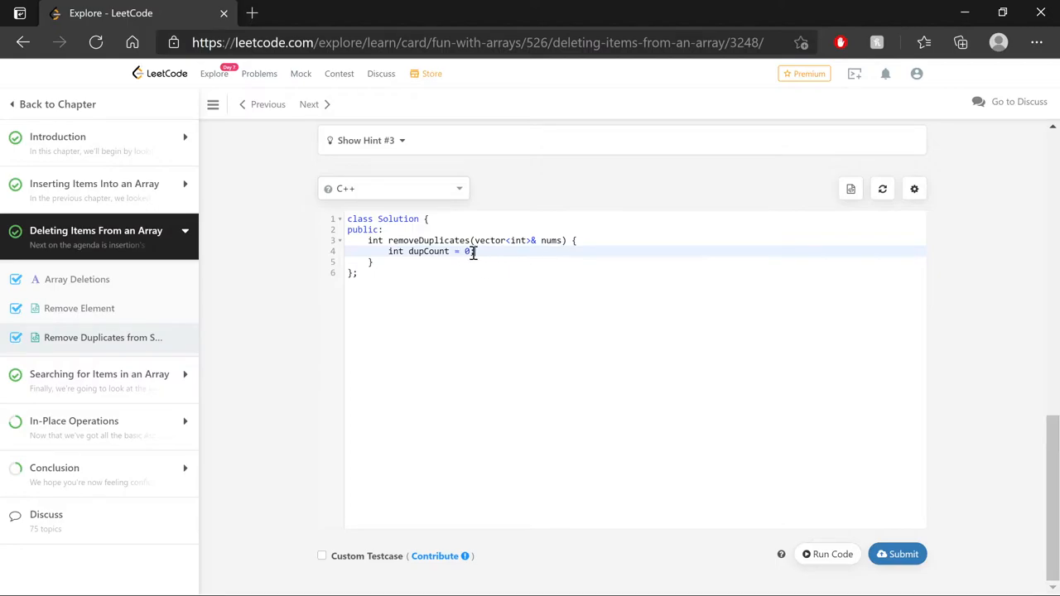
type("for (int i = 1; i < nums.size(); i++) {")
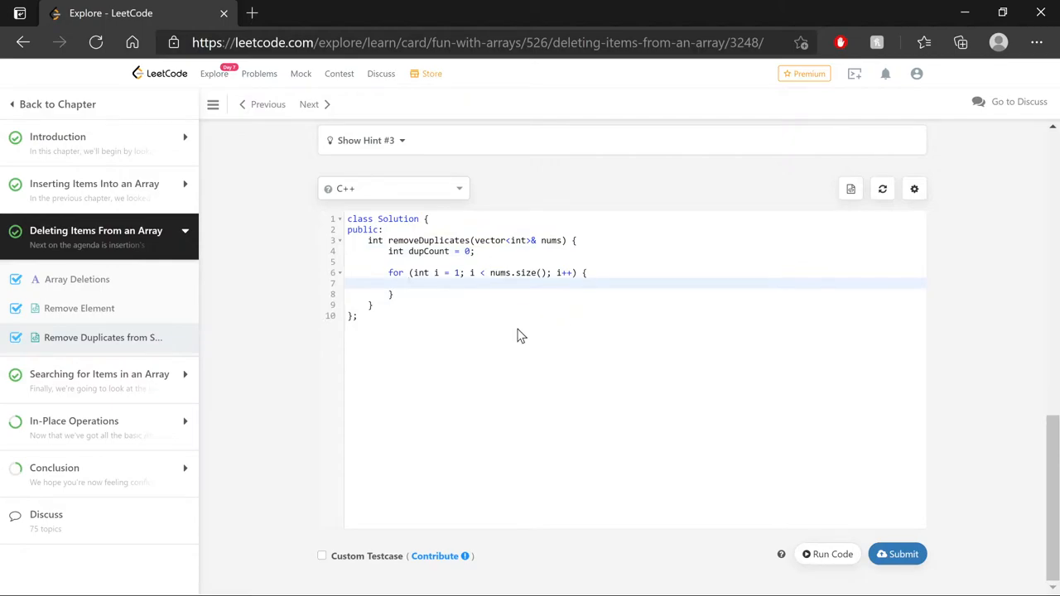
mouse_move(507, 299)
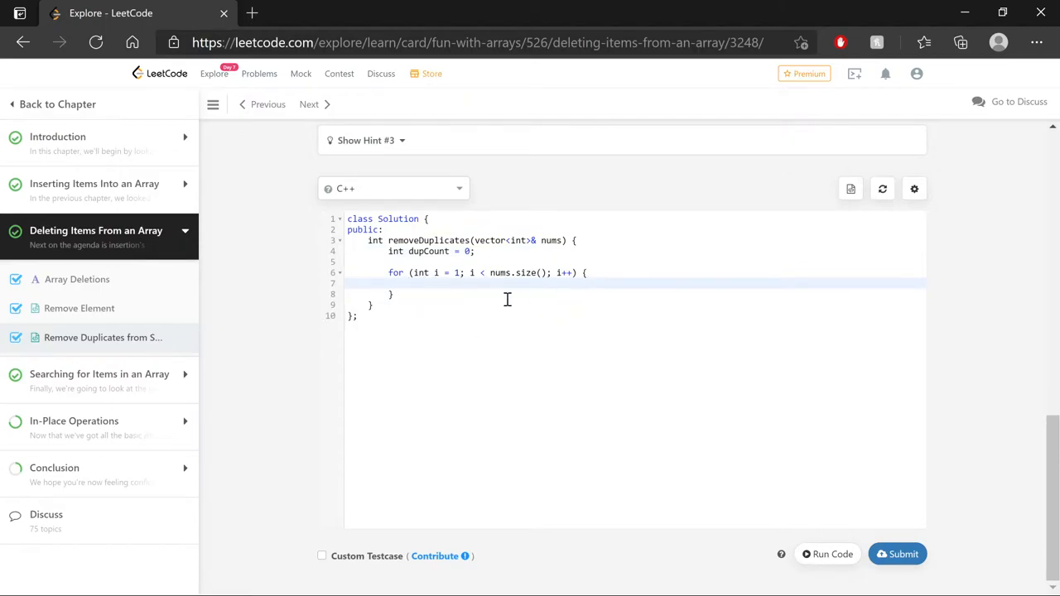
left_click(461, 272)
type("if (nums[i - 1] == nums[i]) {")
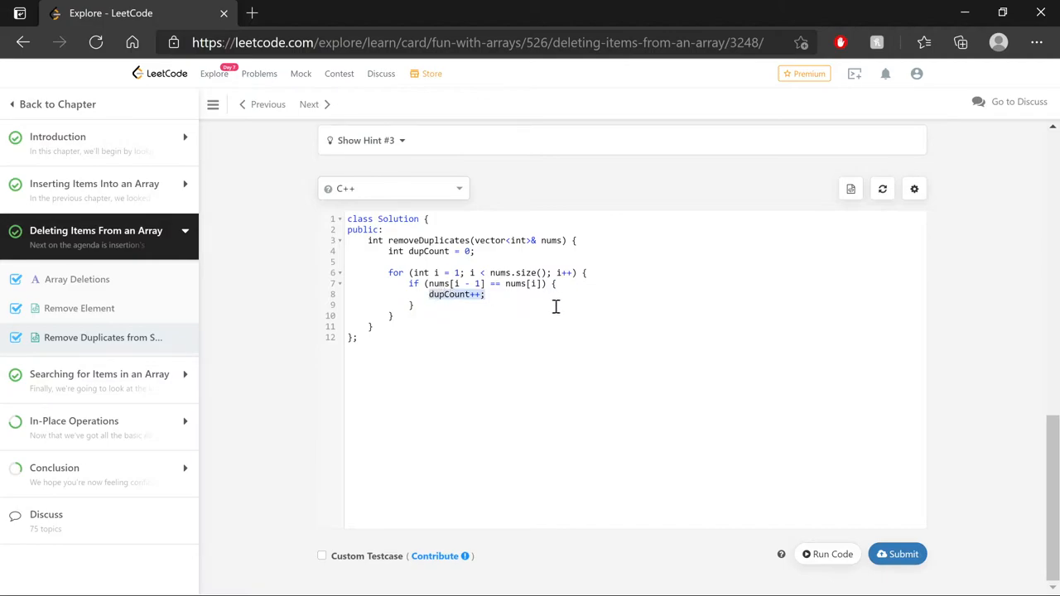
type("else {")
type("nums[i - dupCount] = nums[i];")
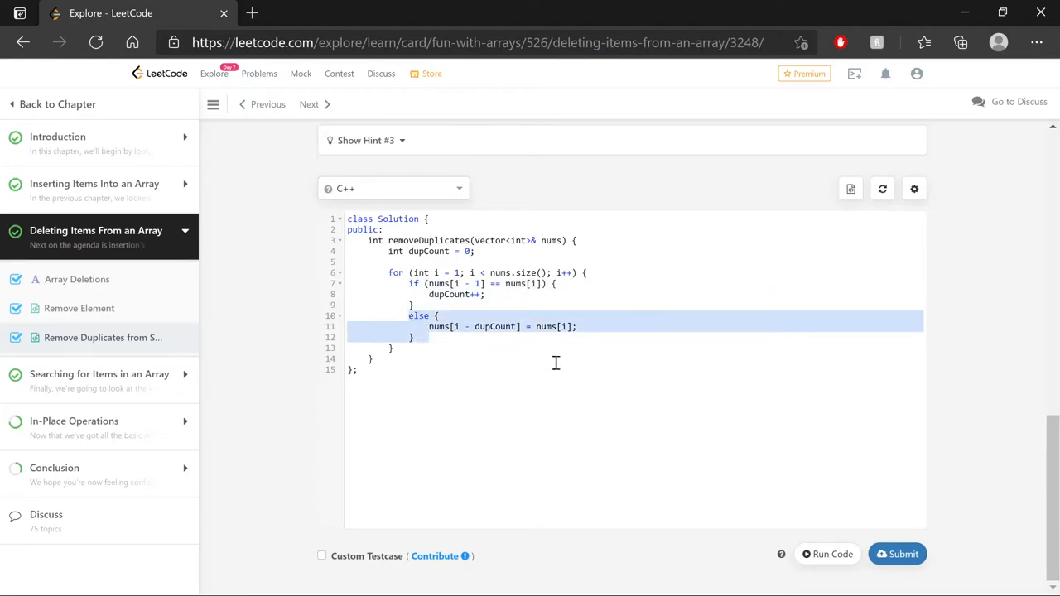
left_click(521, 327)
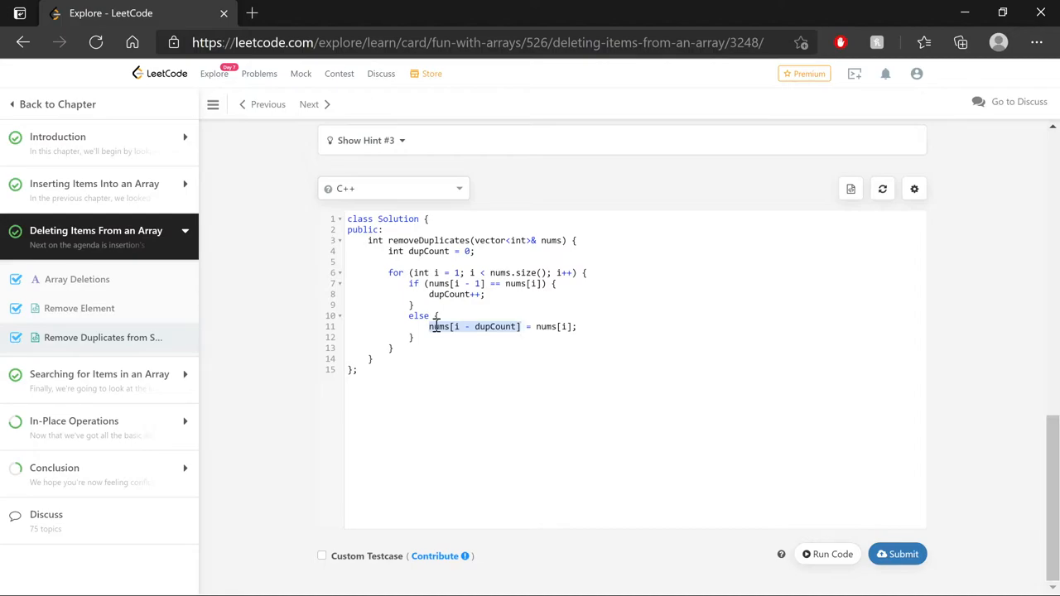
left_click(476, 325)
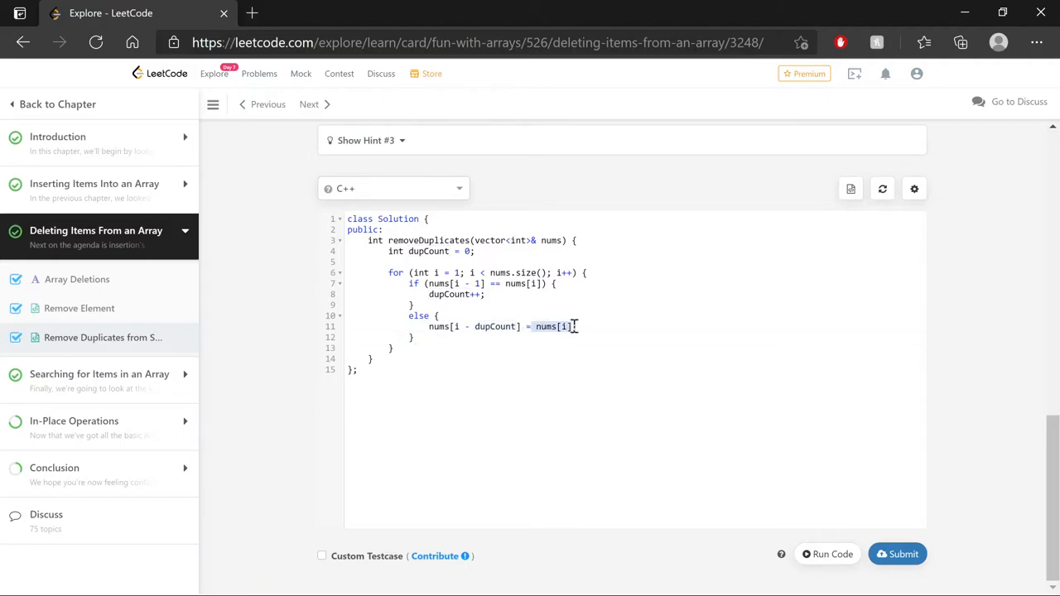
type("return nums.size() - dupCount;")
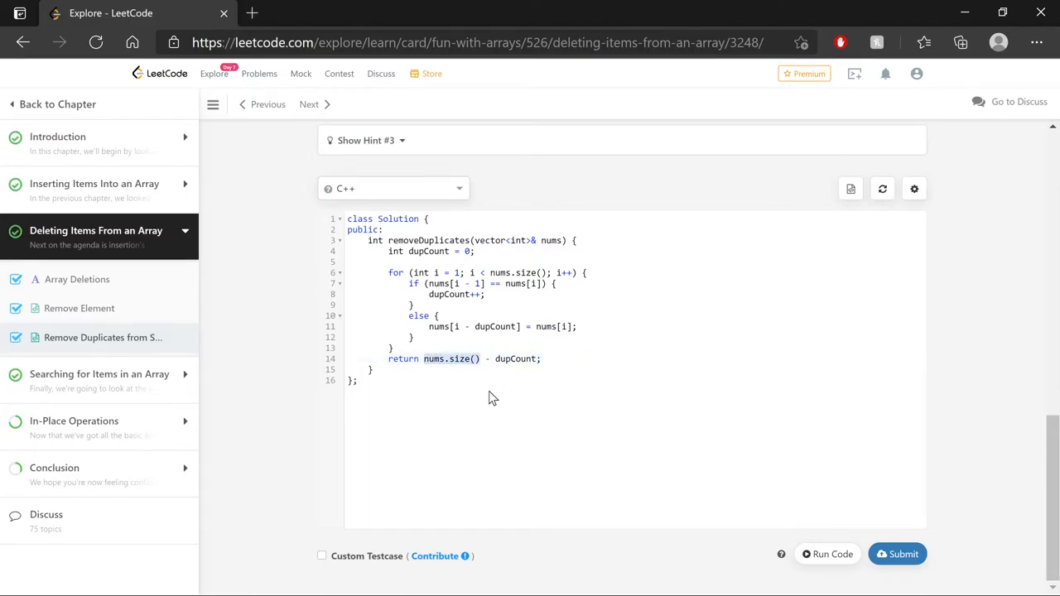
double_click(517, 358)
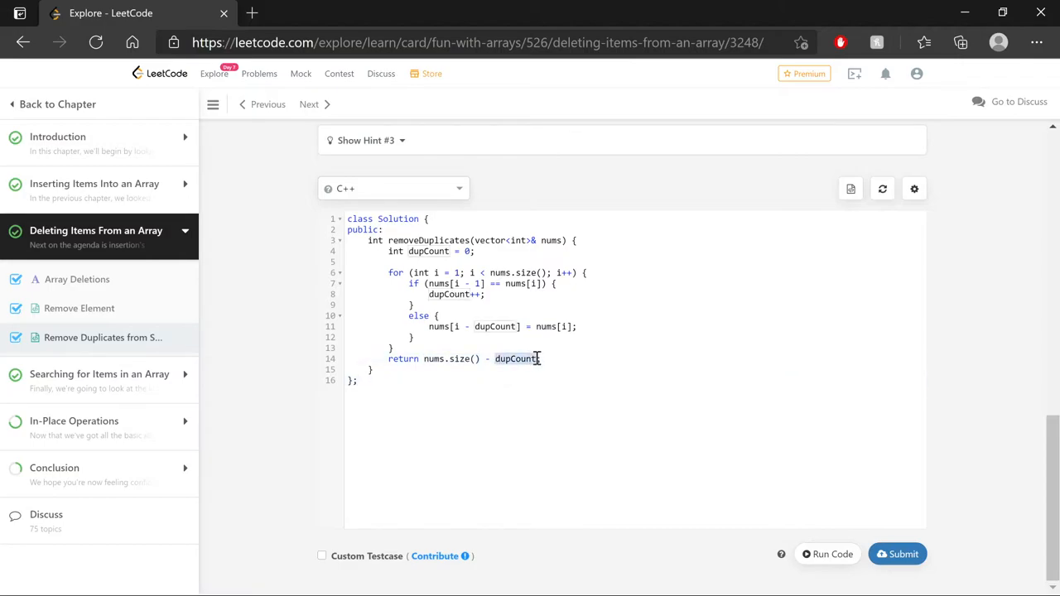
type(";")
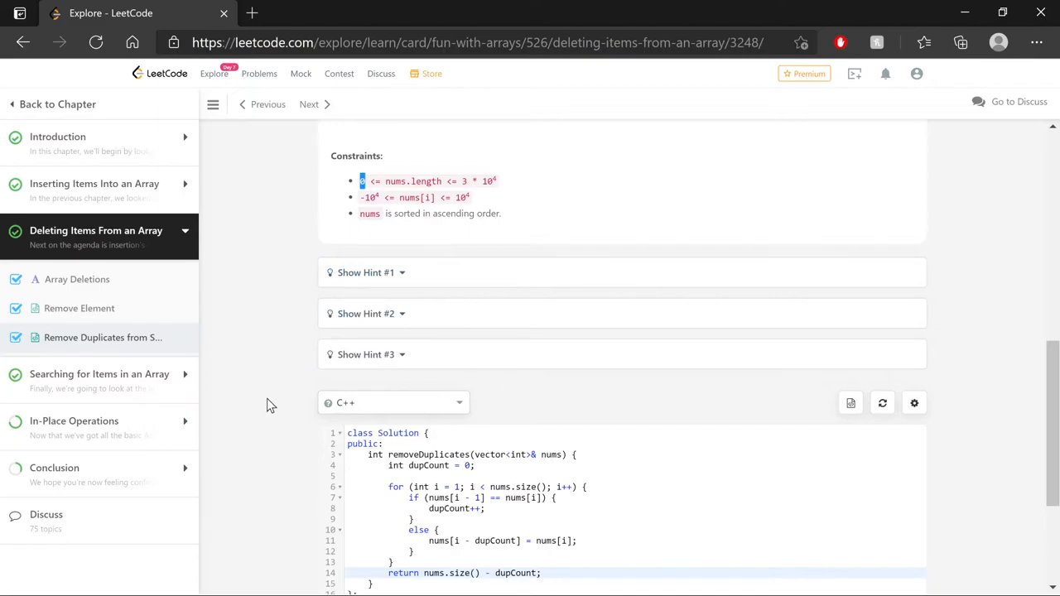
scroll("down", 3)
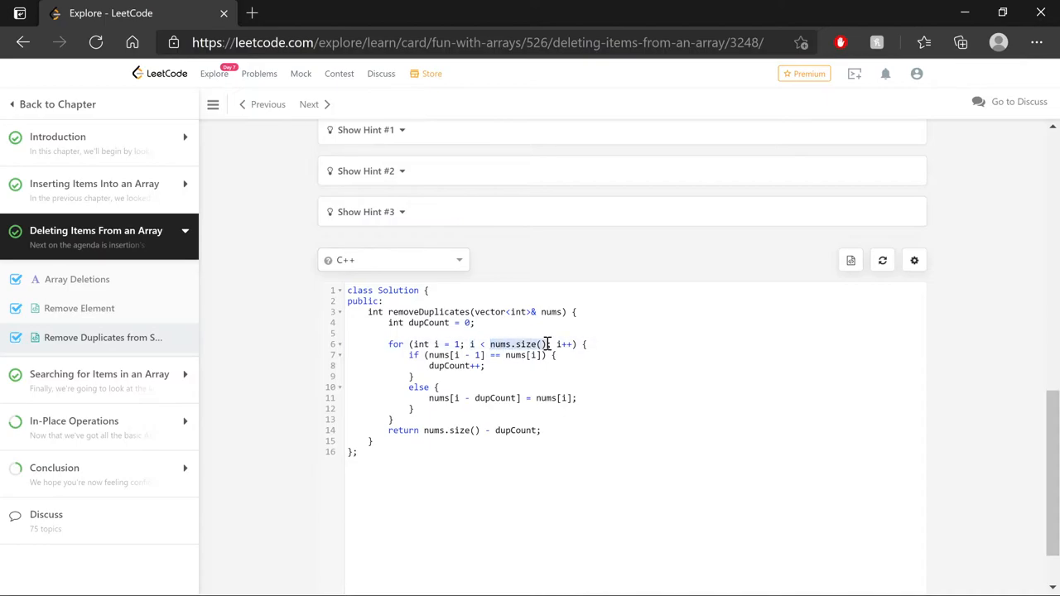
mouse_move(596, 364)
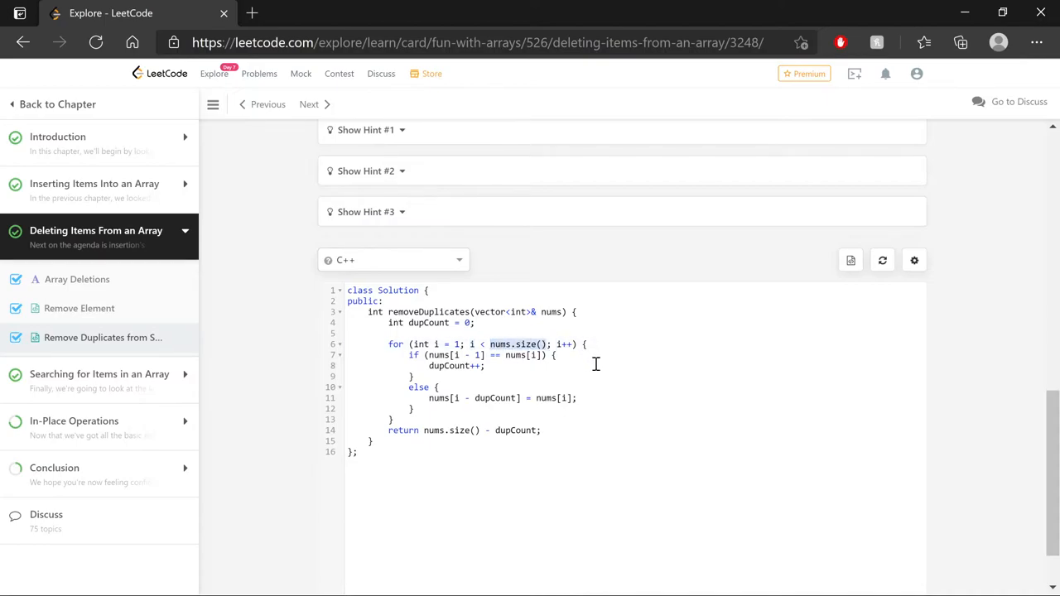
mouse_move(511, 345)
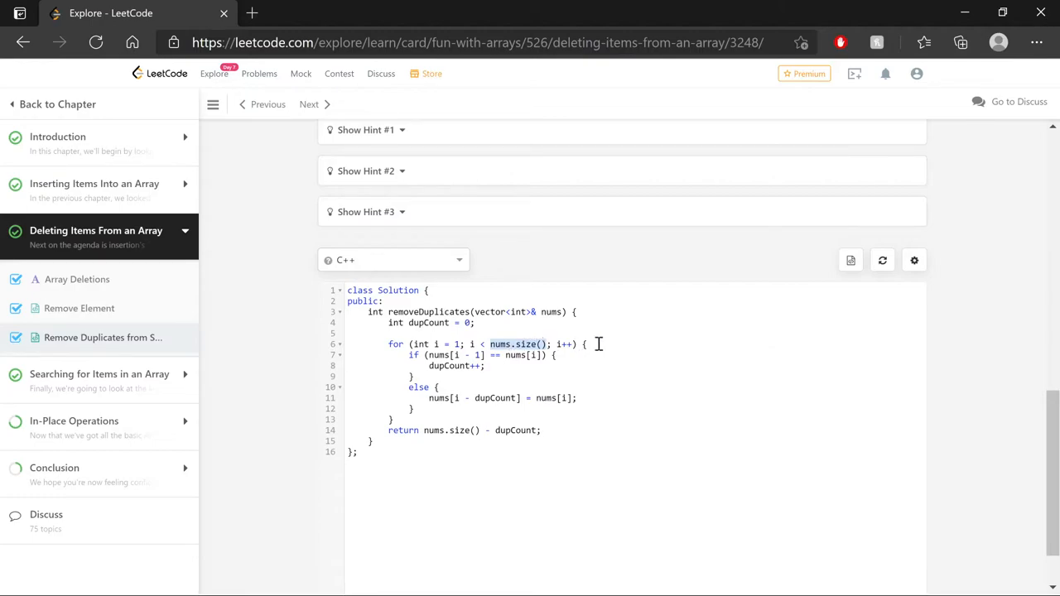
mouse_move(450, 430)
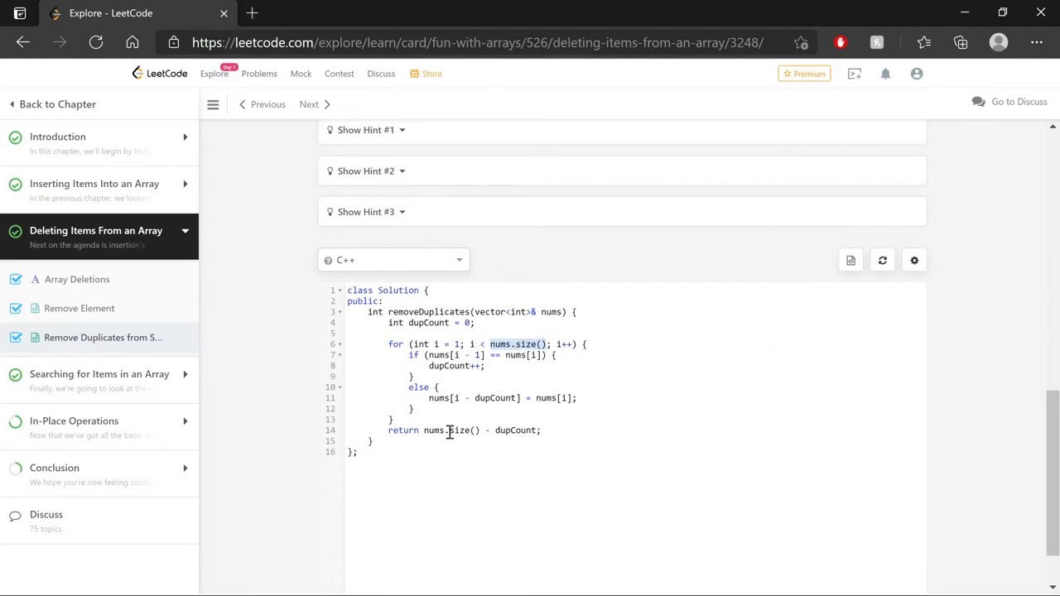
left_click(422, 430)
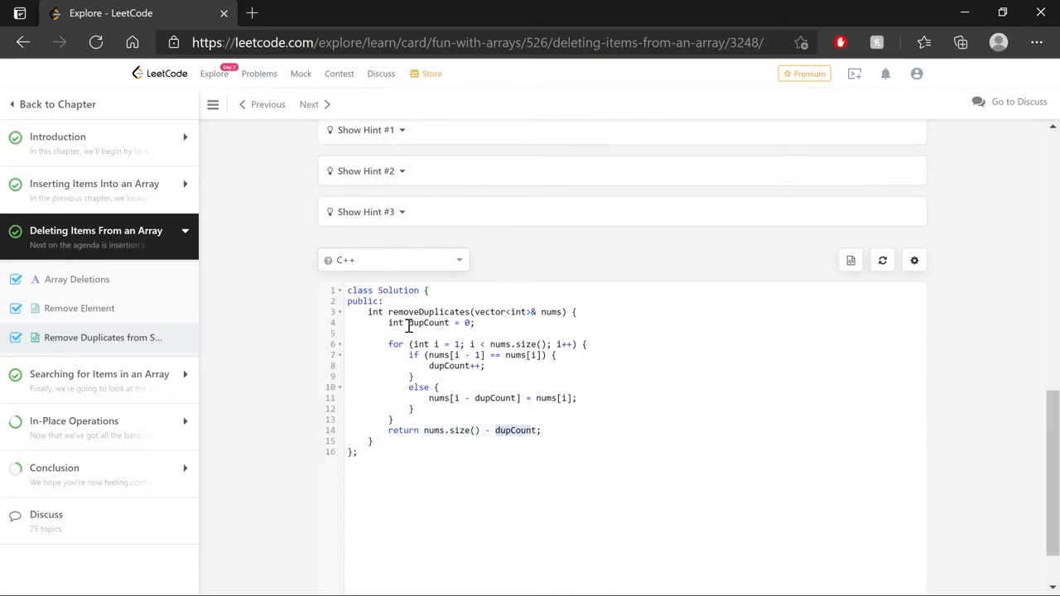
mouse_move(607, 424)
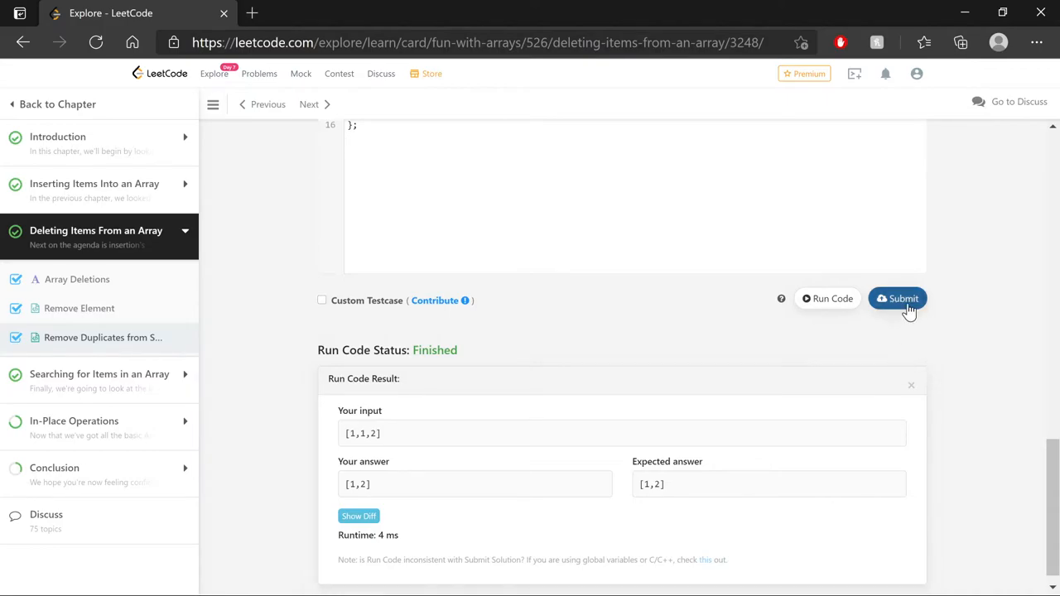
Submit the solution and reread the O(1) extra memory requirement after acceptance
left_click(898, 299)
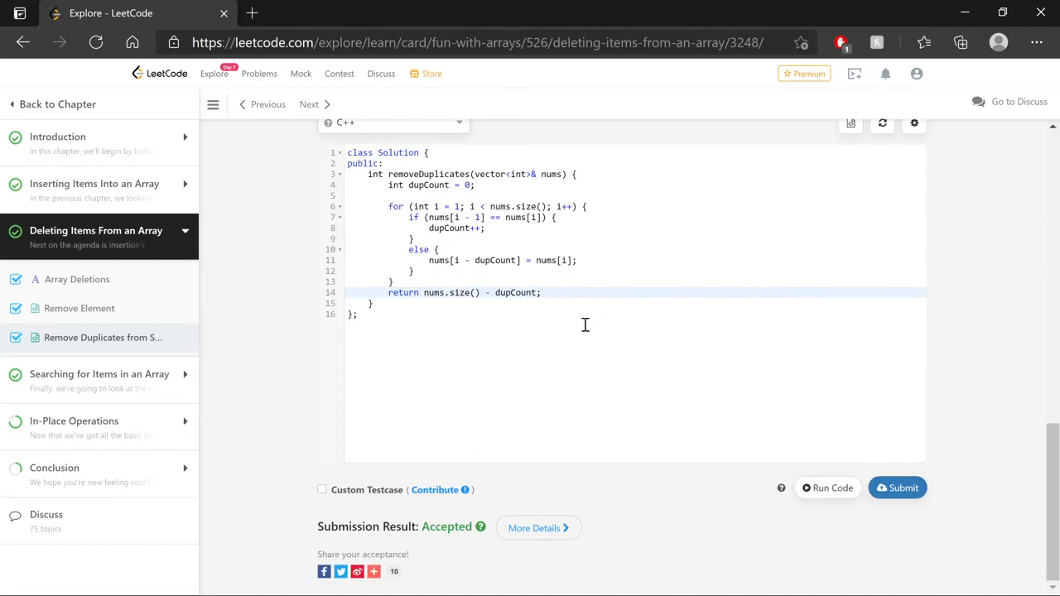
mouse_move(678, 360)
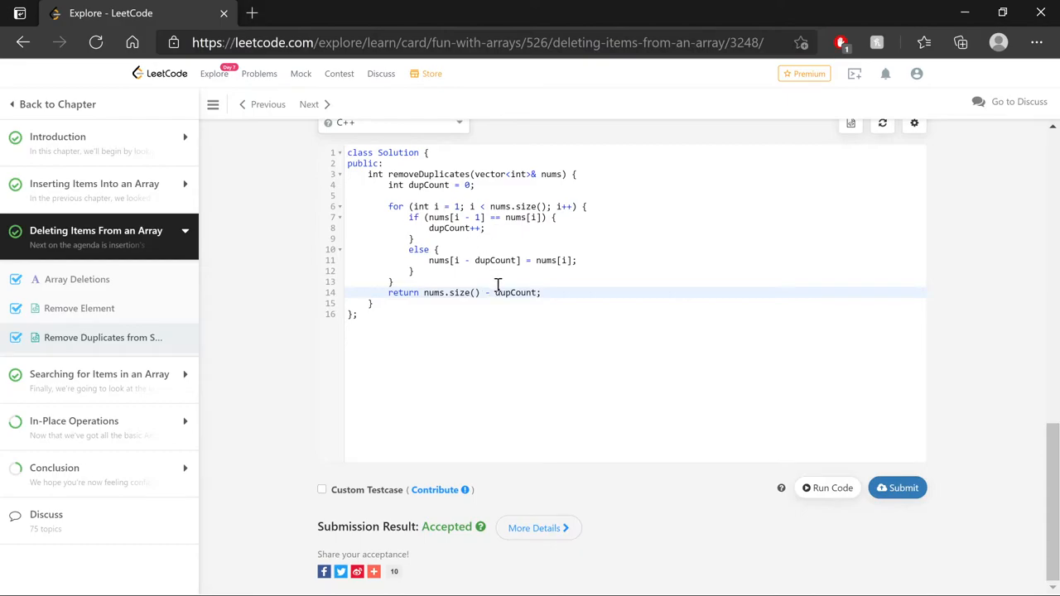
mouse_move(661, 322)
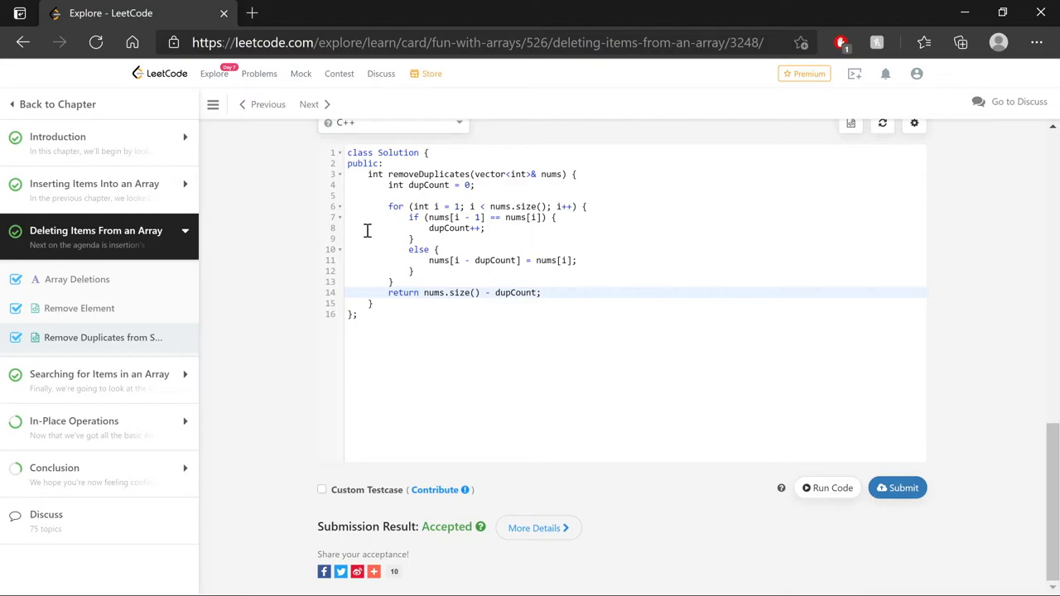
left_click_drag(387, 207, 660, 274)
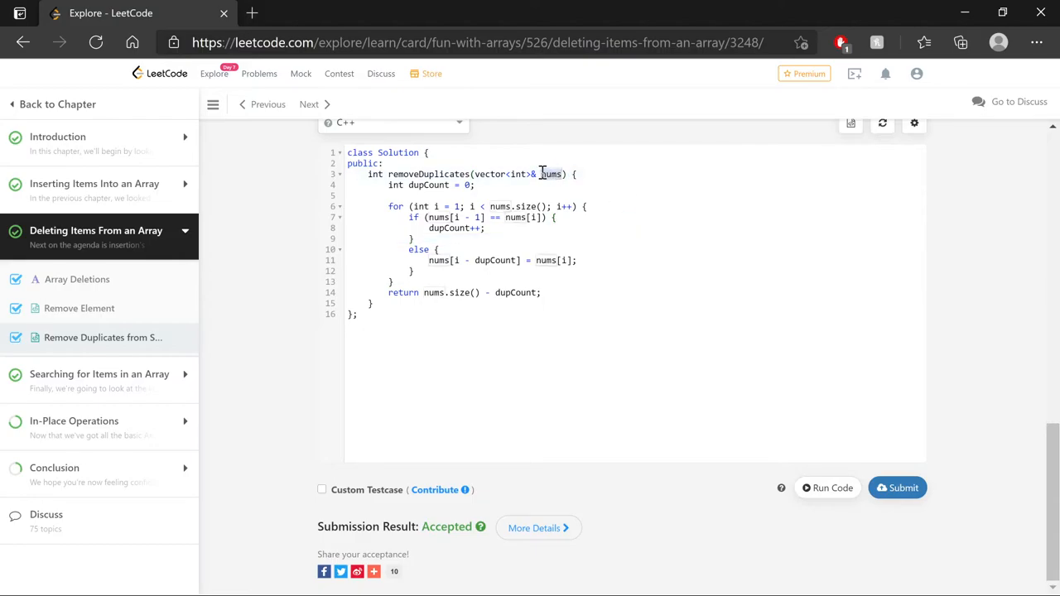
left_click(700, 260)
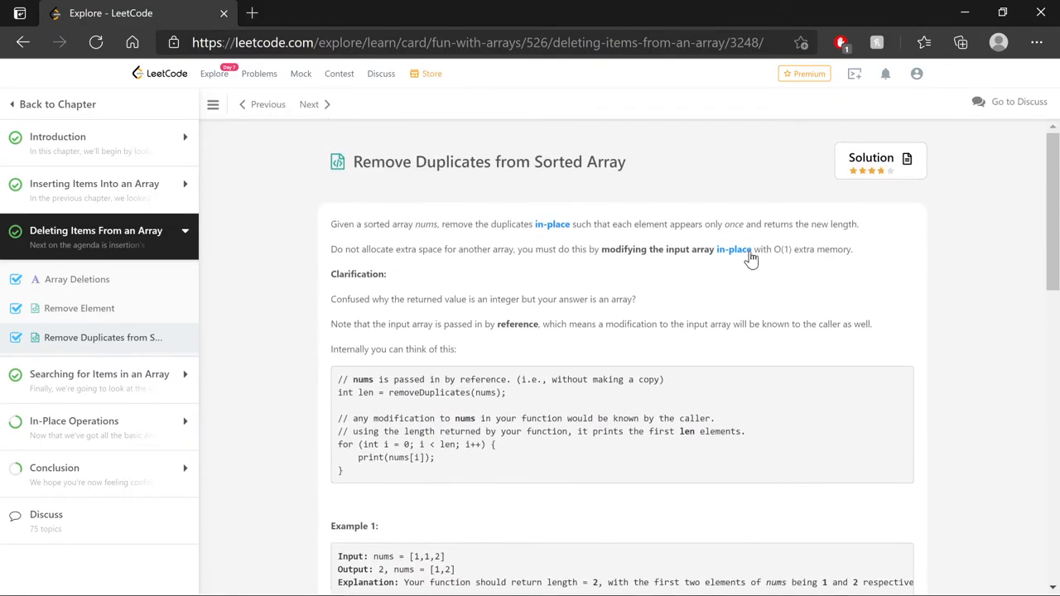
double_click(781, 248)
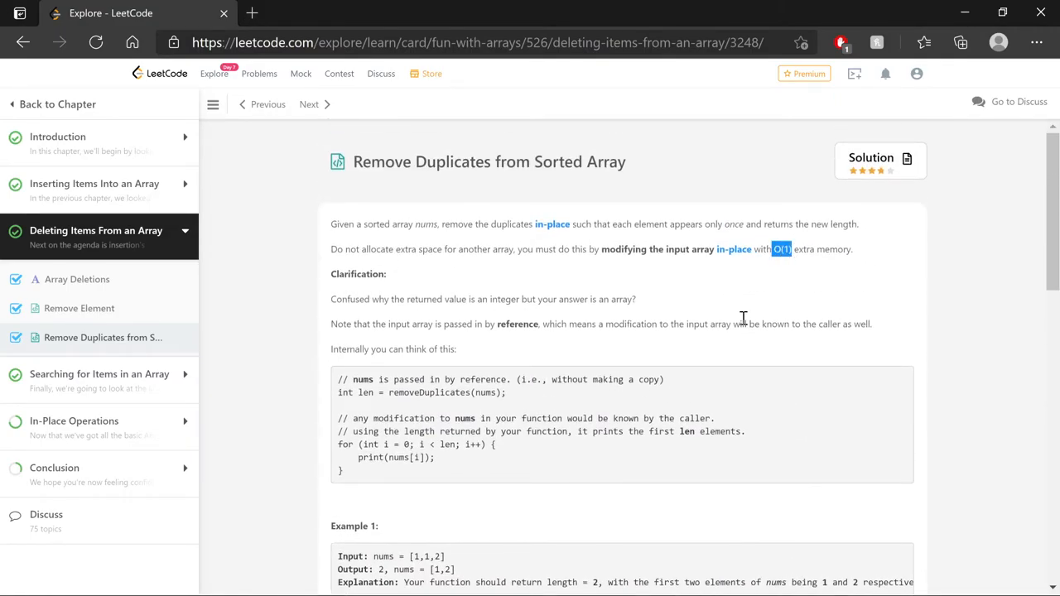
scroll("down", 3)
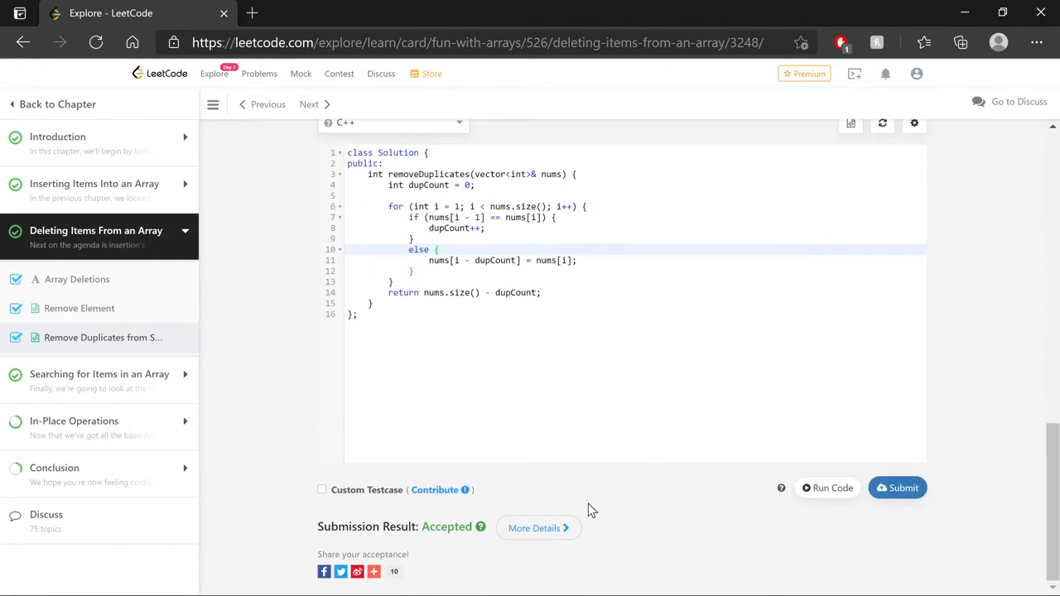
left_click(538, 528)
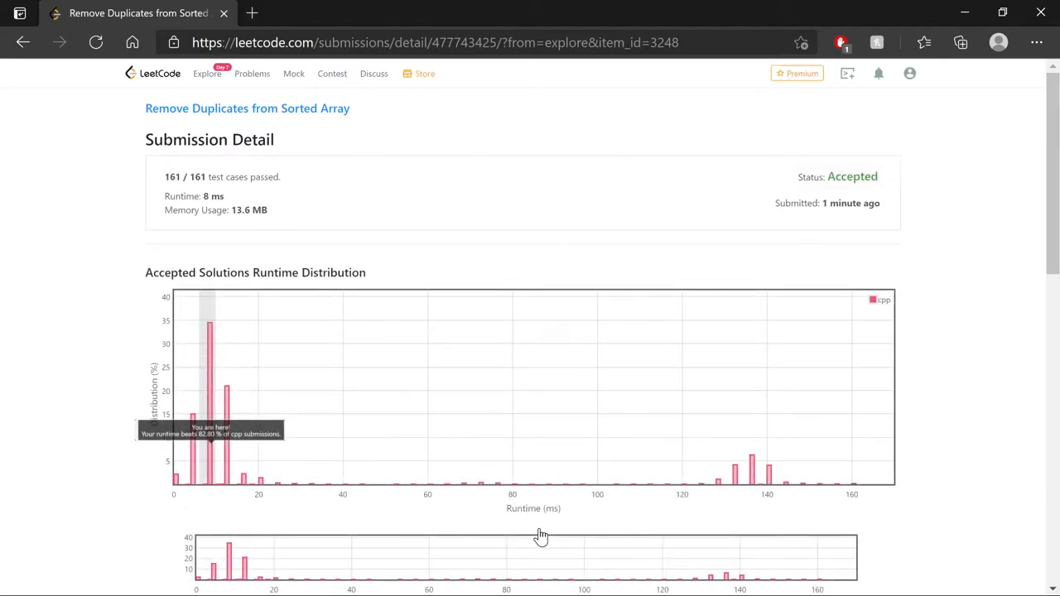
mouse_move(99, 515)
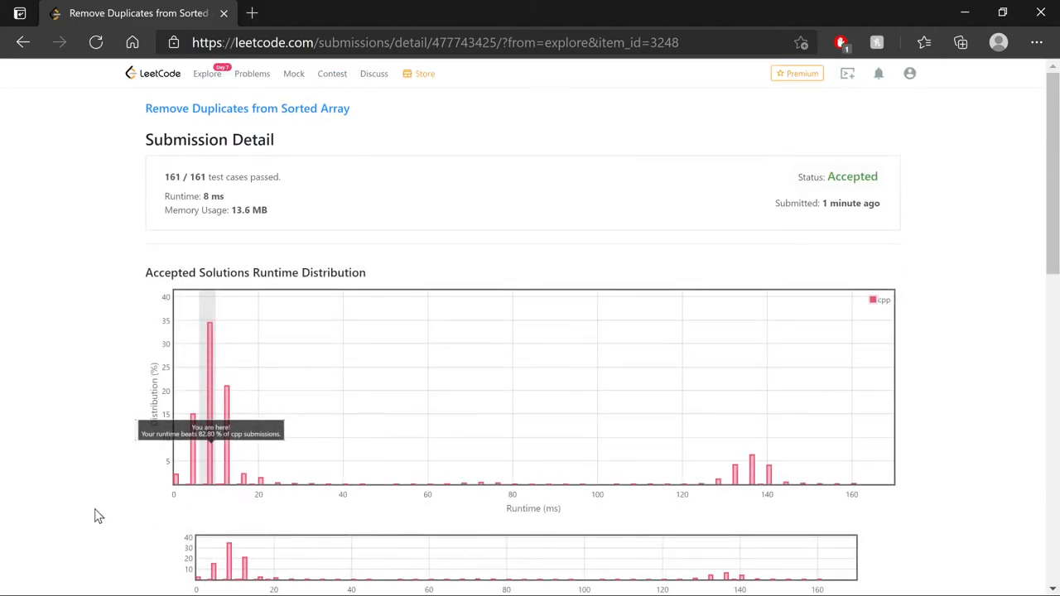
mouse_move(164, 526)
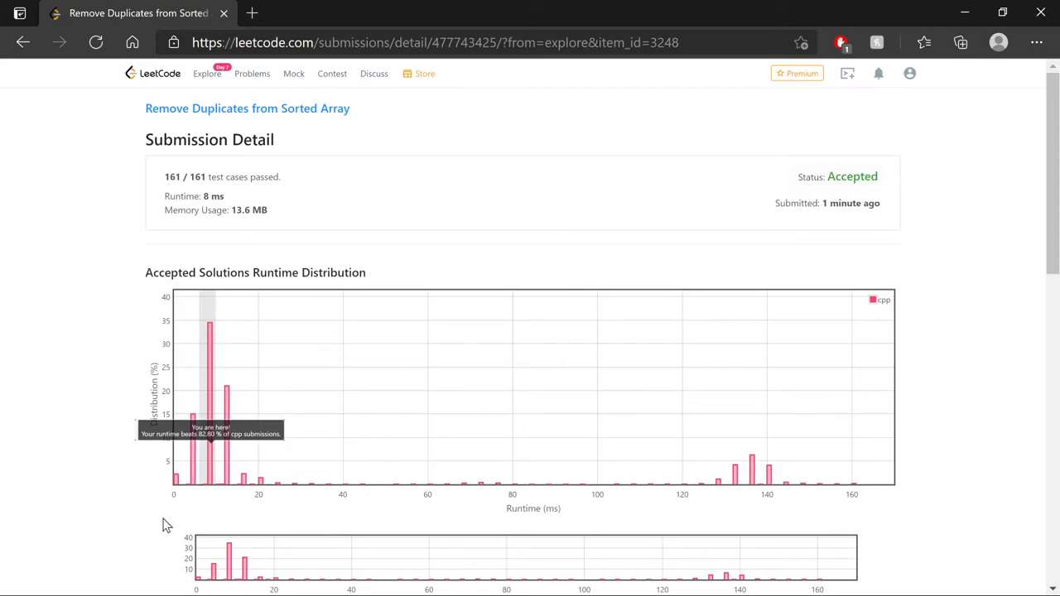
mouse_move(248, 522)
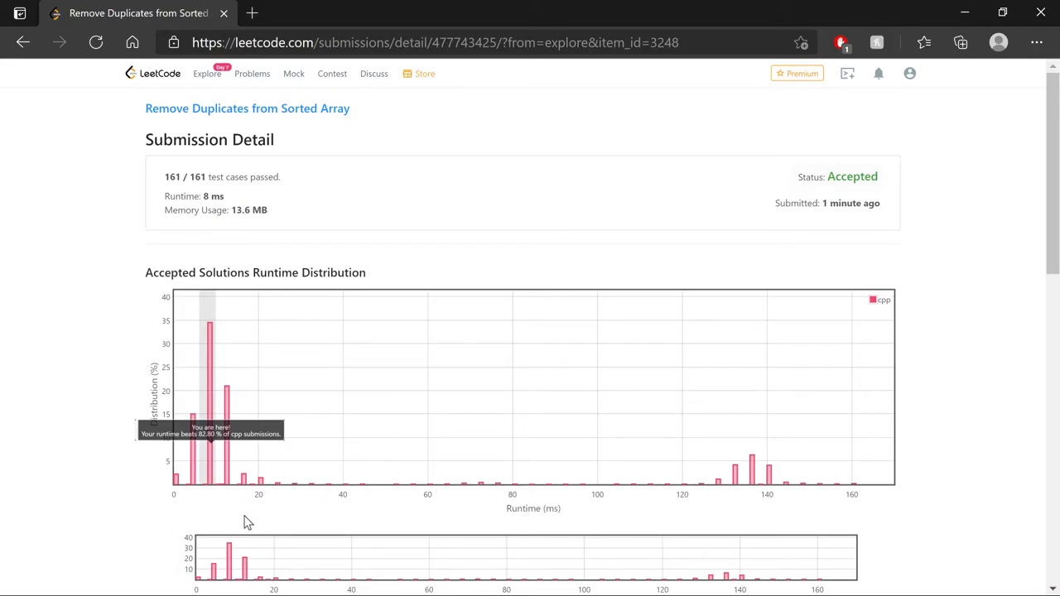
mouse_move(943, 497)
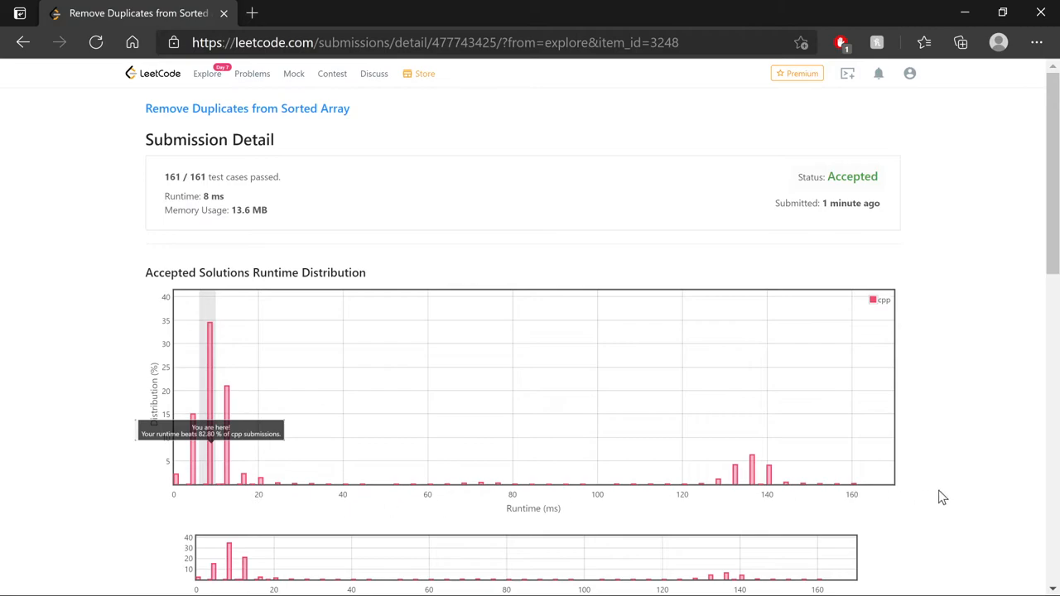
mouse_move(378, 403)
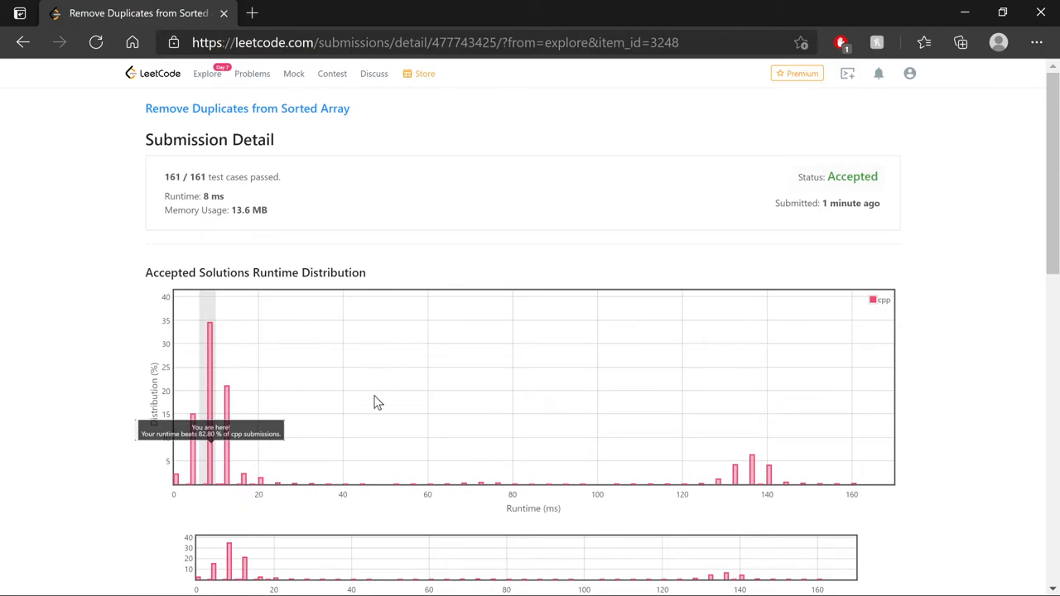
mouse_move(158, 457)
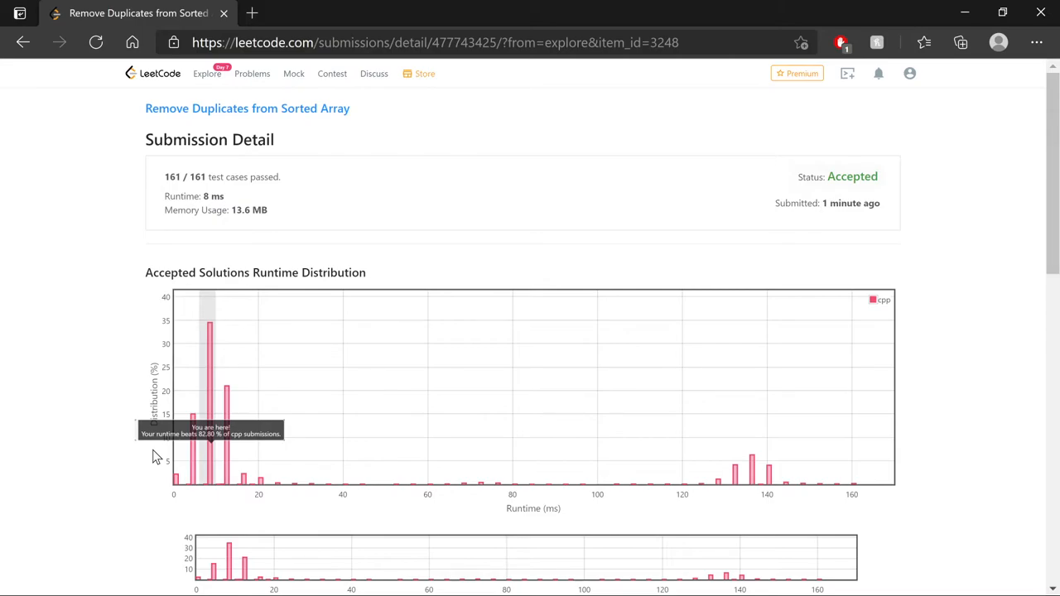
mouse_move(105, 429)
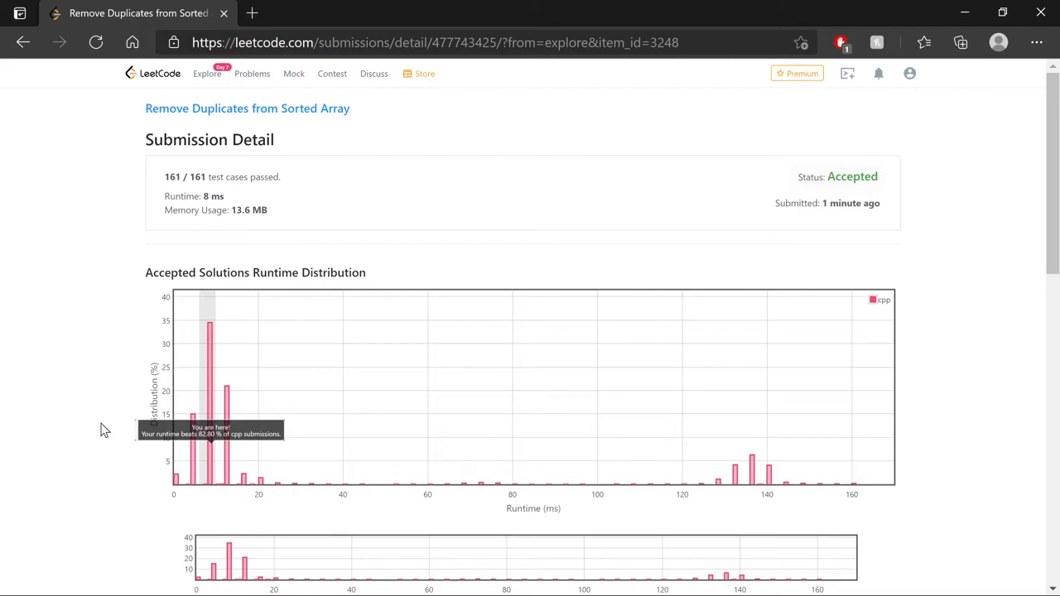
mouse_move(292, 472)
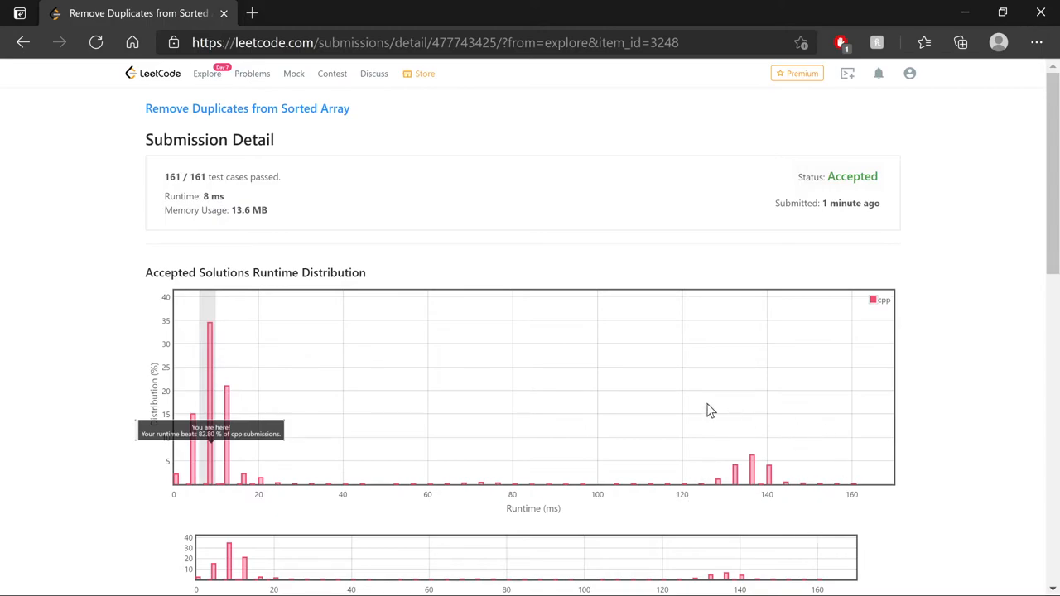
mouse_move(804, 526)
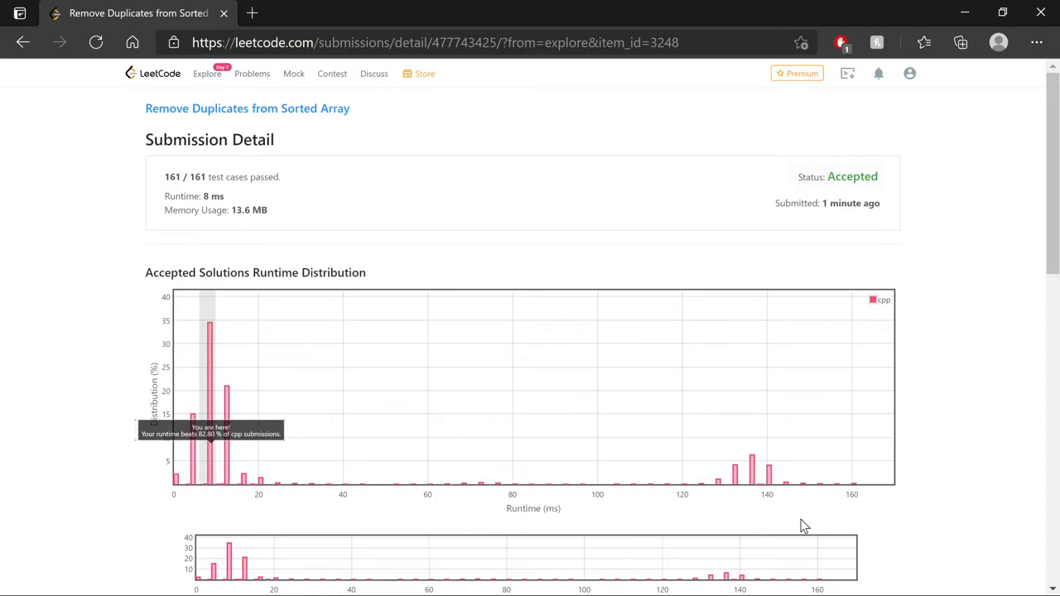
mouse_move(791, 520)
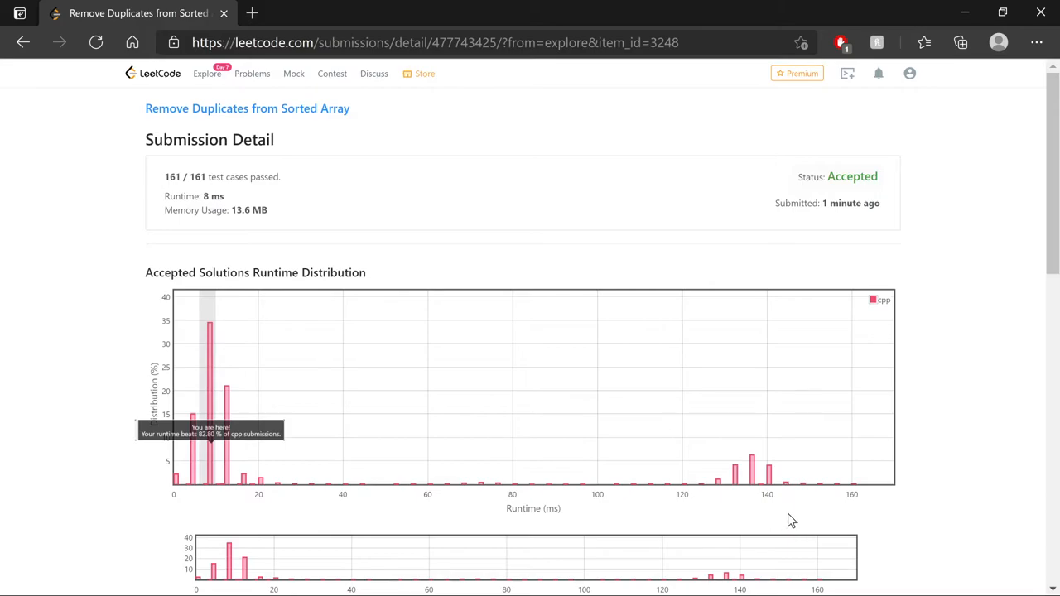
mouse_move(756, 503)
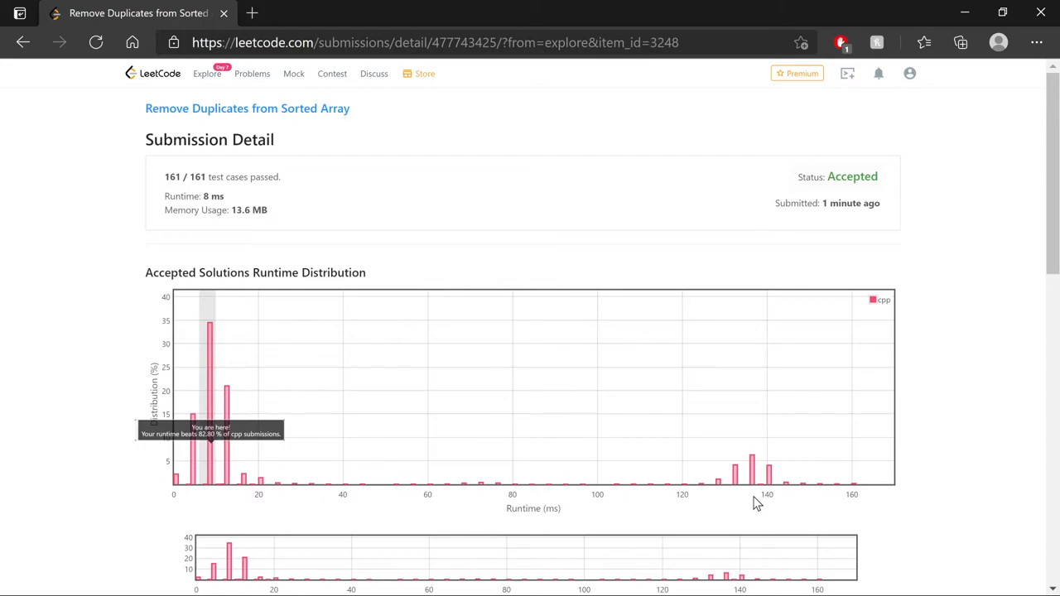
scroll("down", 3)
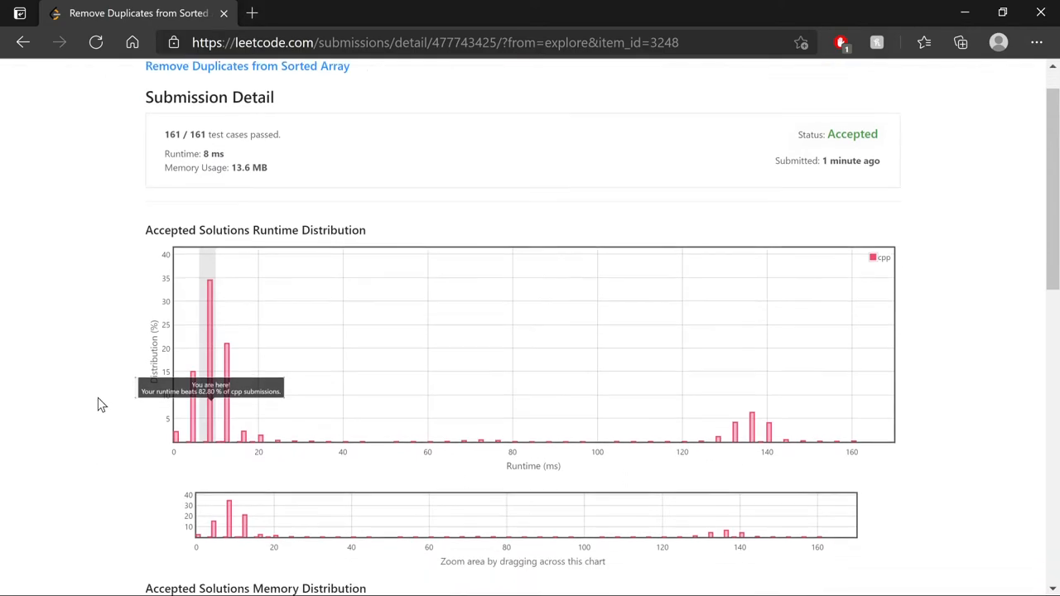
scroll("down", 3)
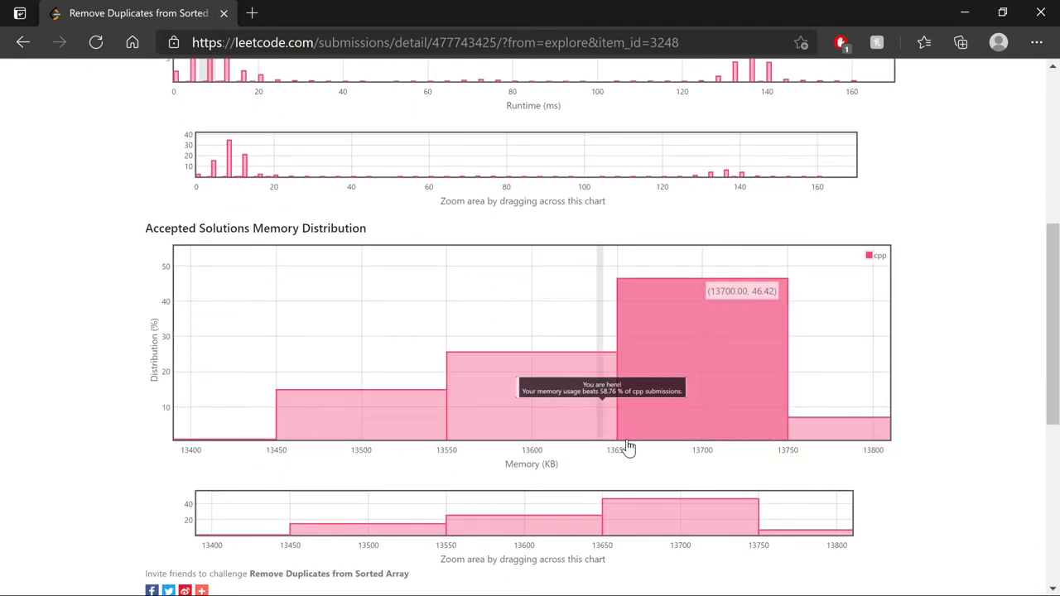
mouse_move(824, 462)
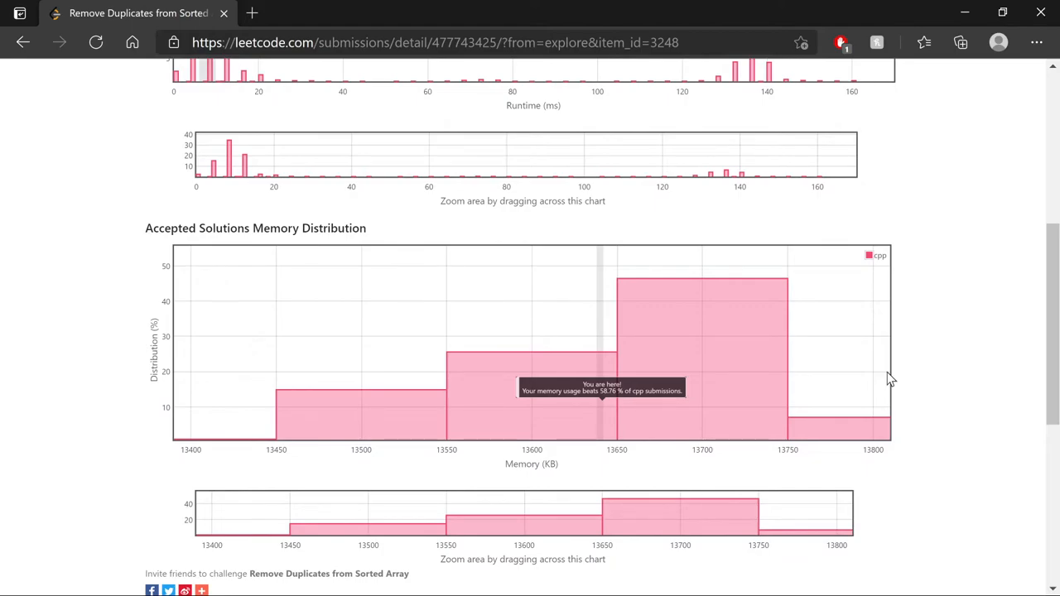
mouse_move(145, 414)
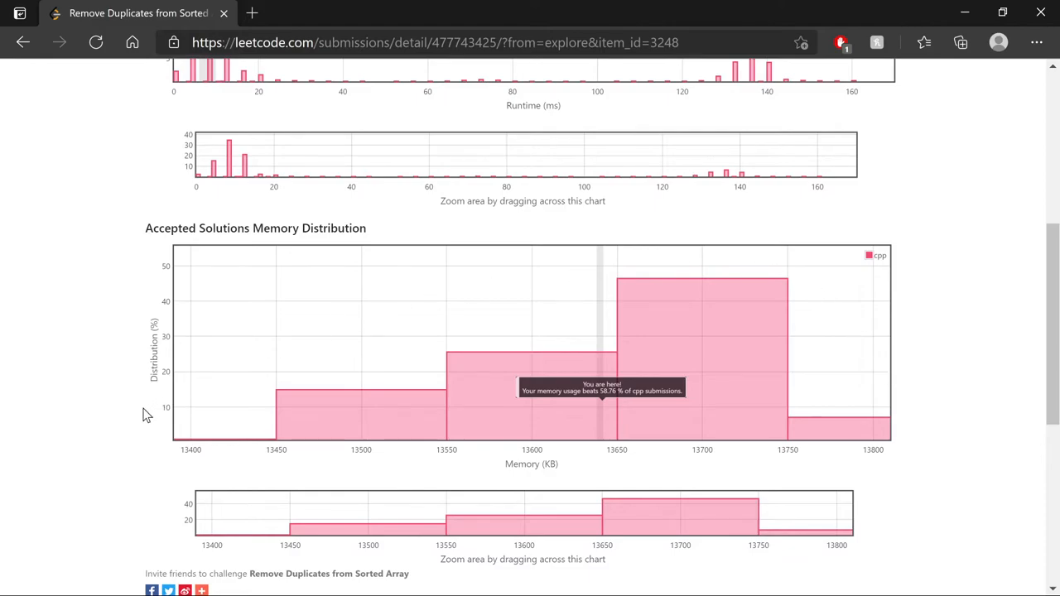
mouse_move(959, 416)
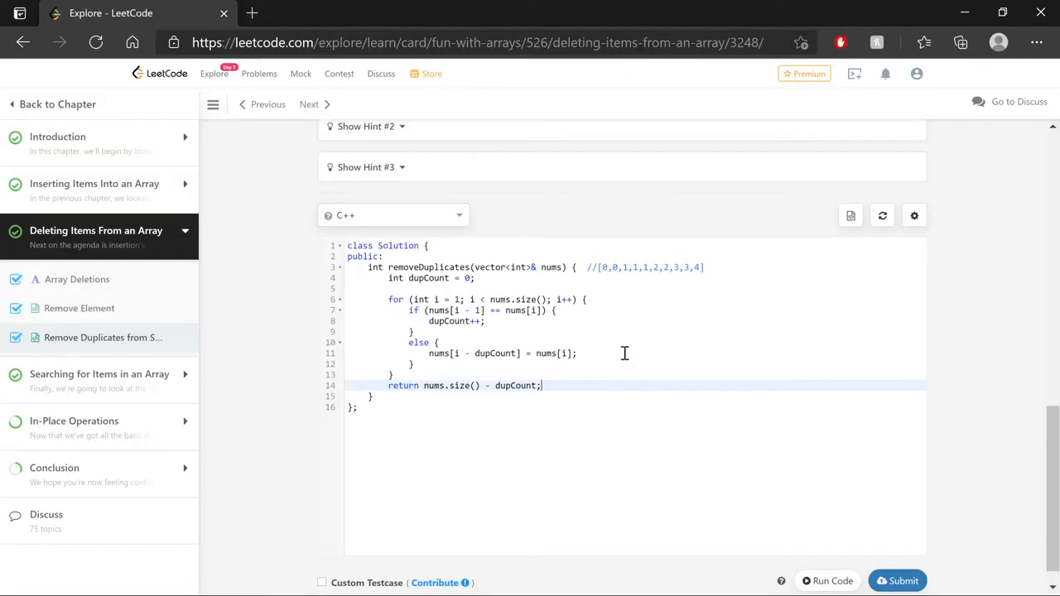
mouse_move(627, 342)
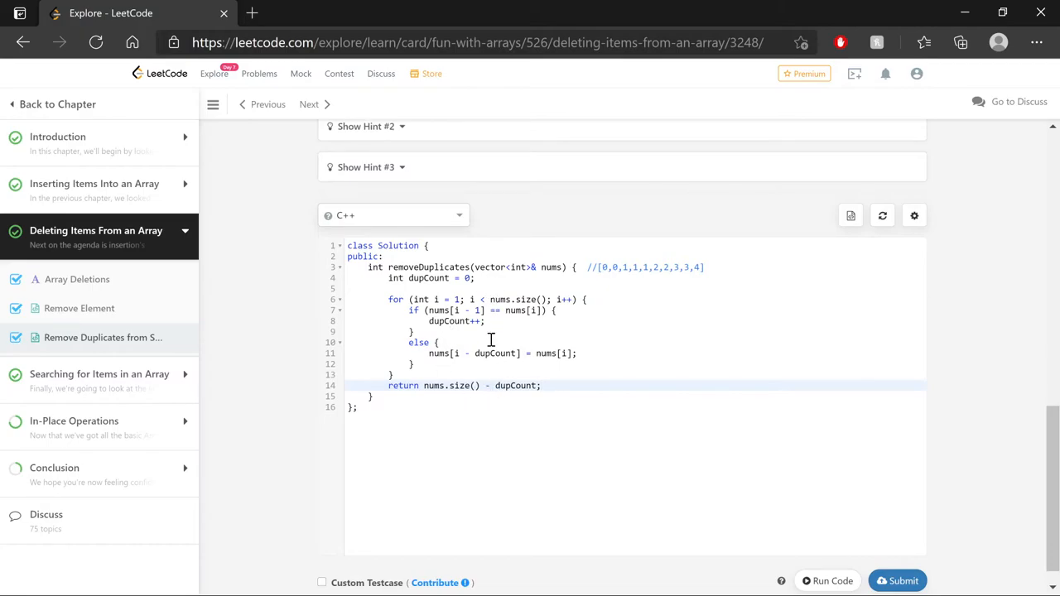
mouse_move(606, 411)
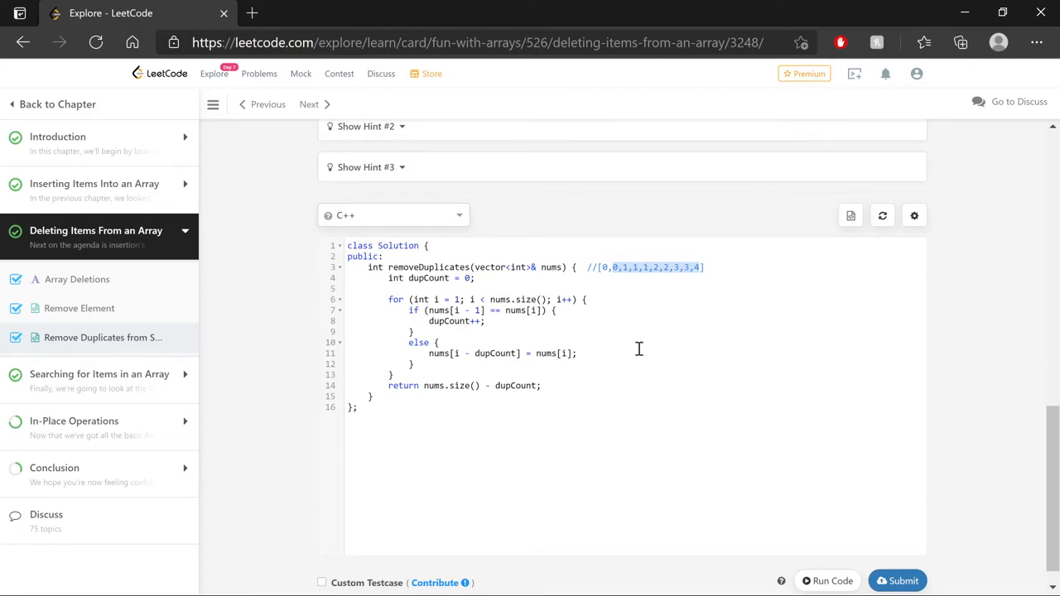
mouse_move(463, 310)
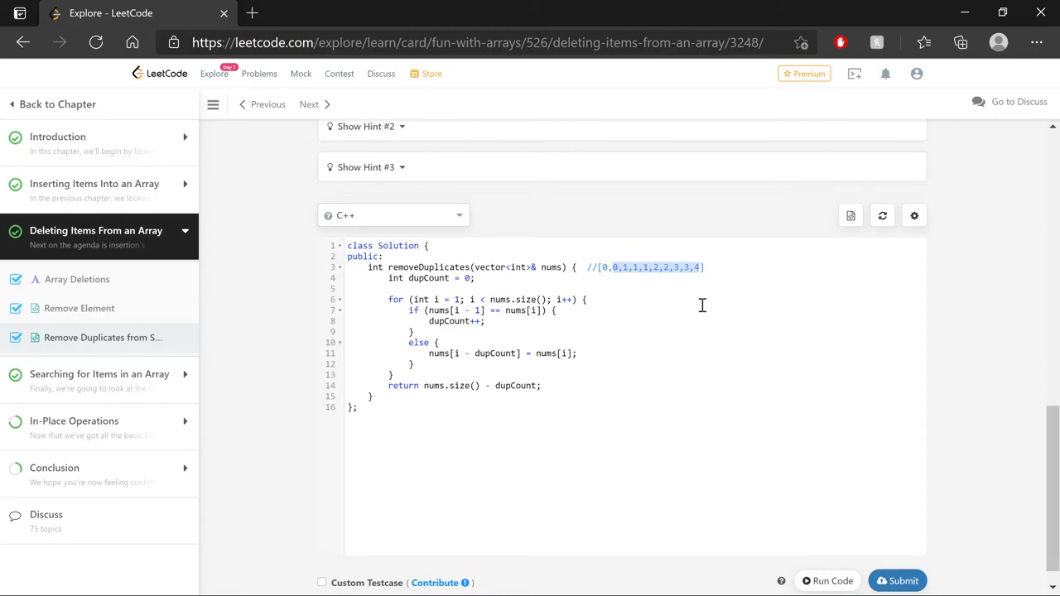
mouse_move(458, 299)
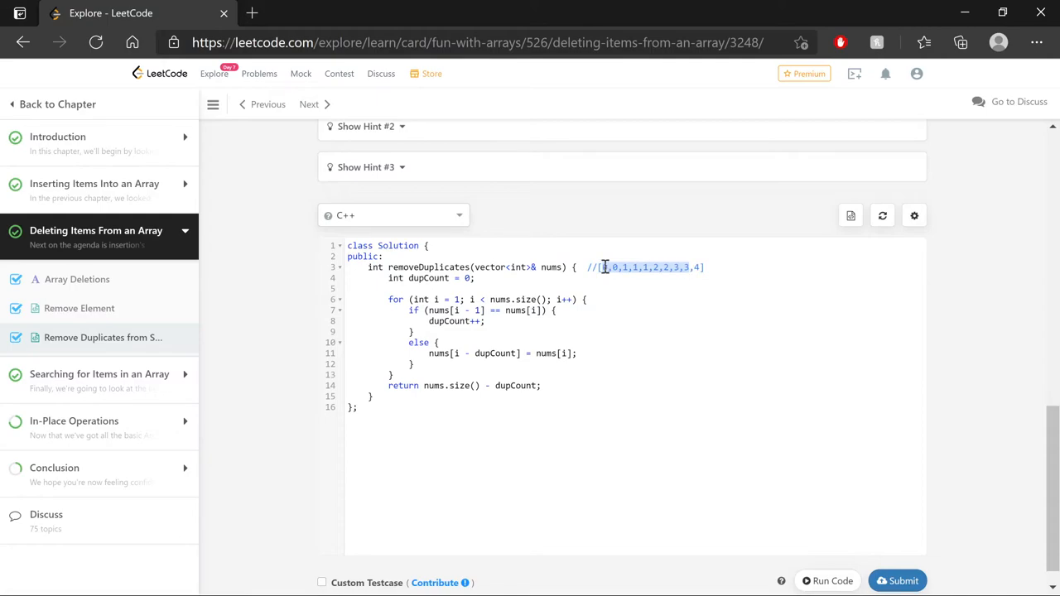
mouse_move(707, 342)
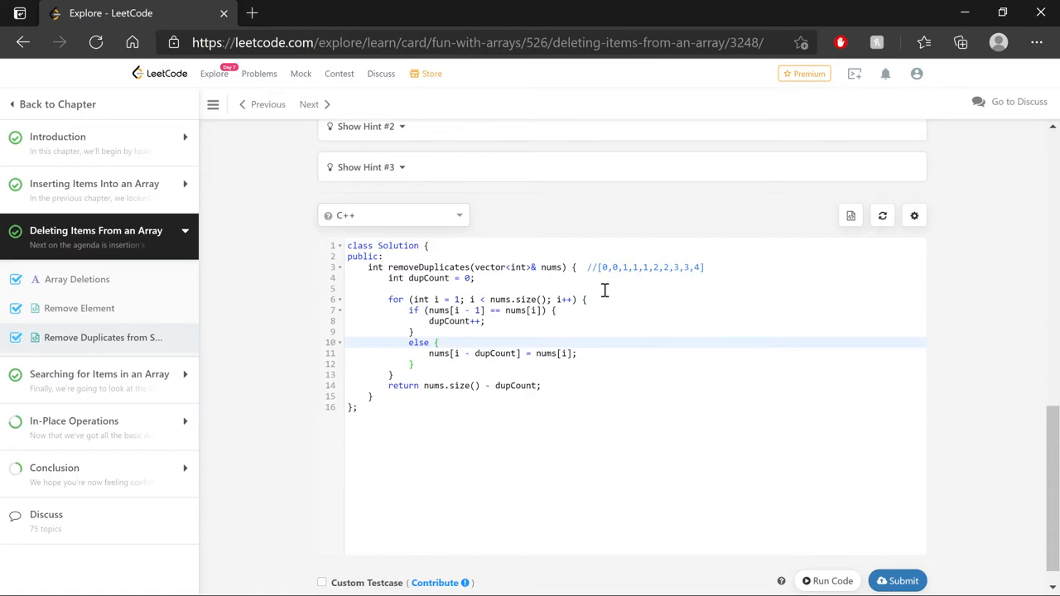
Return to the problem page to view the constraints
left_click(439, 342)
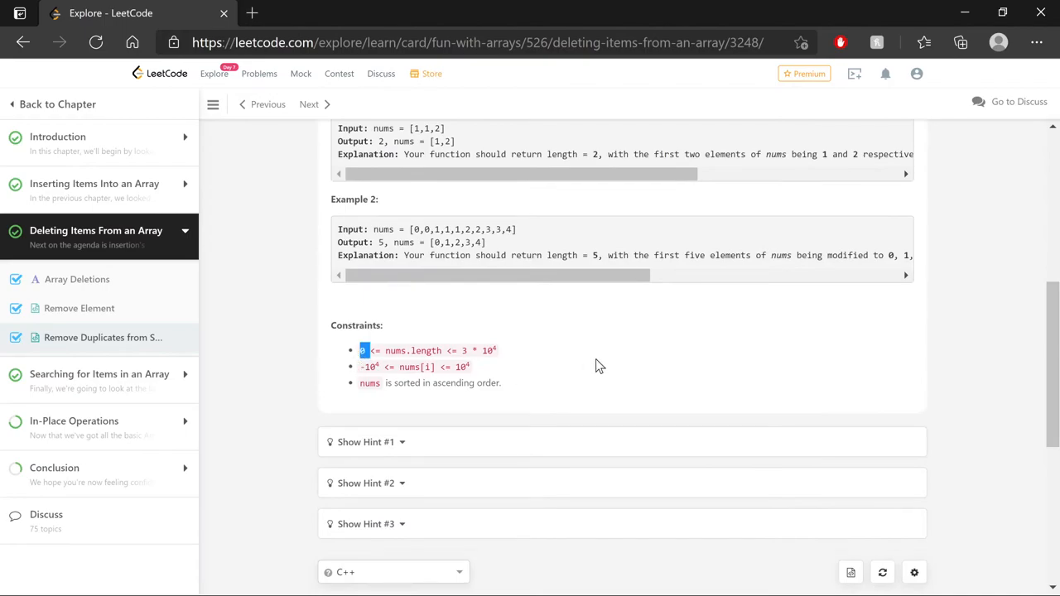
Scroll to the editor and rewrite the loop to run from i = 0 using nums[i + 1]
scroll("down", 3)
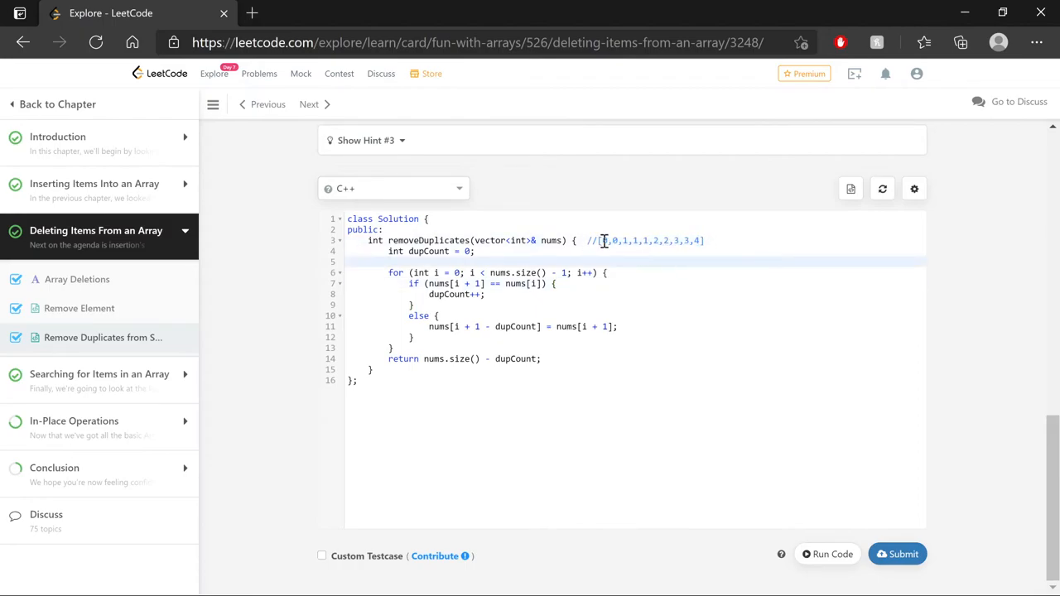
Trace the new nums[i + 1] == nums[i] comparison against the example array
left_click_drag(603, 240, 686, 240)
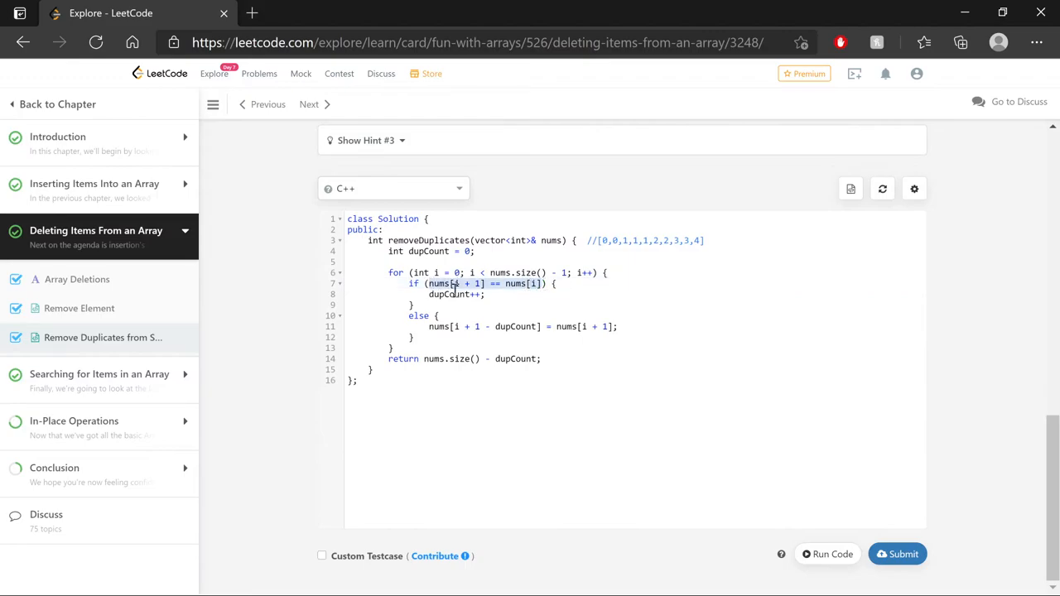
mouse_move(702, 257)
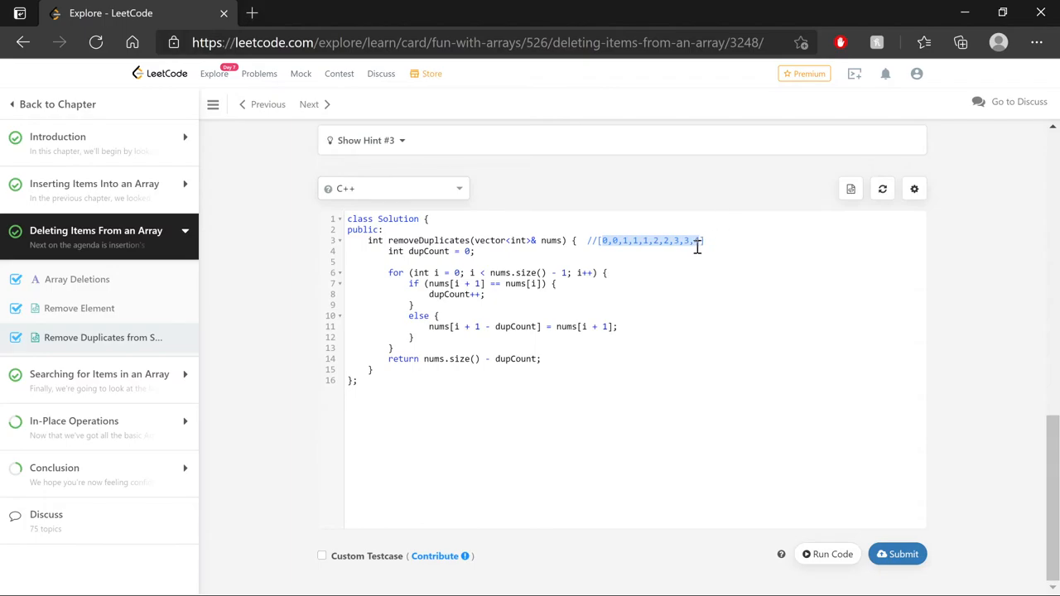
type("4]")
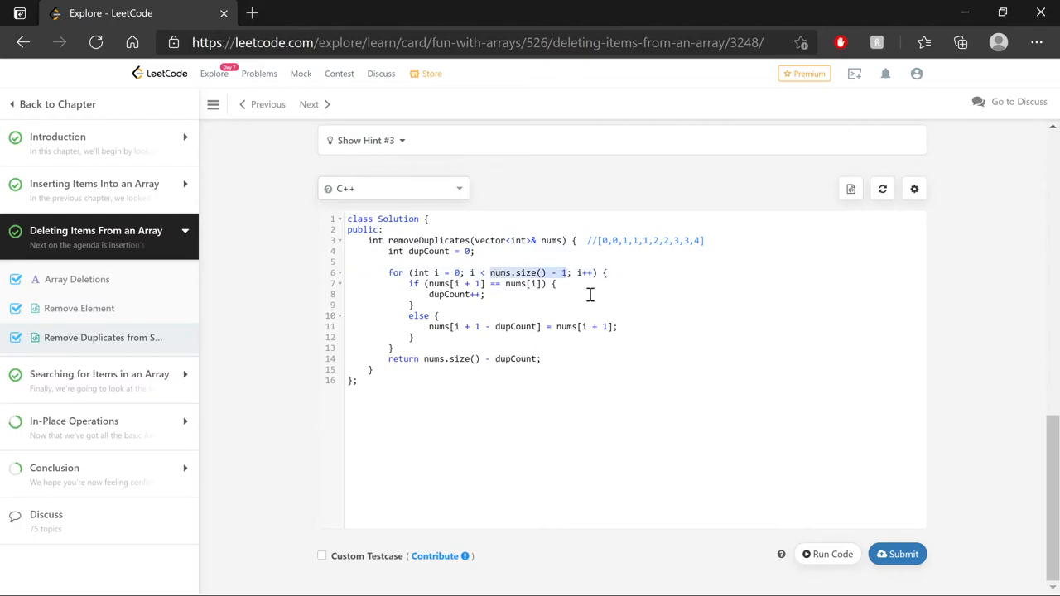
left_click(458, 283)
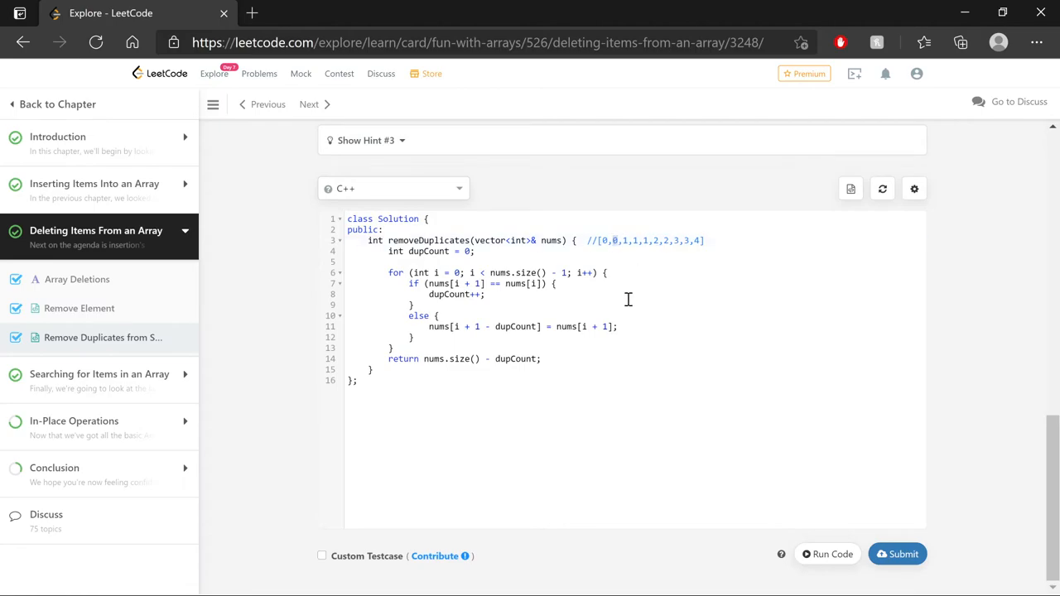
mouse_move(455, 326)
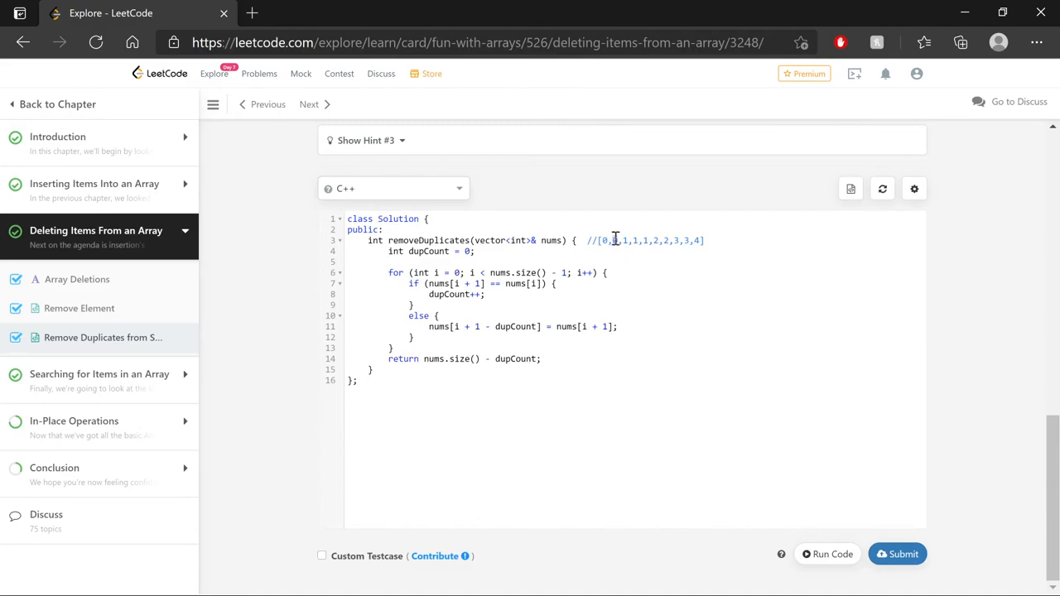
mouse_move(628, 240)
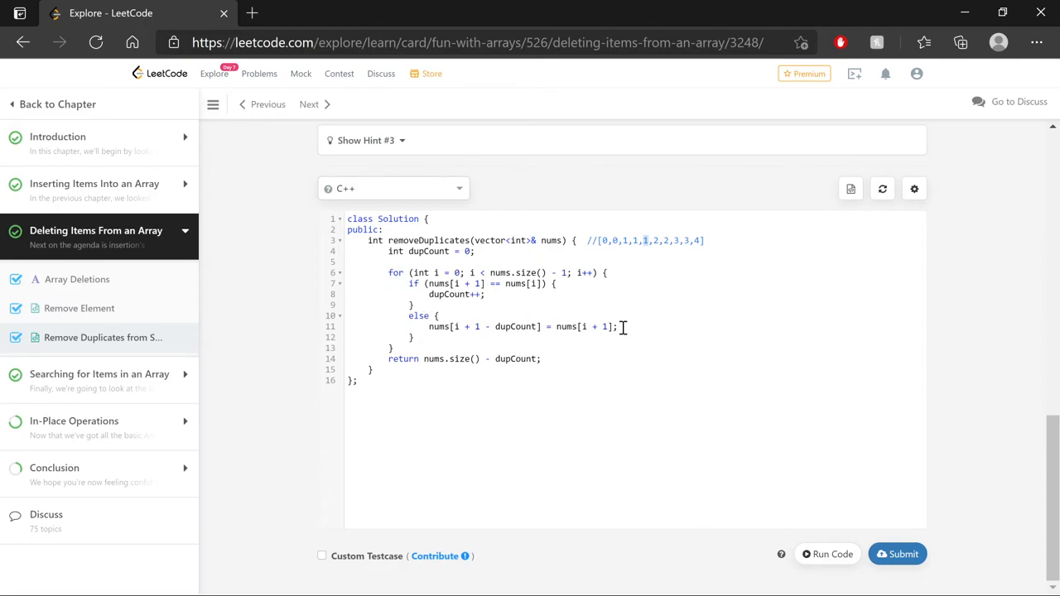
mouse_move(526, 318)
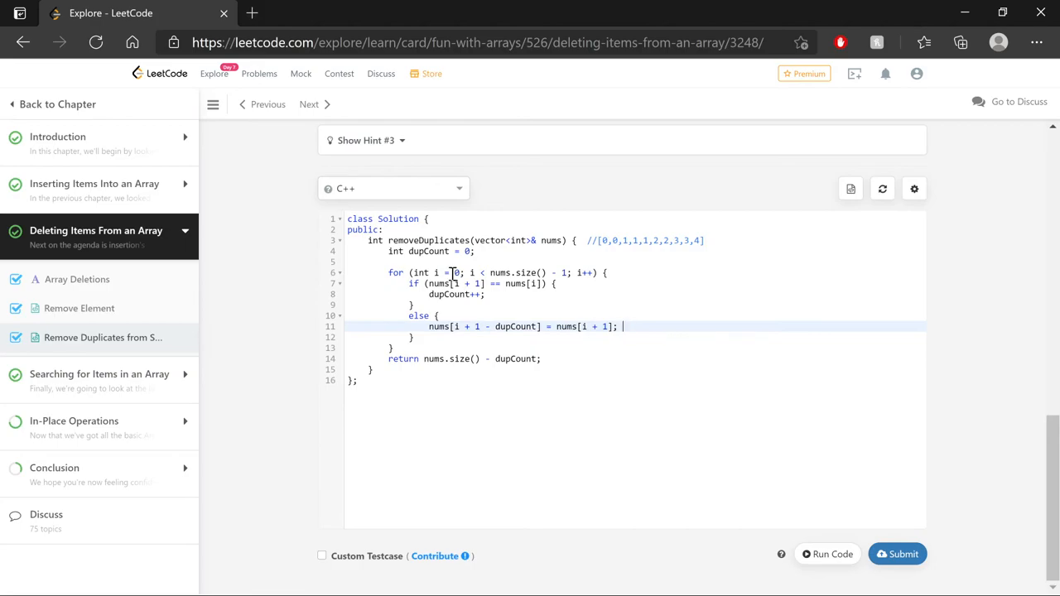
mouse_move(488, 260)
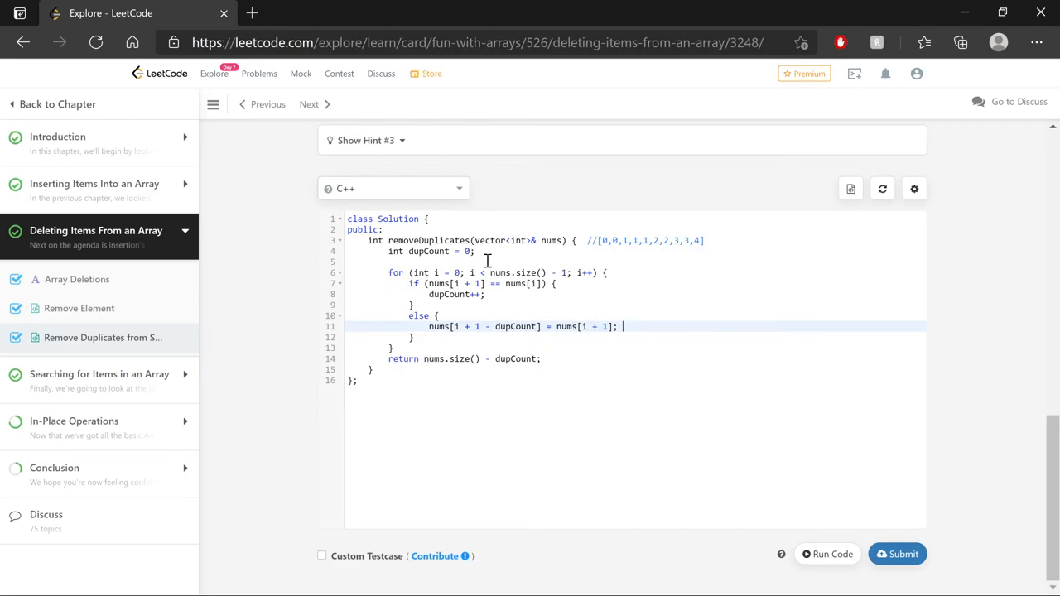
mouse_move(644, 346)
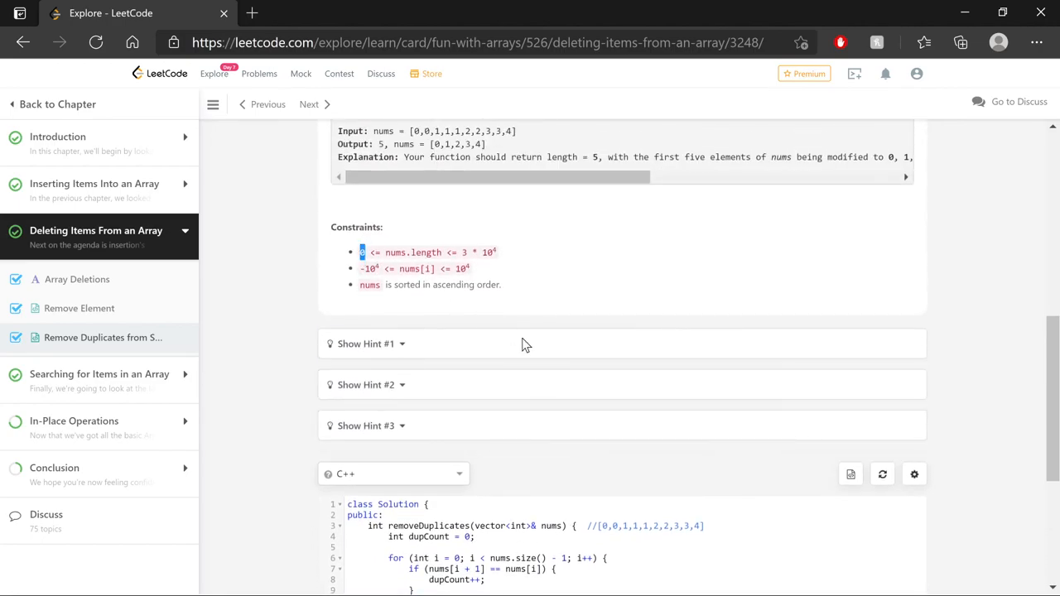
Read the empty-array runtime error result, then go back to editing the code
scroll("down", 3)
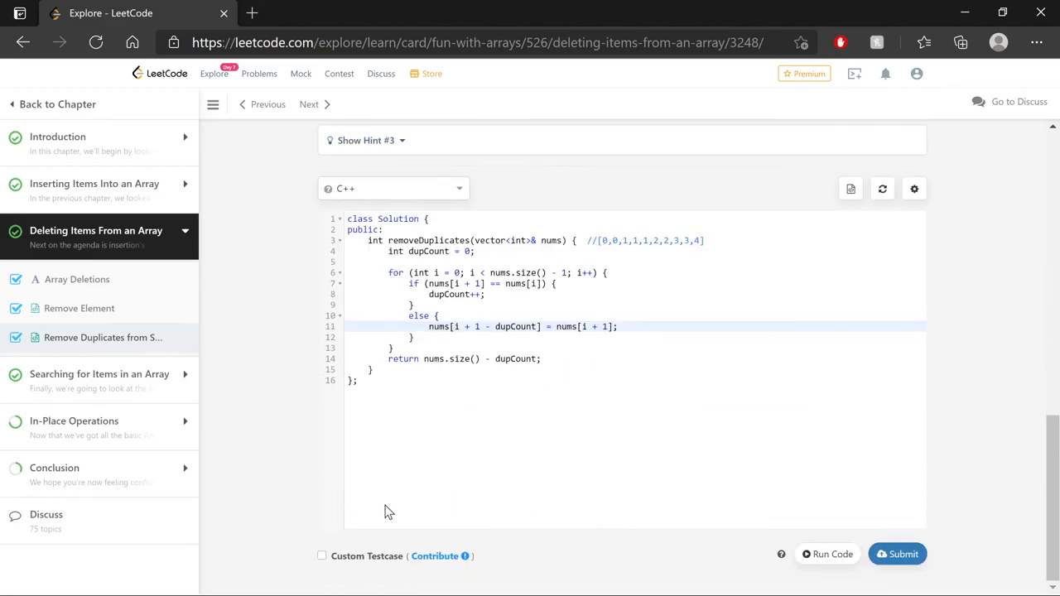
left_click(322, 555)
type("[]")
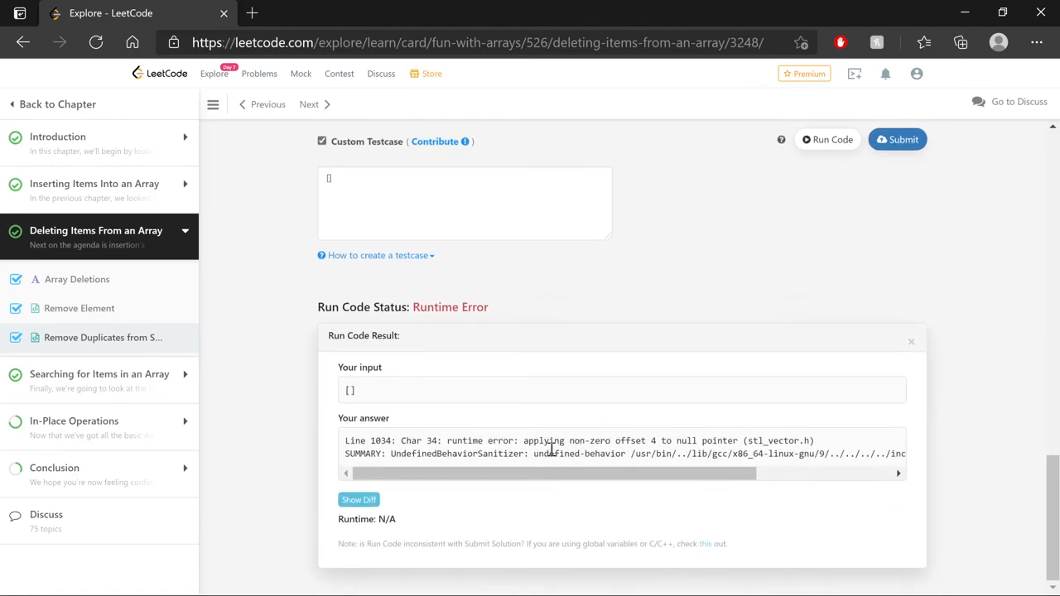
left_click_drag(523, 441, 736, 441)
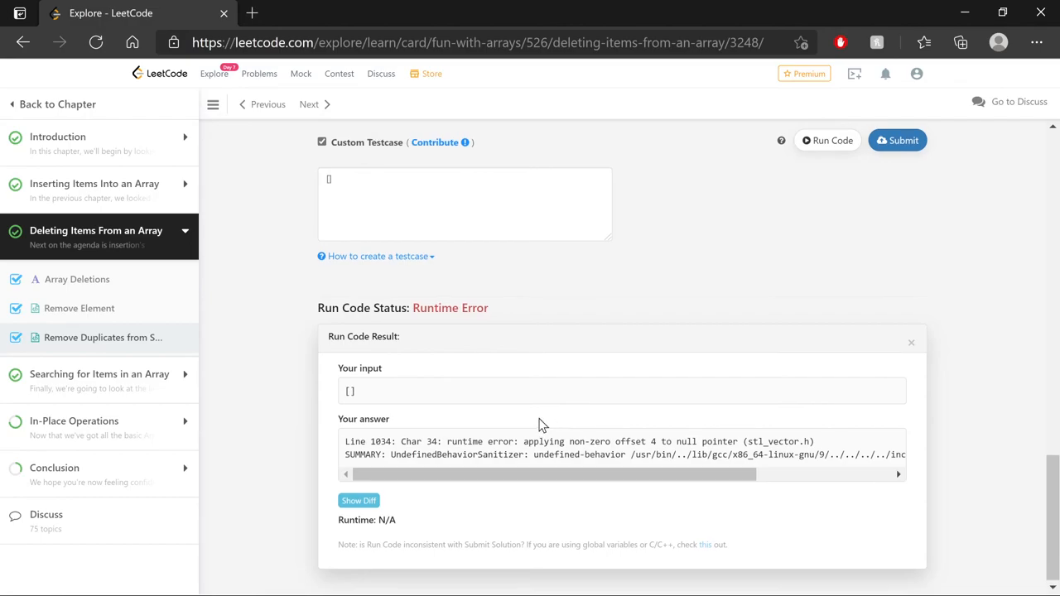
left_click(911, 342)
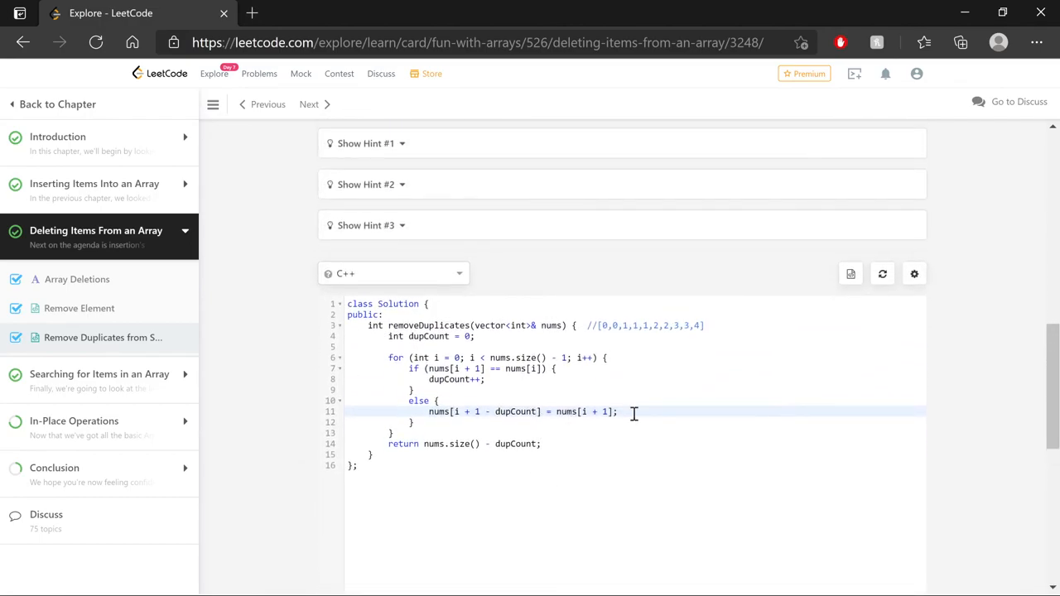
Insert 'if (nums.size() == 0) { return 0; }' after the dupCount declaration
scroll("down", 3)
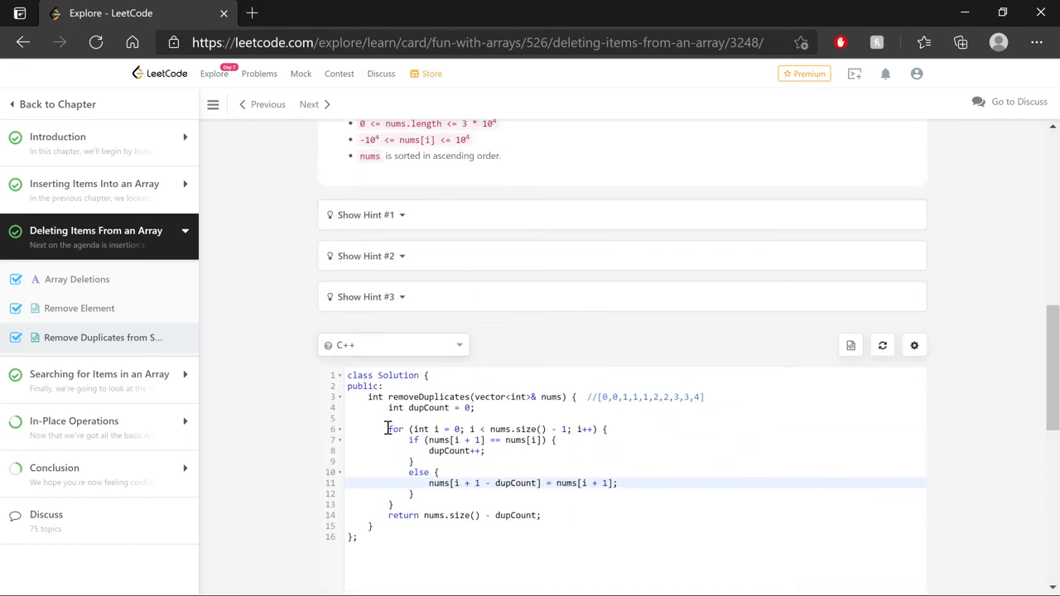
left_click_drag(388, 429, 579, 504)
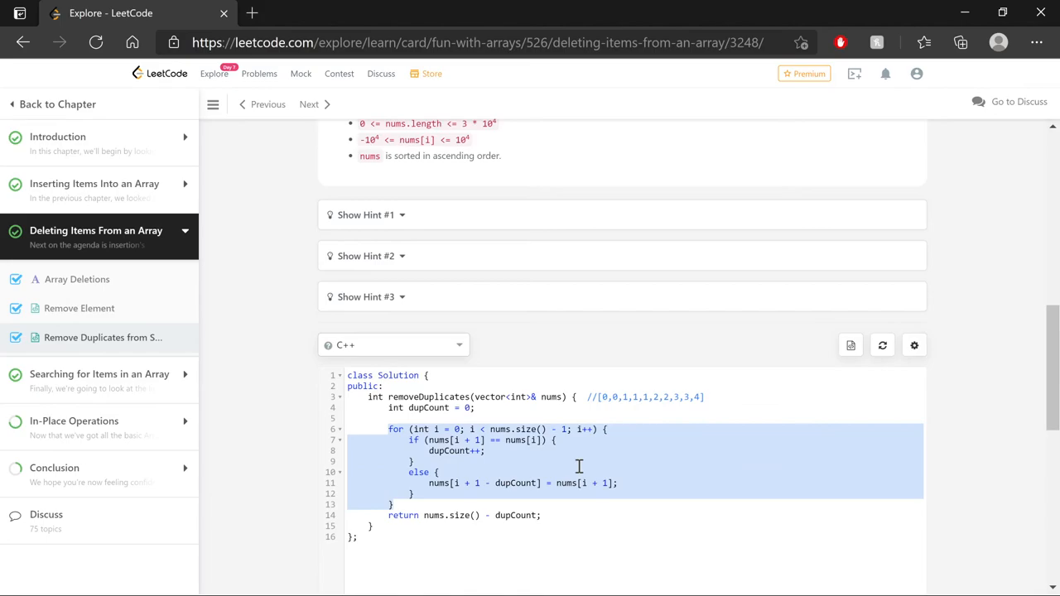
mouse_move(503, 412)
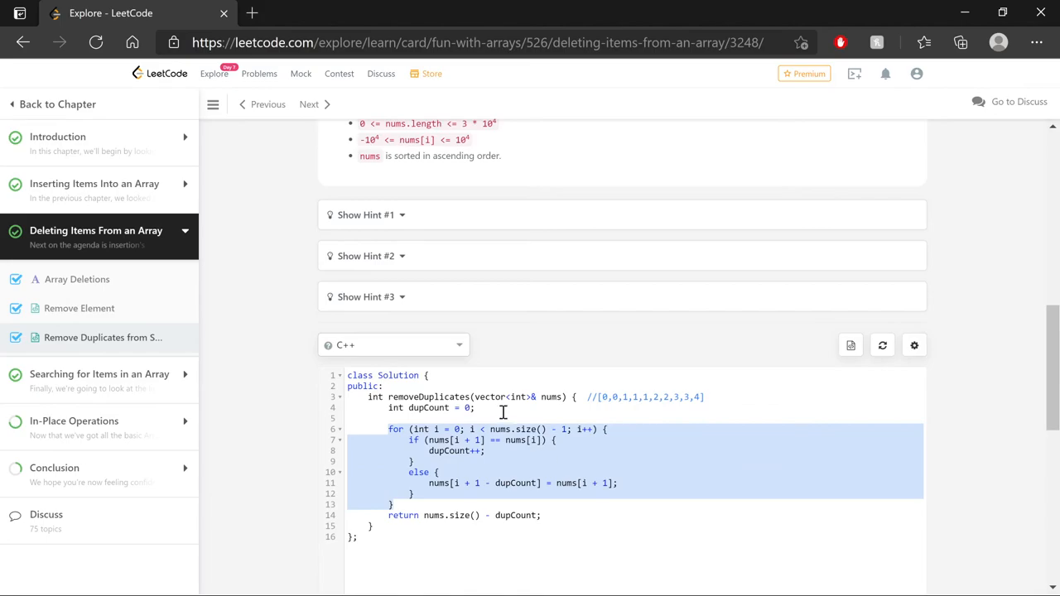
left_click(502, 408)
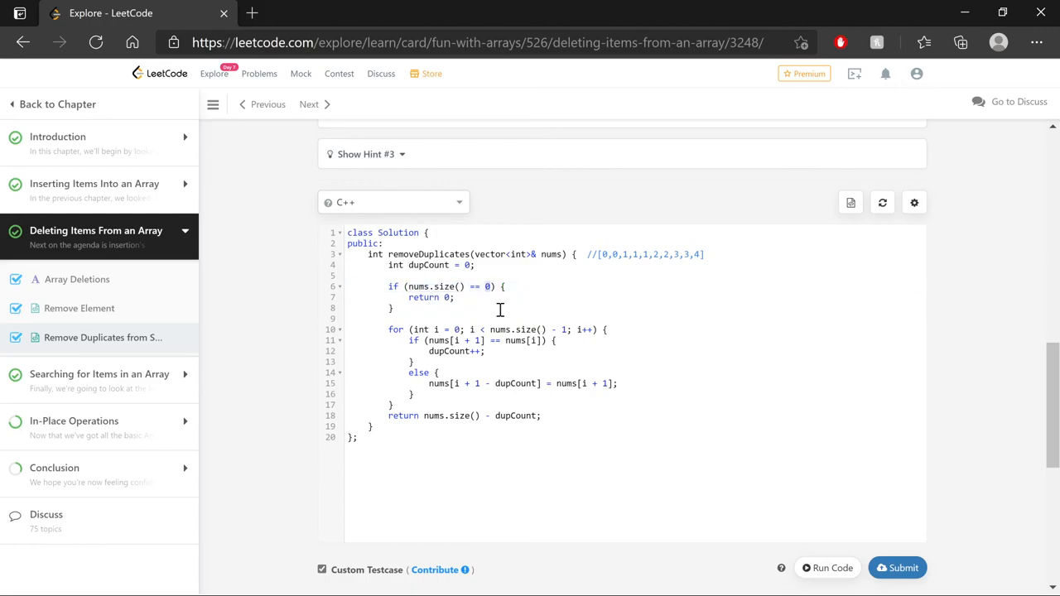
left_click(394, 308)
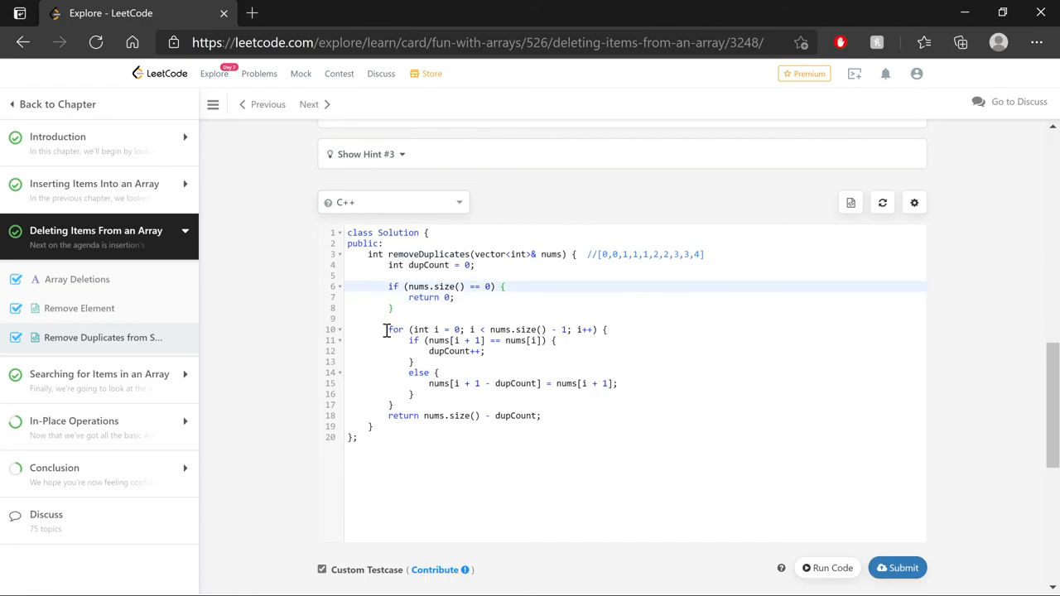
left_click_drag(388, 329, 652, 386)
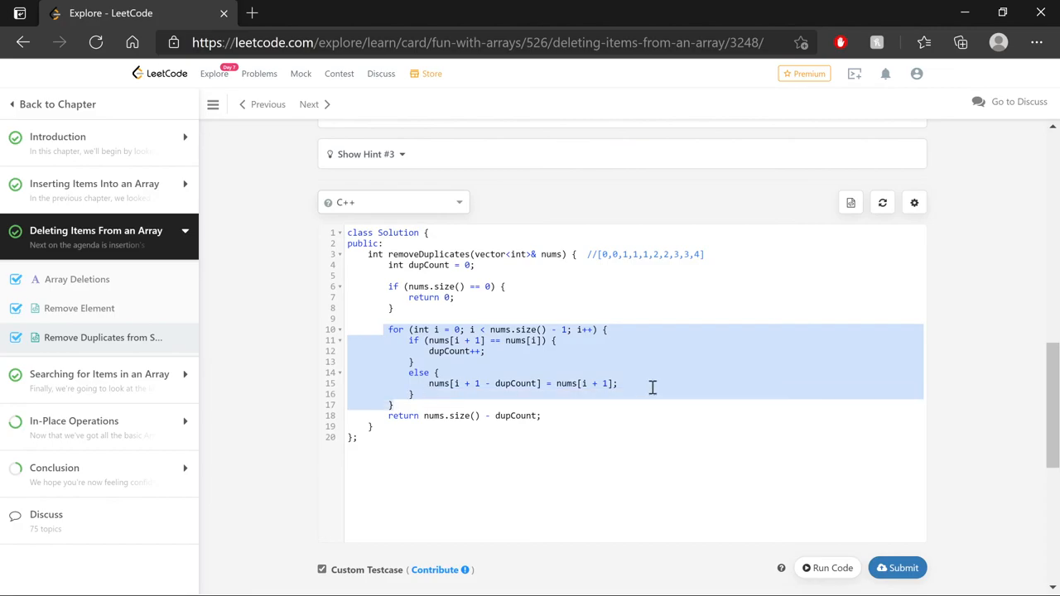
left_click(510, 308)
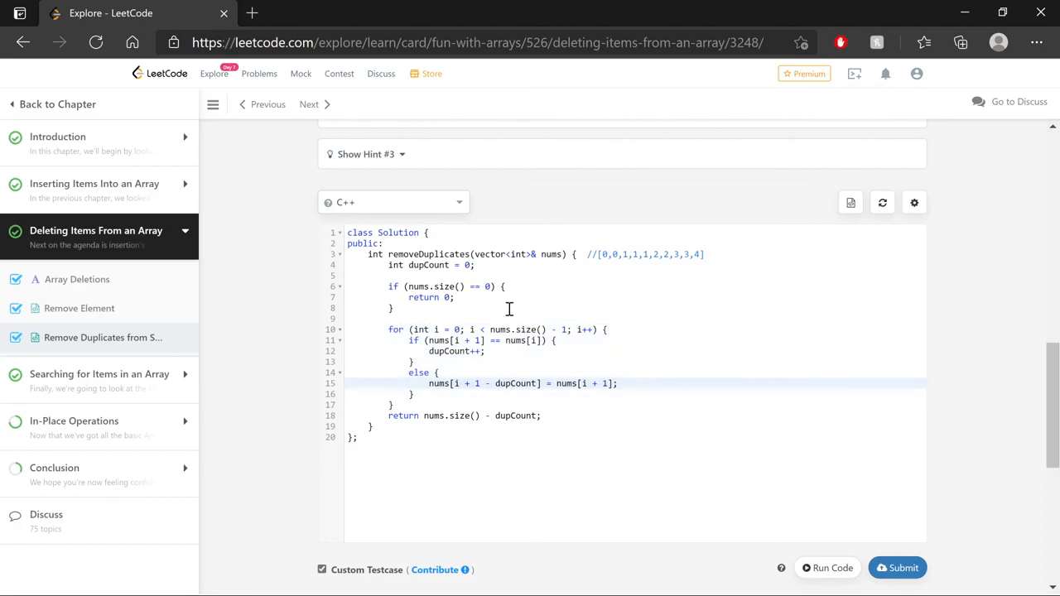
scroll("down", 3)
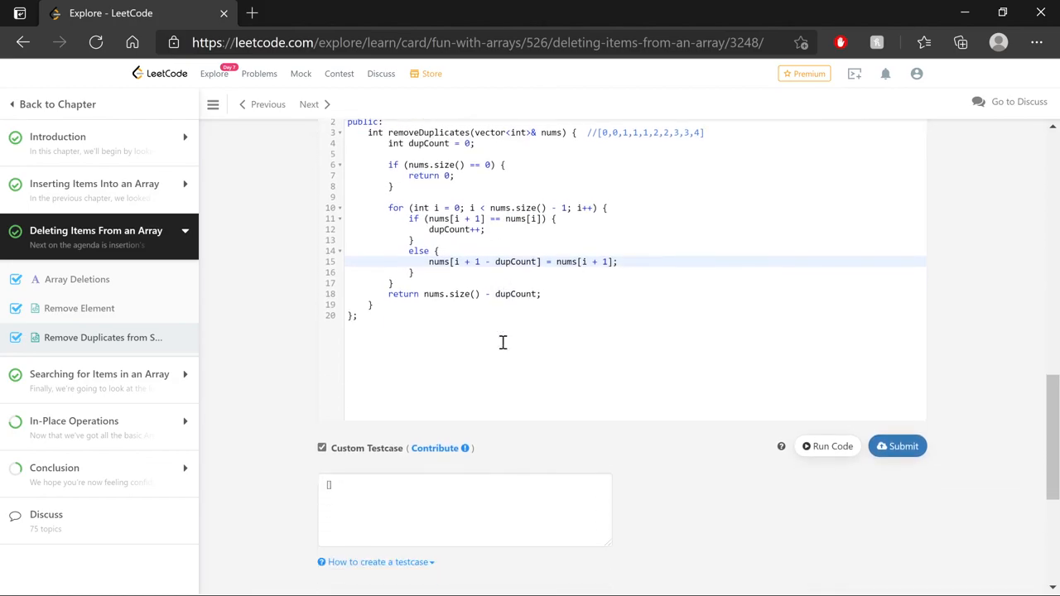
scroll("down", 3)
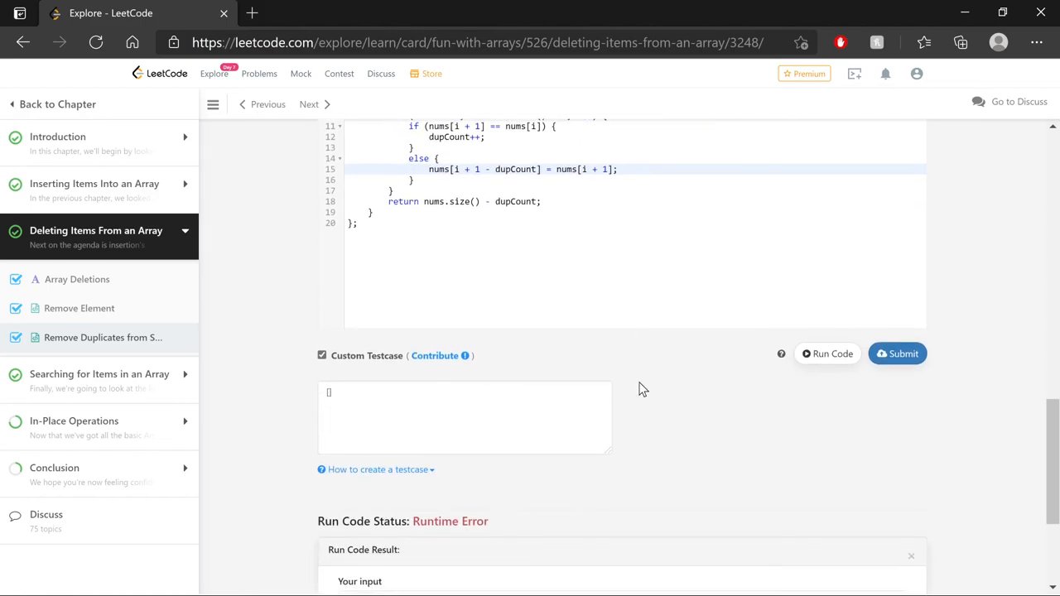
Run on the empty-array test, submit, and open the 161/161 Accepted submission details
left_click(827, 353)
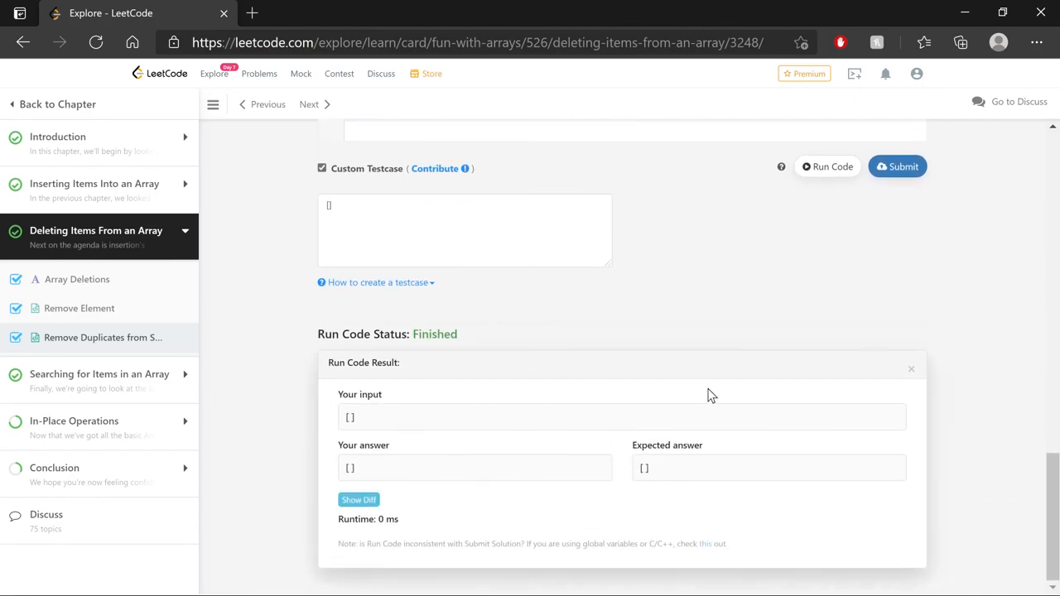
mouse_move(698, 418)
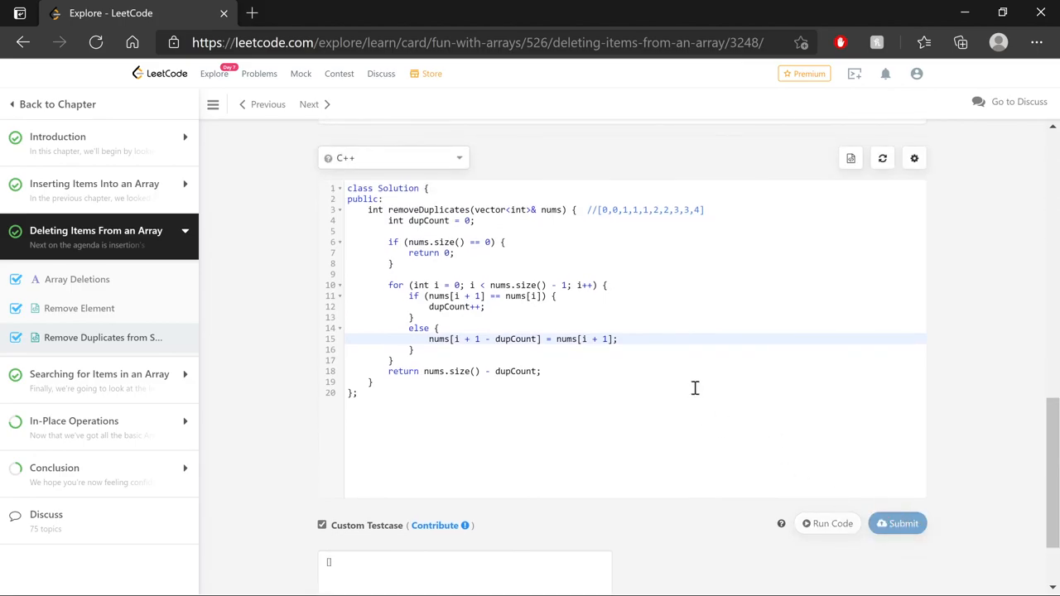
left_click(898, 524)
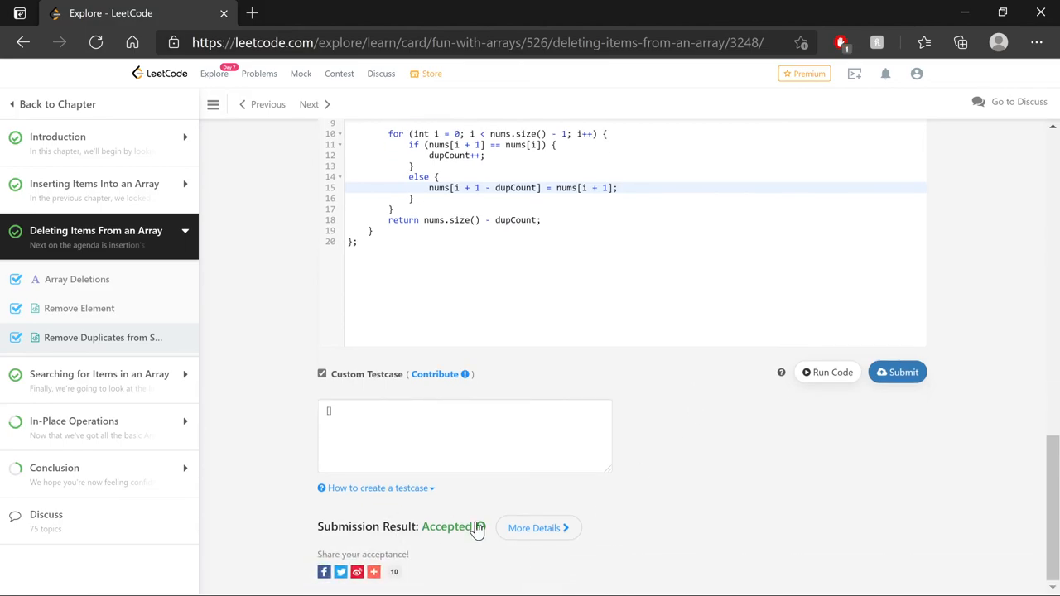
mouse_move(539, 529)
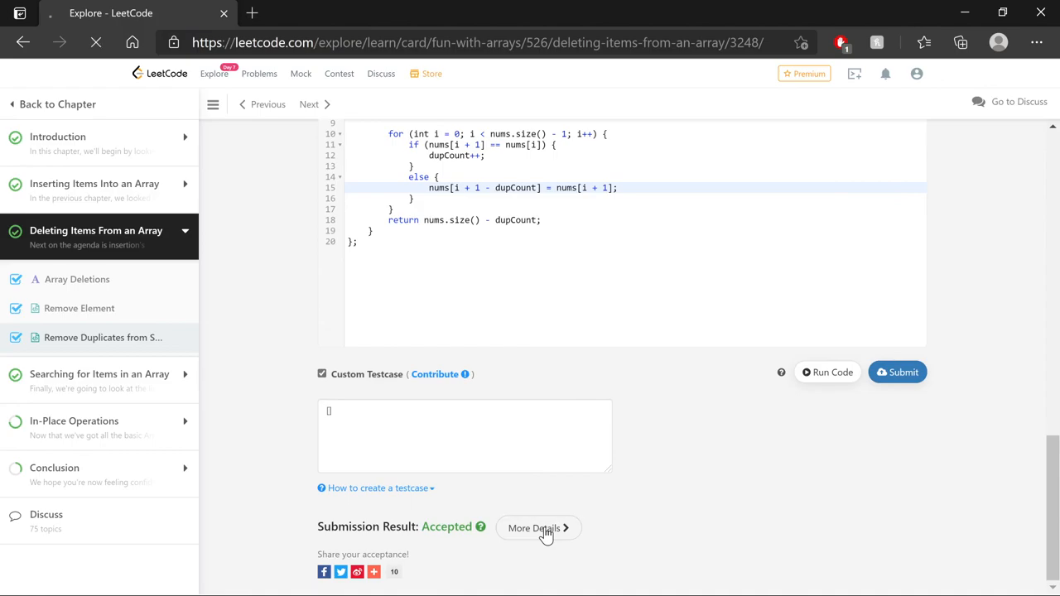
left_click(534, 528)
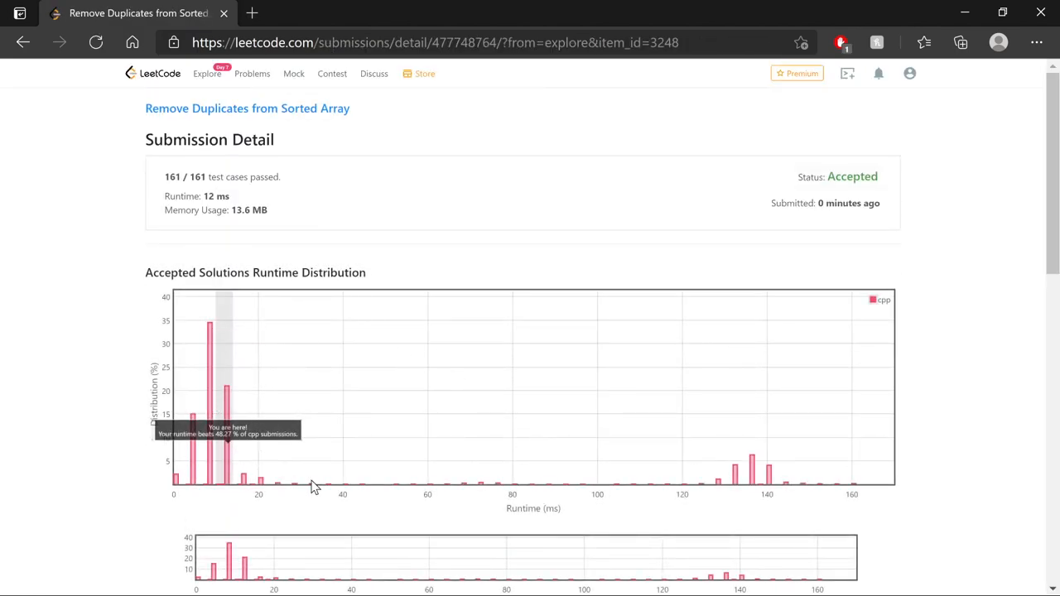
mouse_move(283, 511)
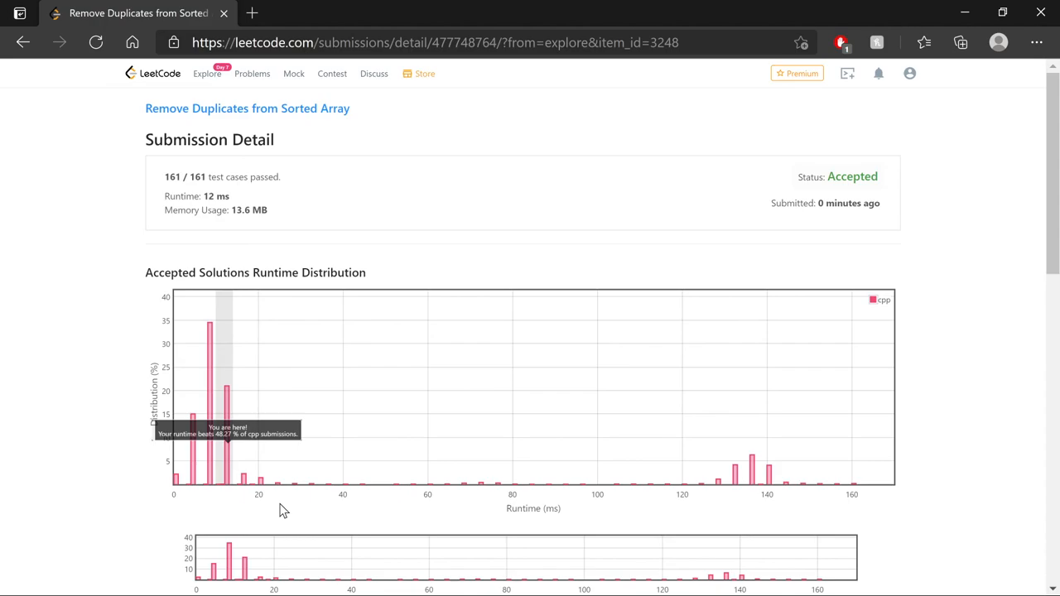
mouse_move(231, 494)
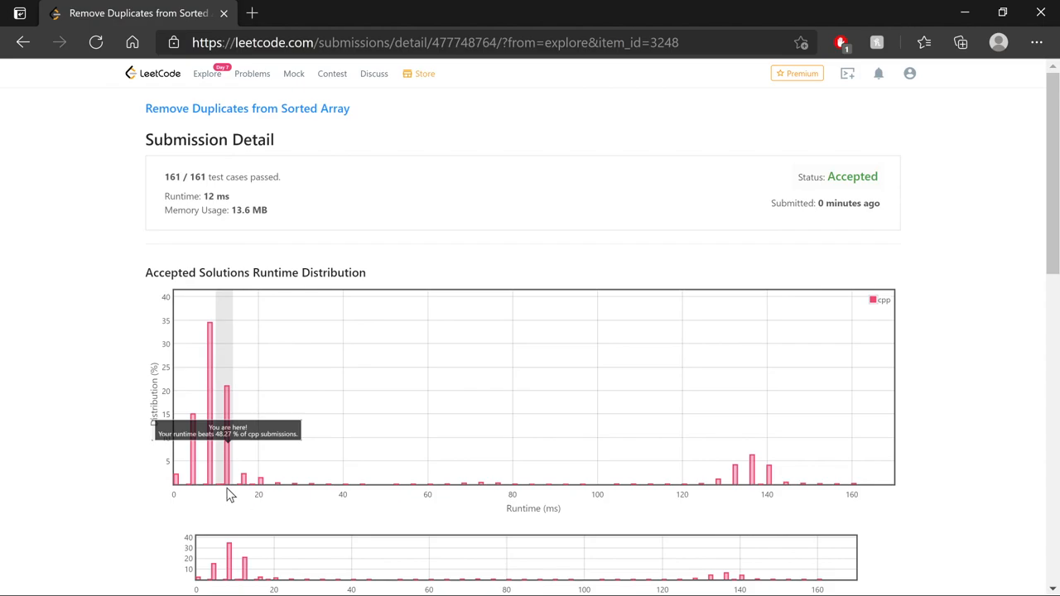
mouse_move(105, 477)
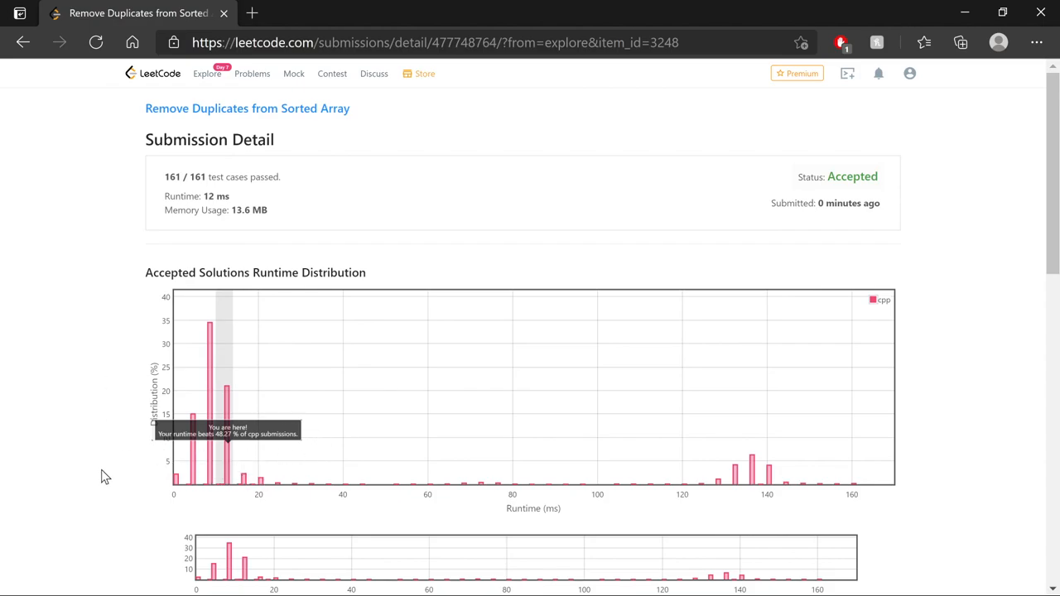
mouse_move(136, 463)
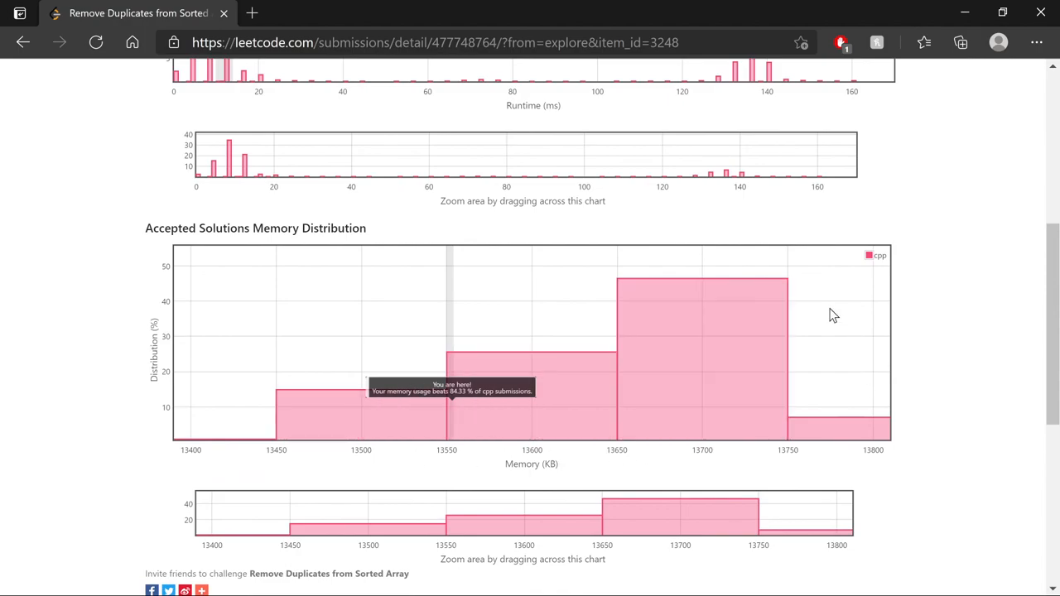
mouse_move(150, 470)
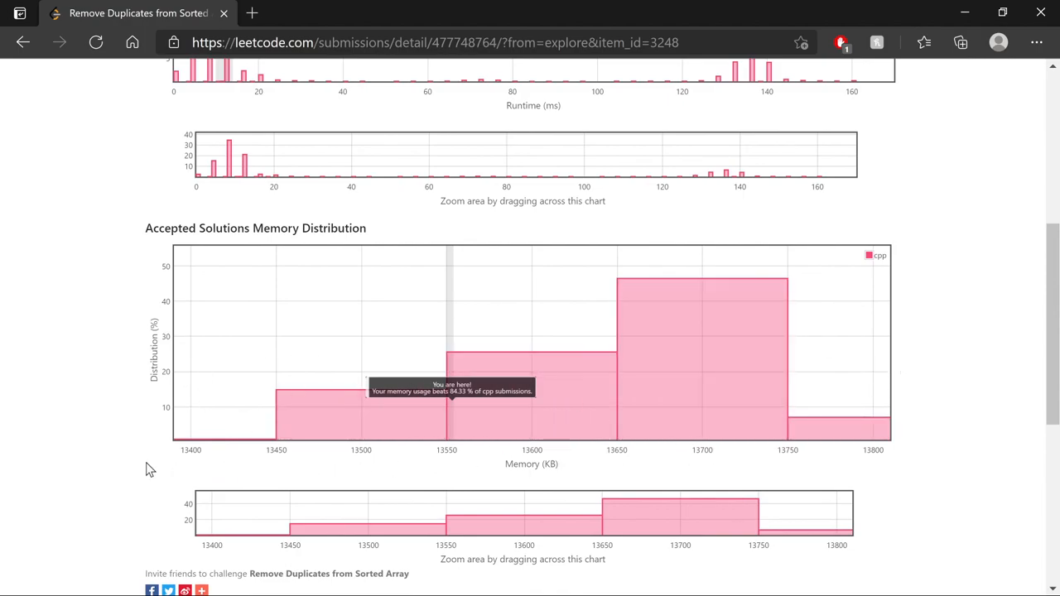
scroll("down", 3)
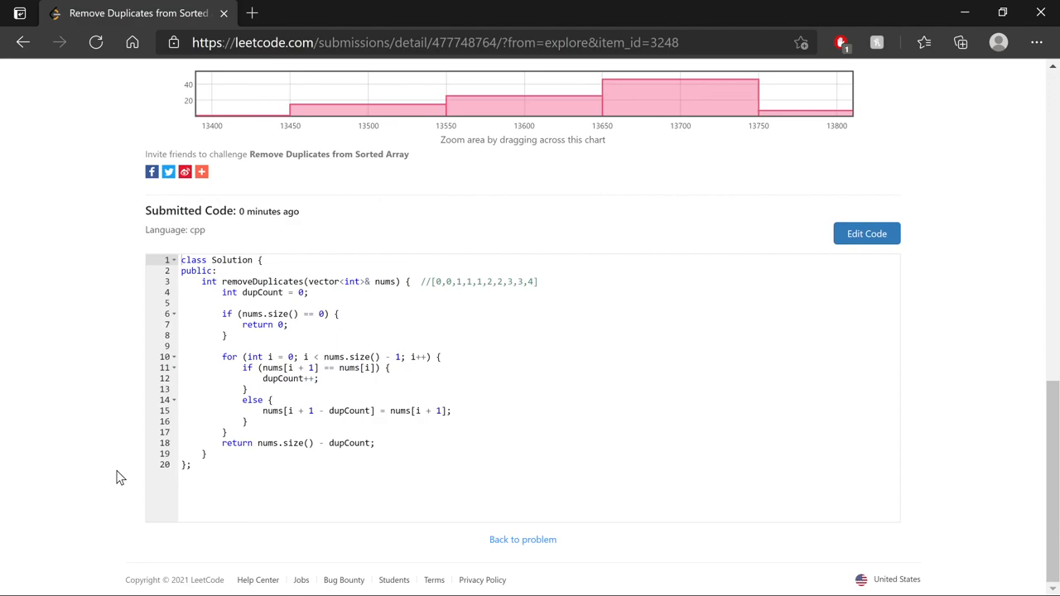